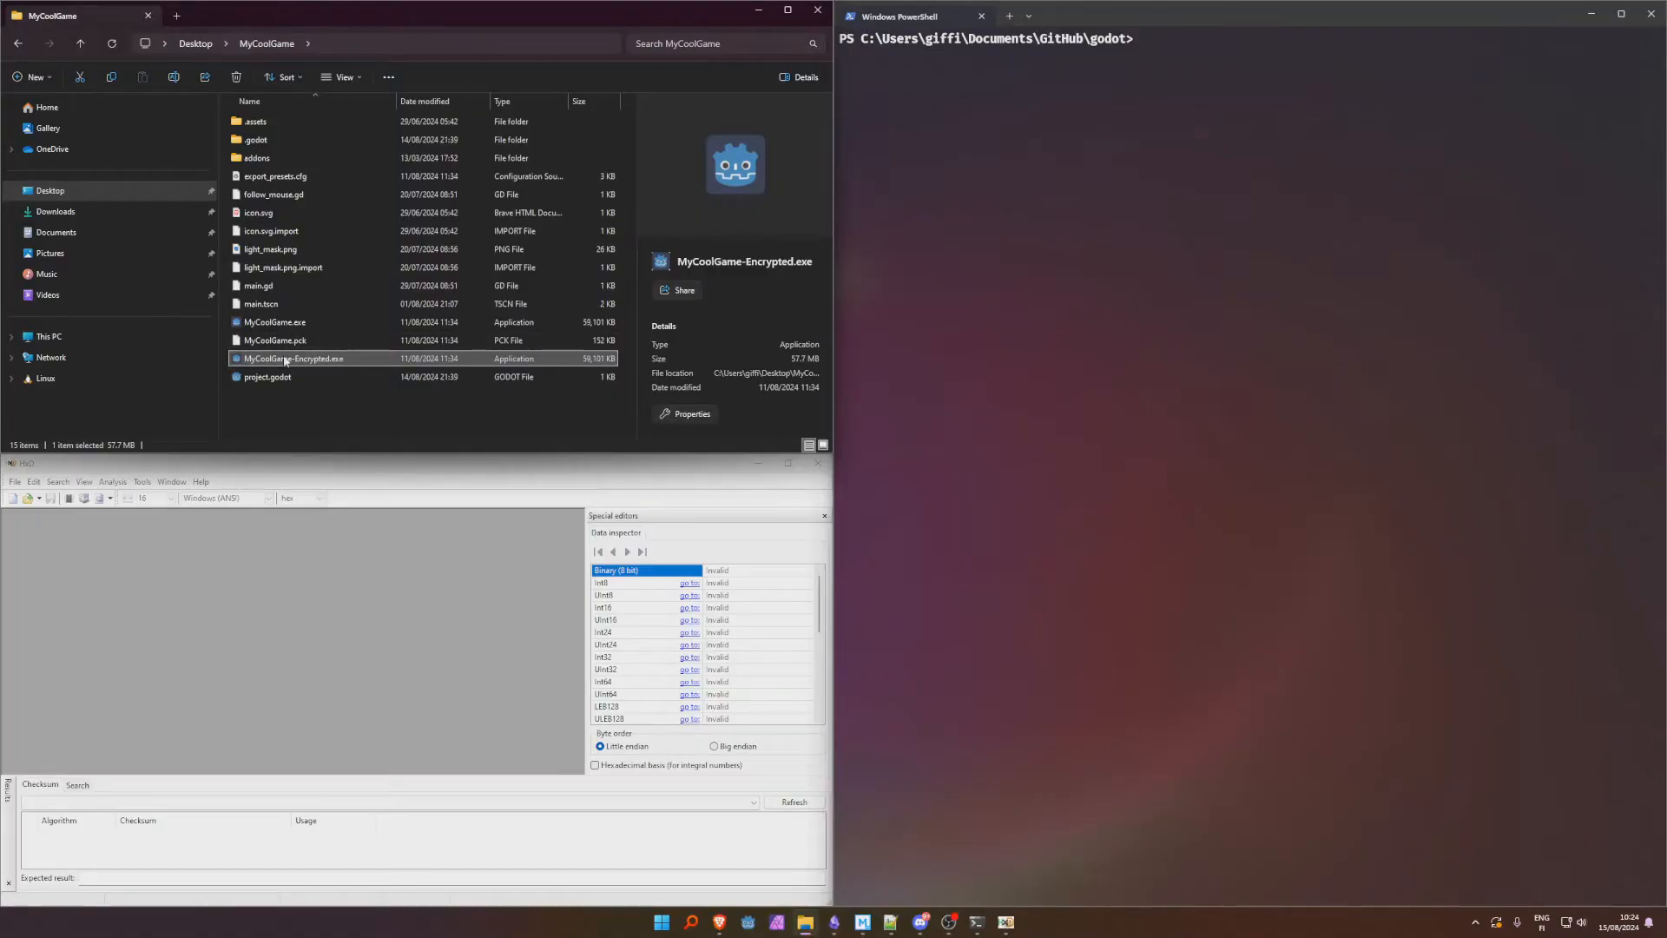
{"action": "mouse_move", "coordinate": [471, 363]}
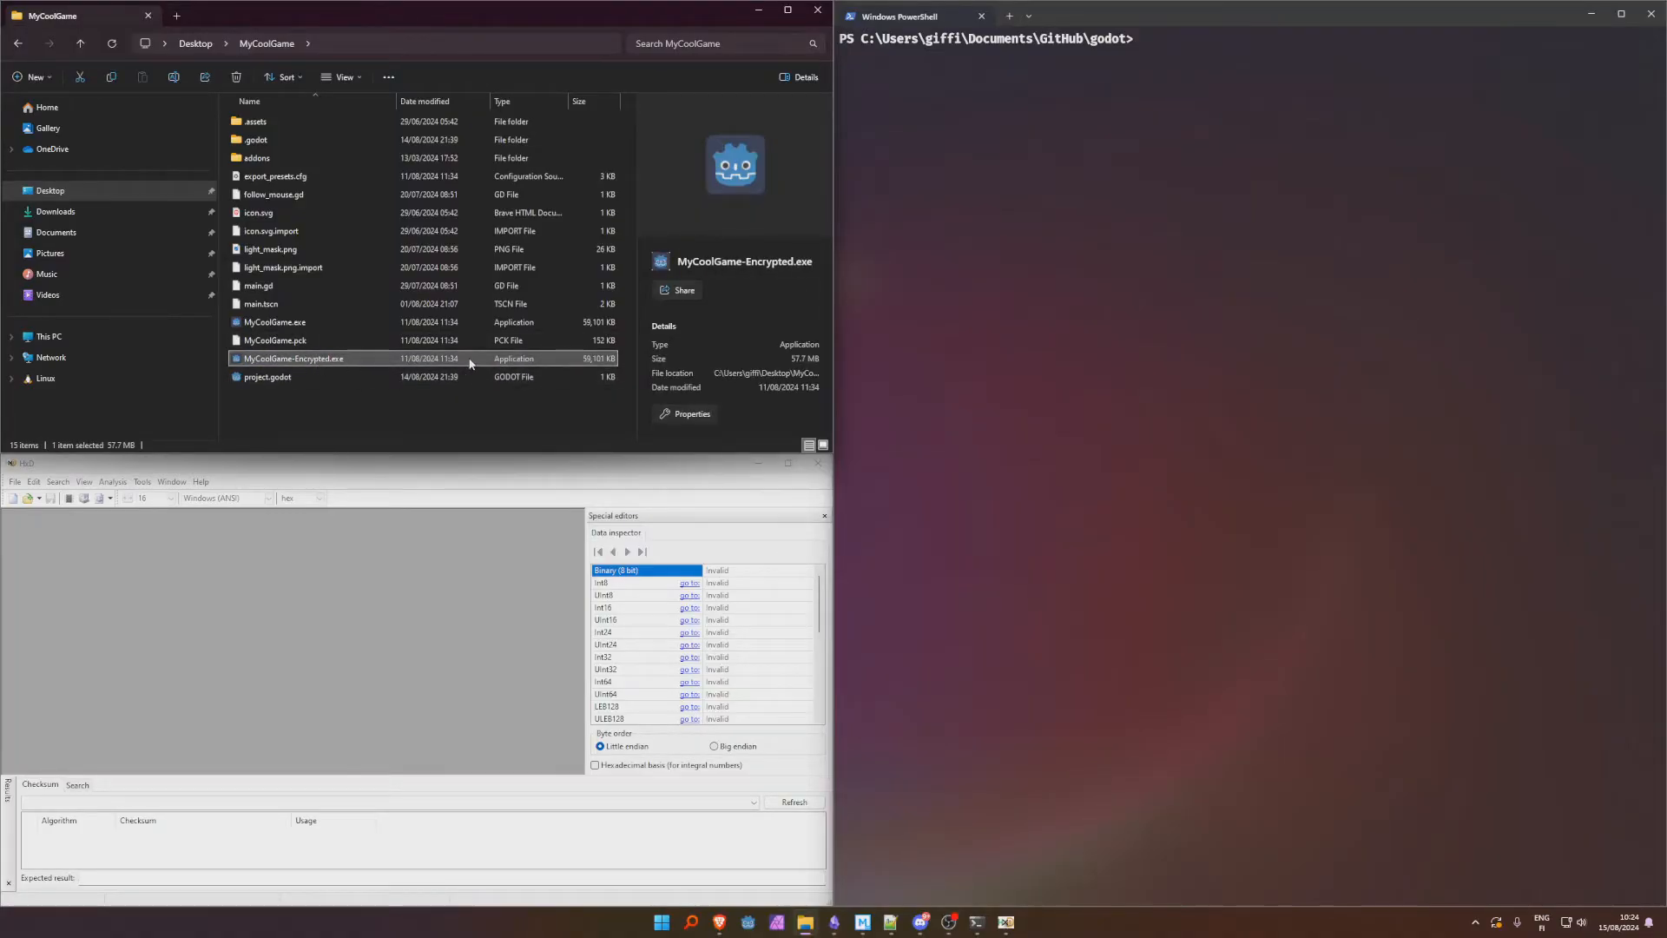
{"action": "mouse_move", "coordinate": [278, 357]}
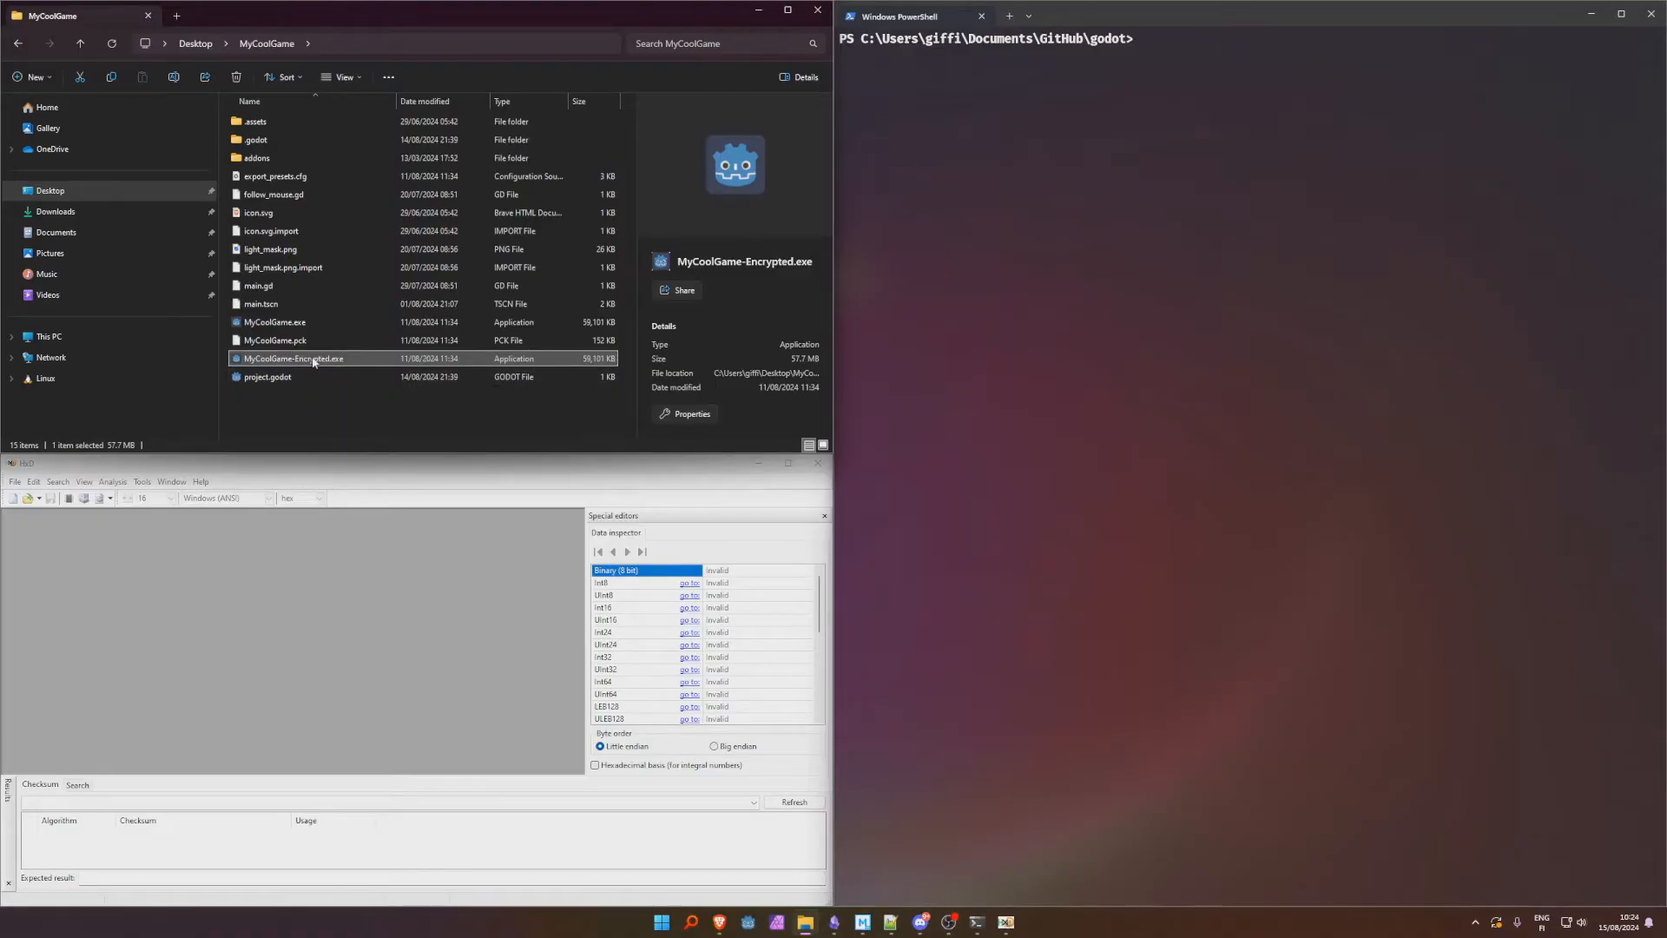
{"action": "mouse_move", "coordinate": [371, 352]}
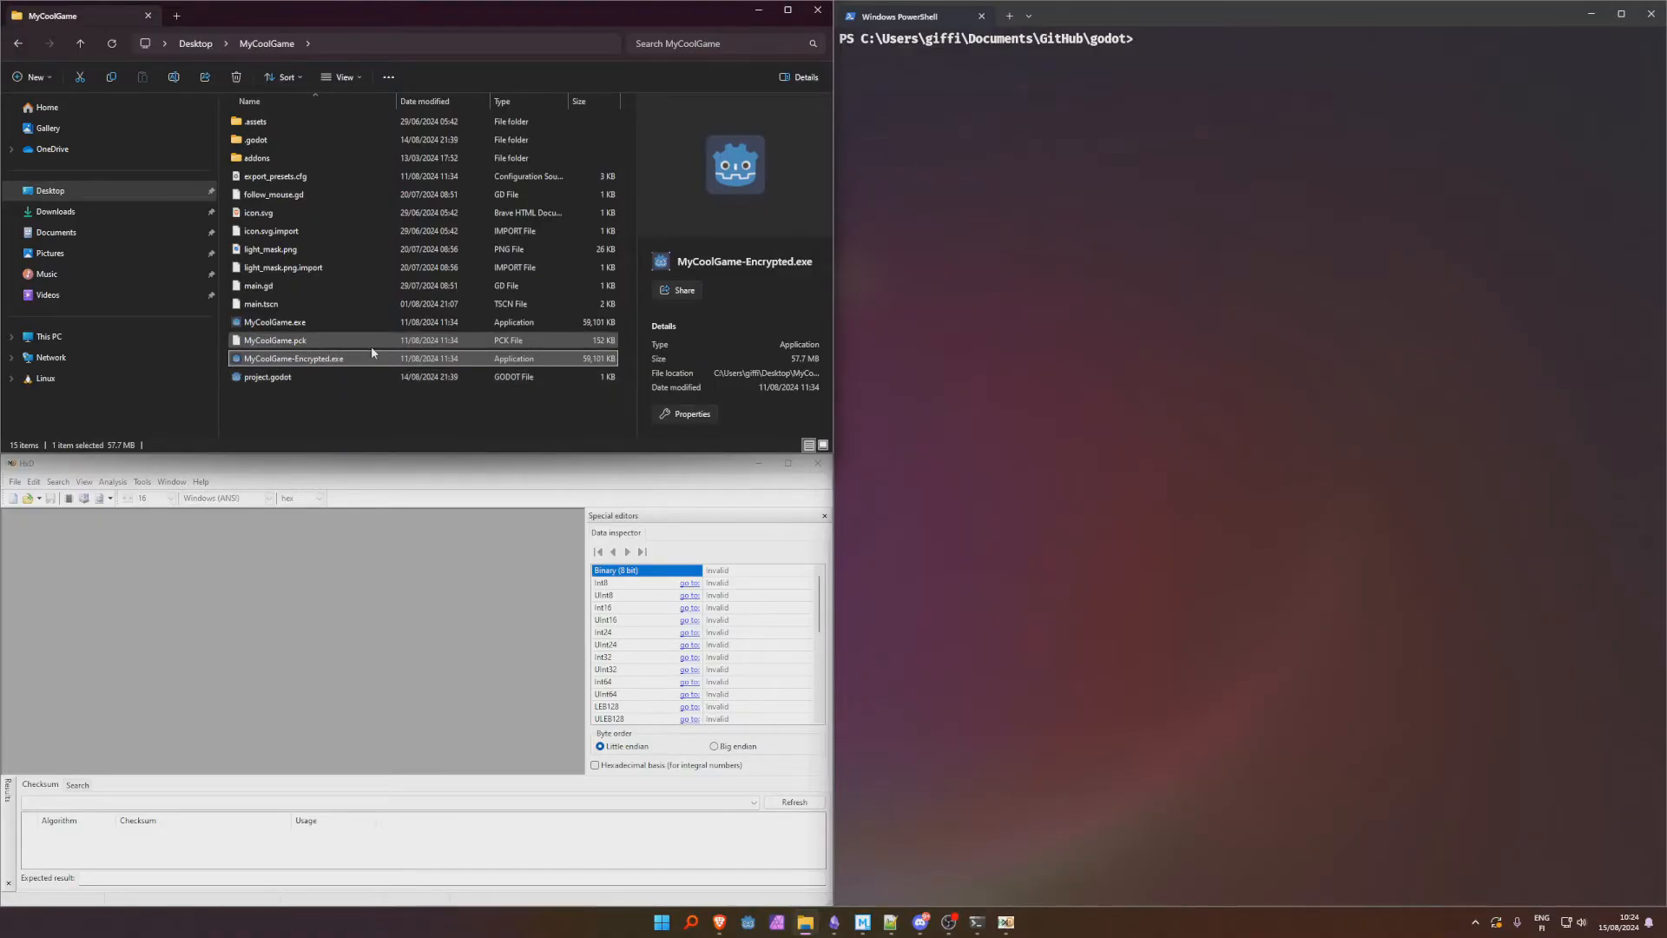
{"action": "mouse_move", "coordinate": [323, 365]}
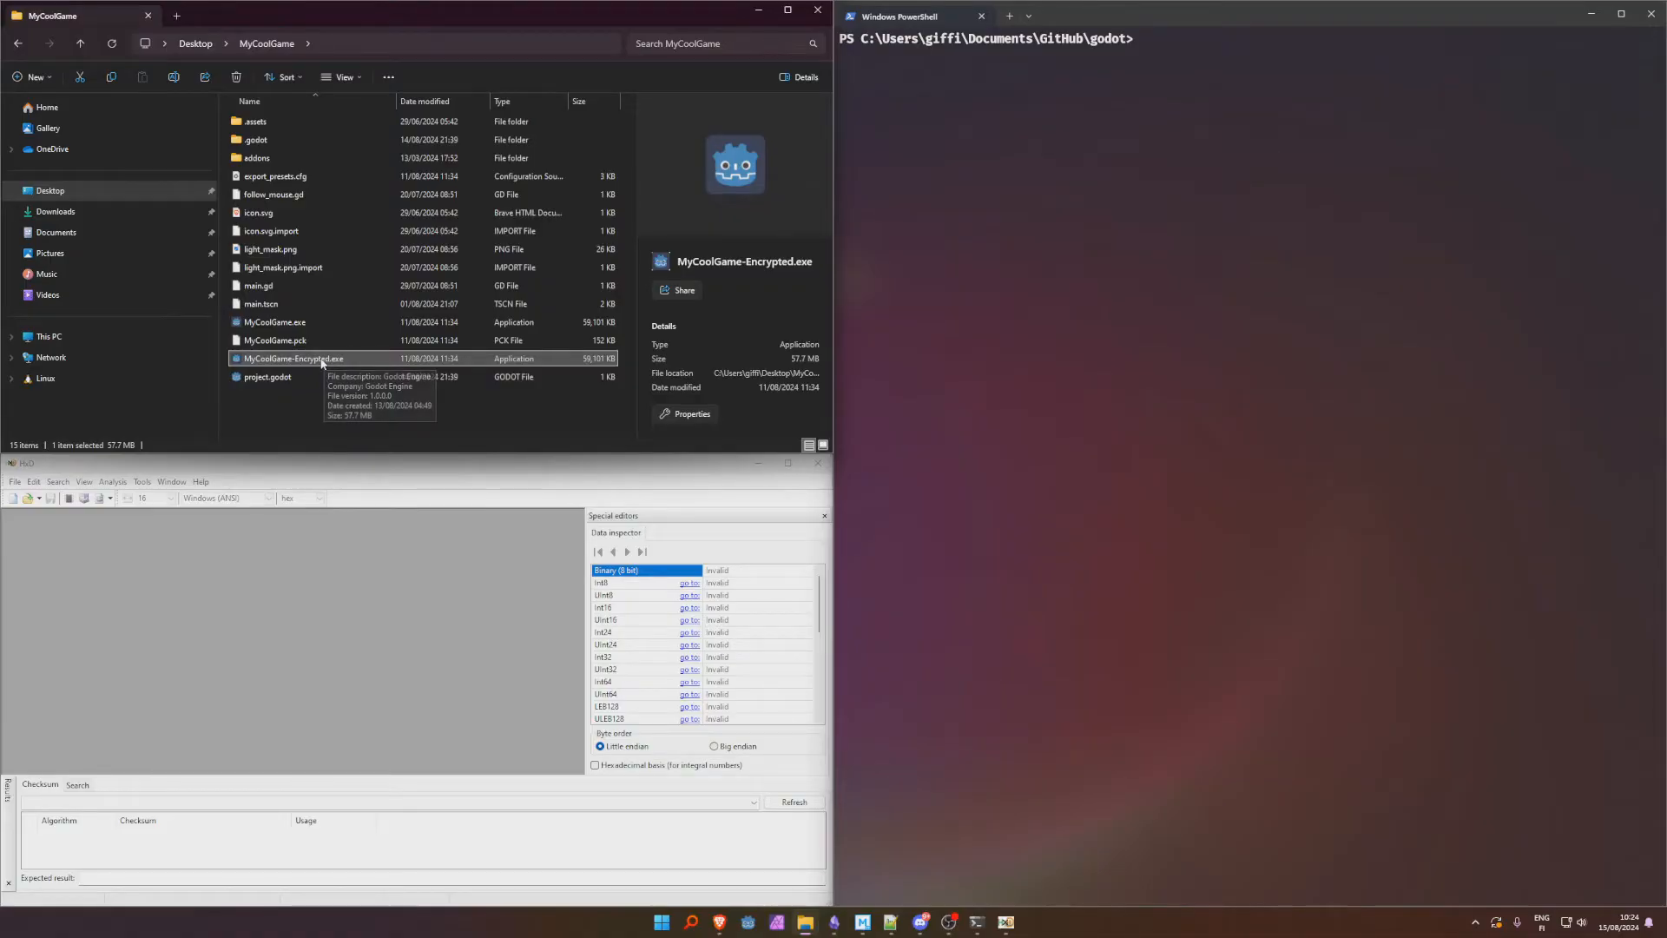
{"action": "mouse_move", "coordinate": [420, 357]}
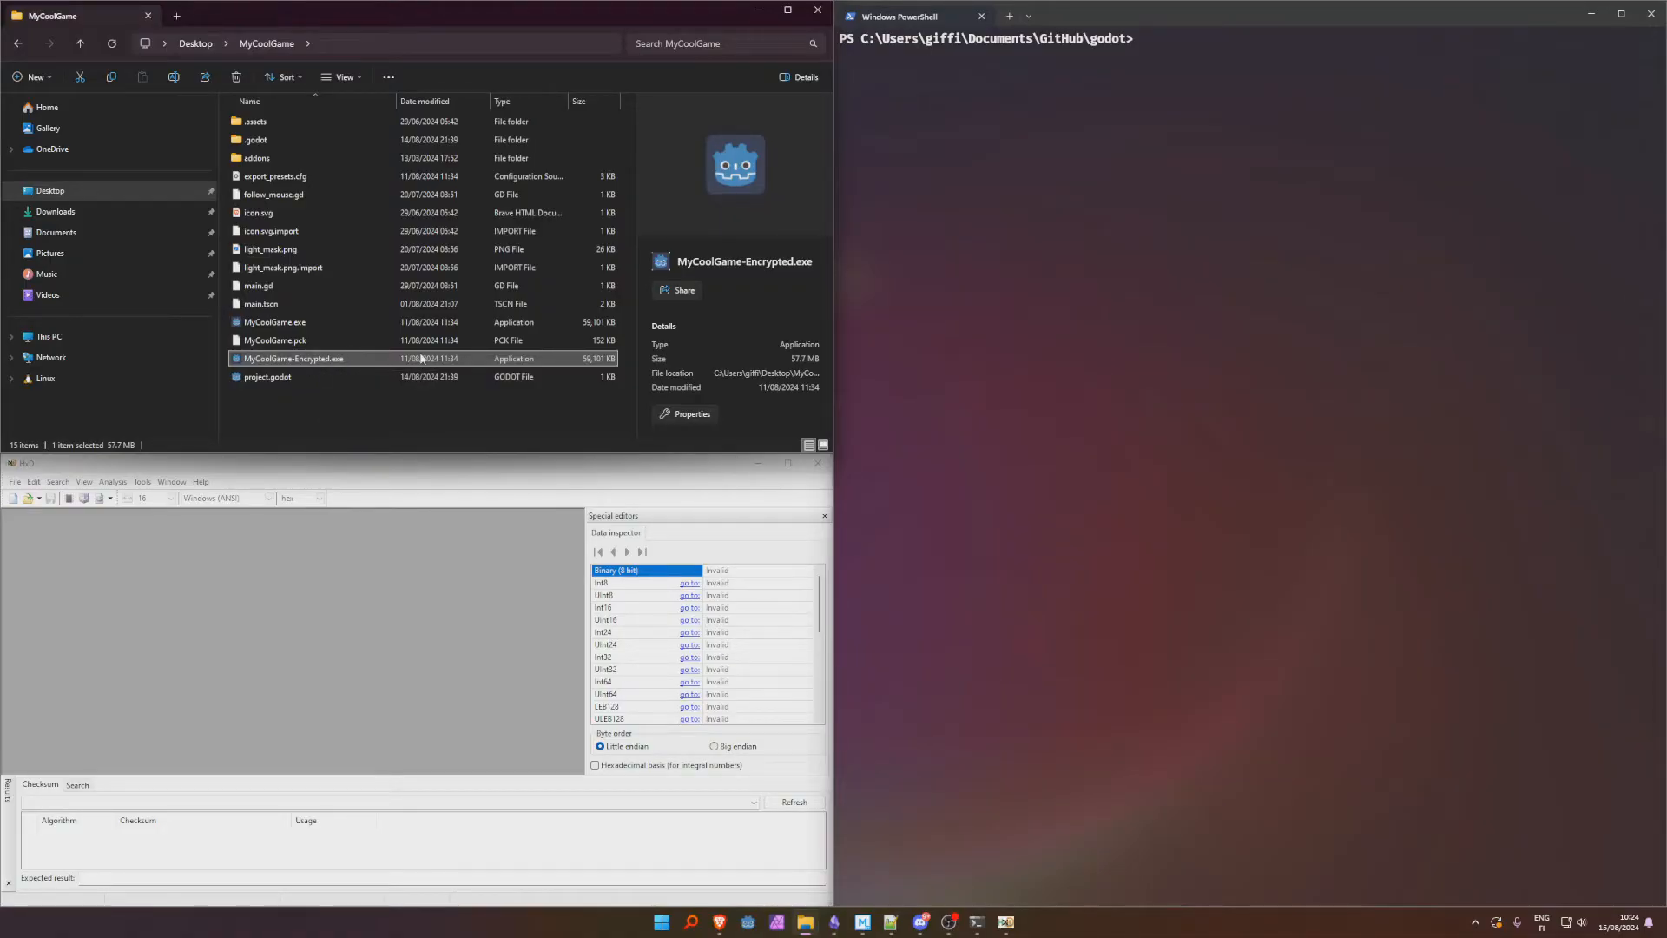
Load MyCoolGame-Encrypted.exe into HxD from File Explorer to view its bytes
{"action": "left_click", "coordinate": [268, 377]}
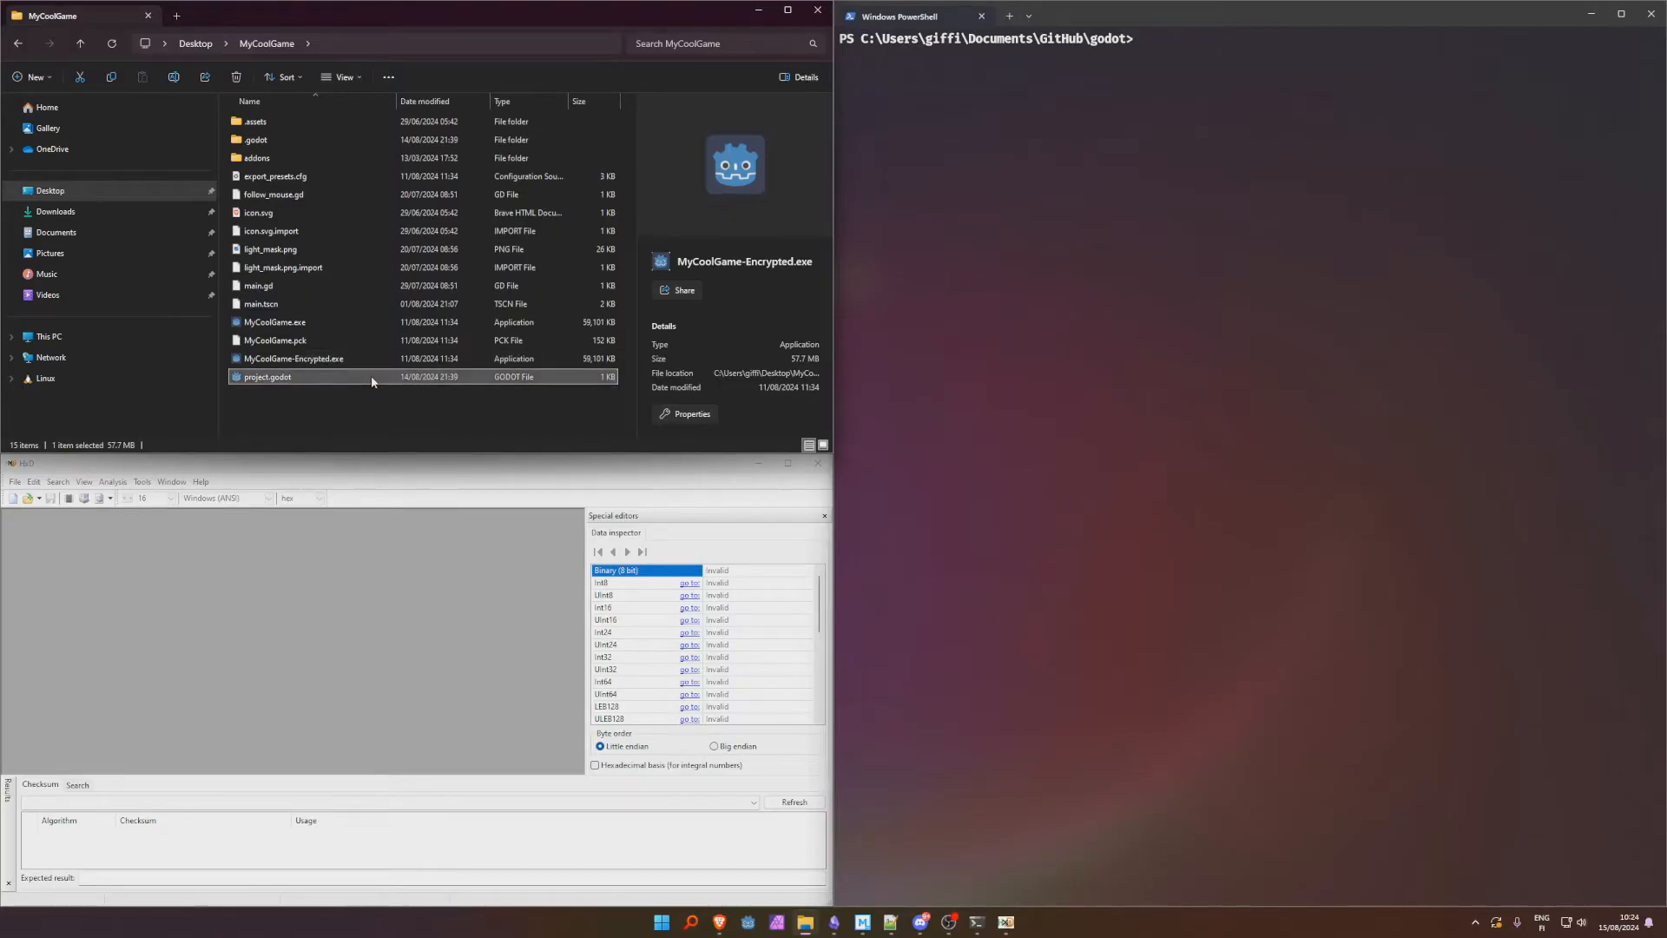
{"action": "left_click", "coordinate": [295, 358]}
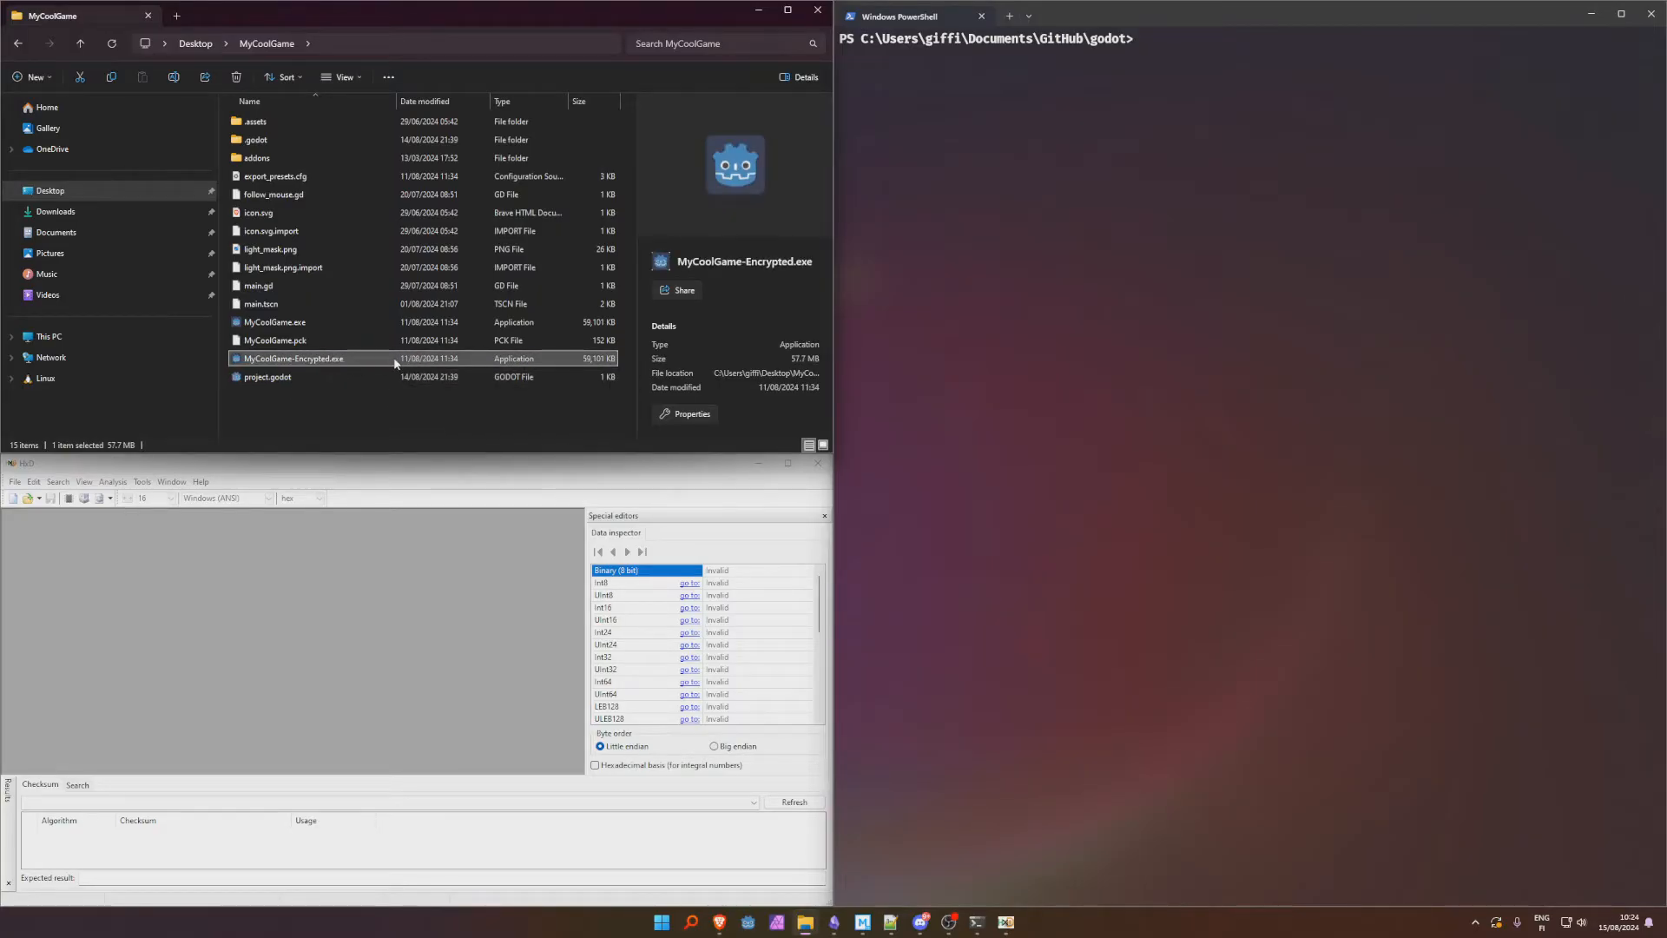
{"action": "mouse_move", "coordinate": [332, 391]}
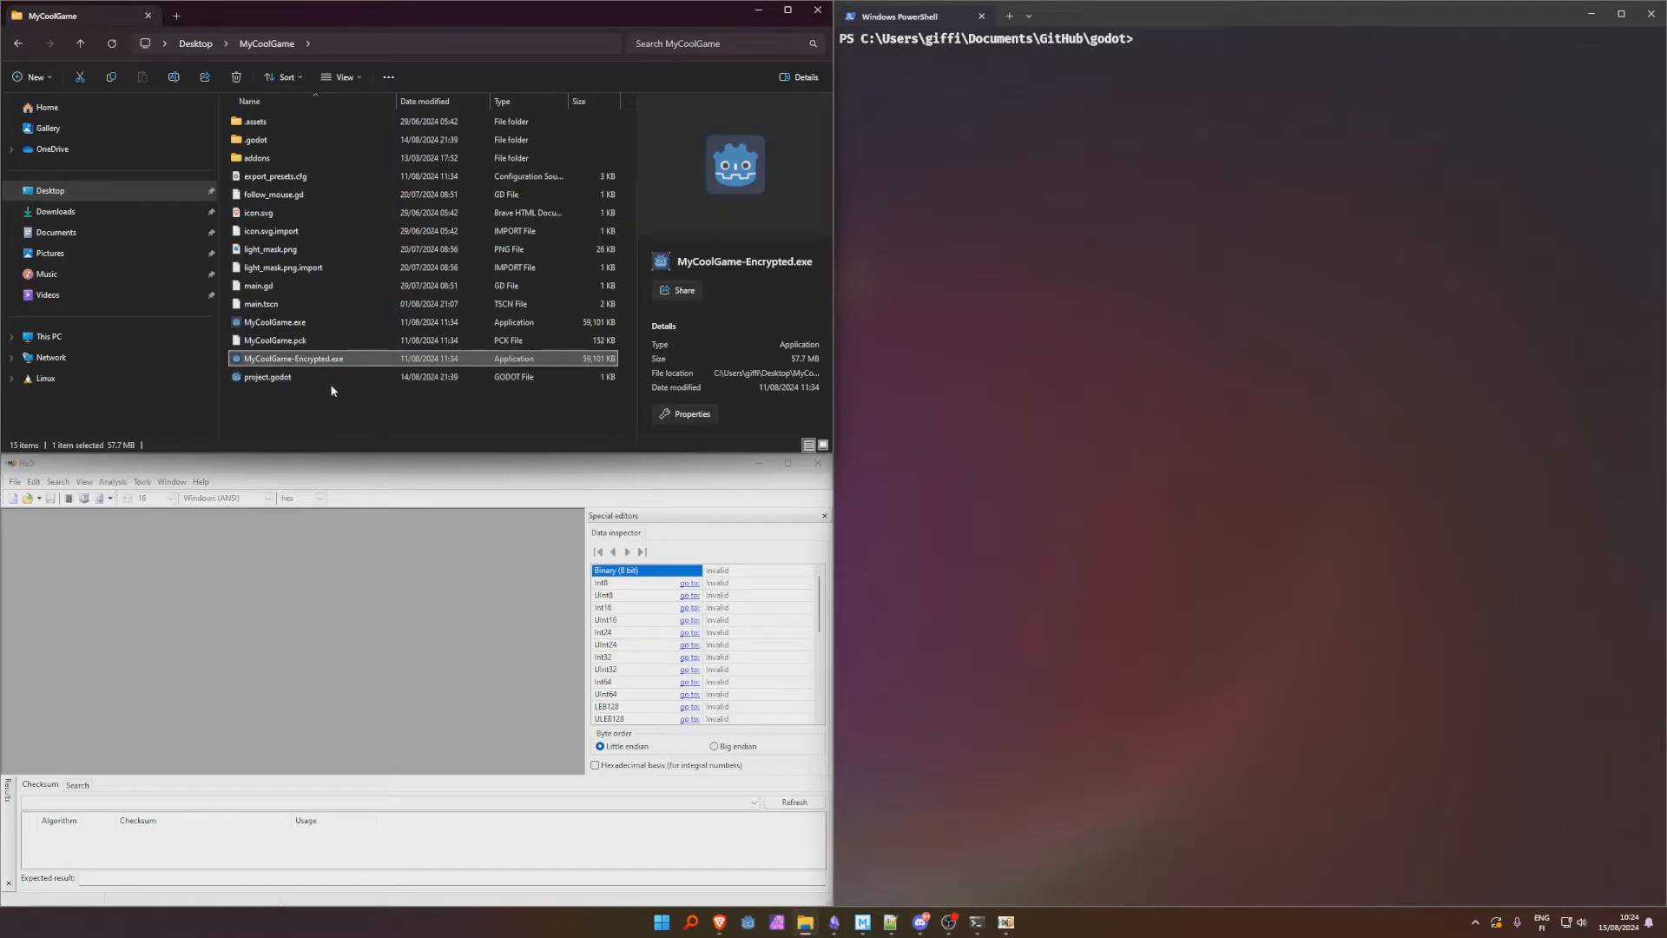
{"action": "mouse_move", "coordinate": [295, 357]}
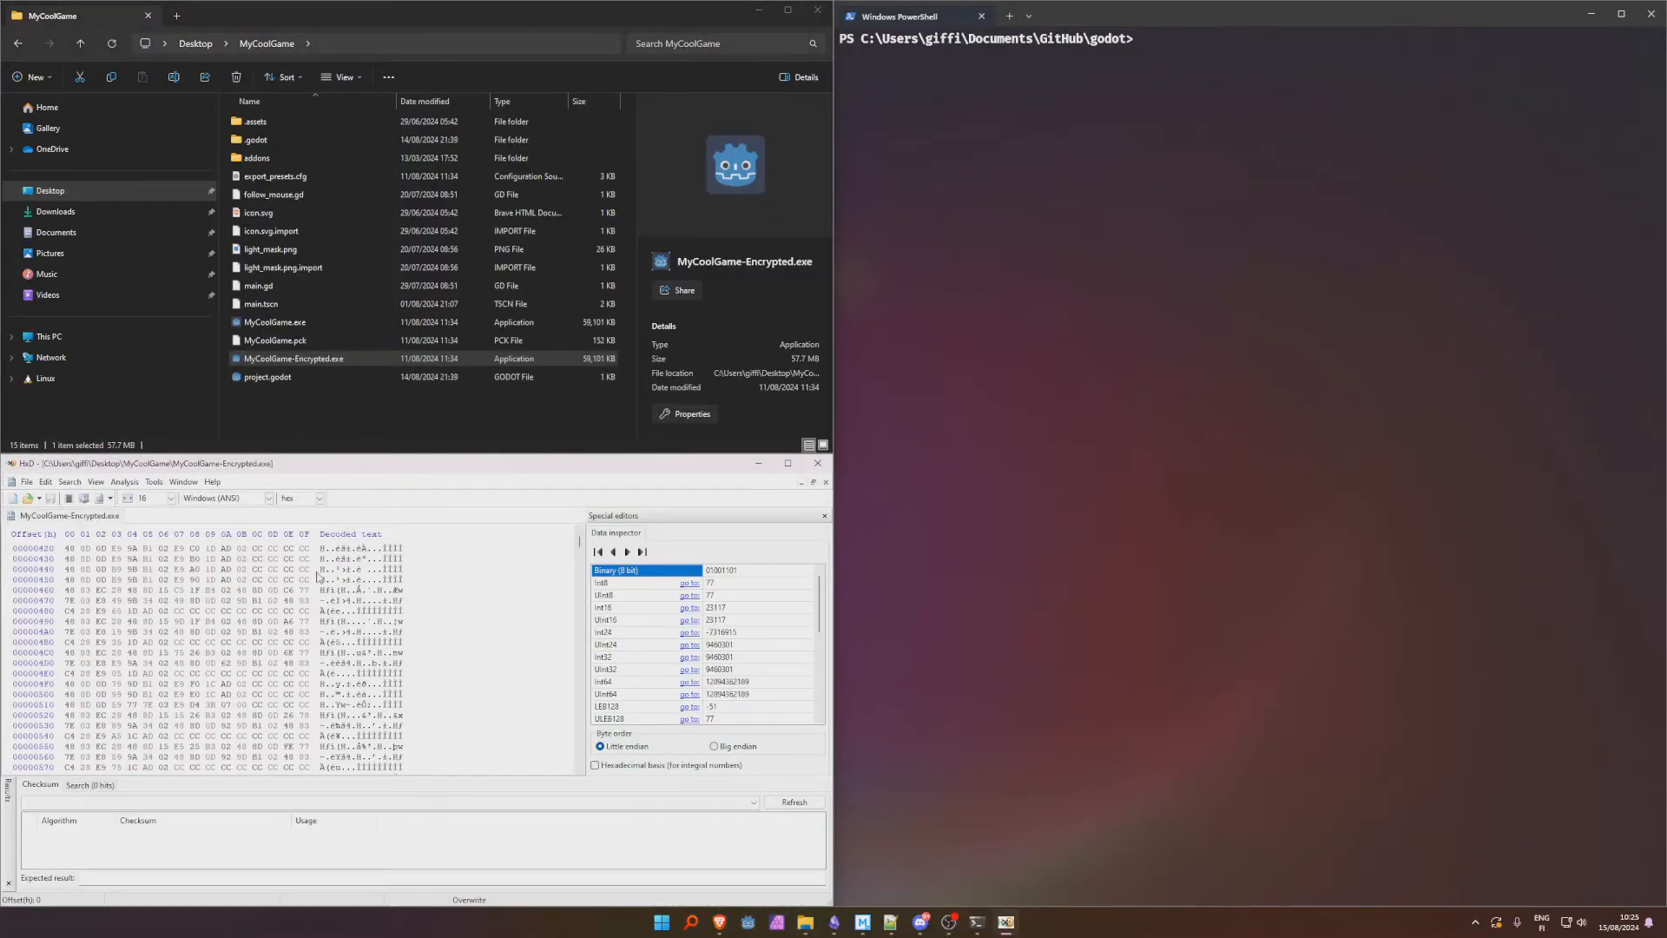
Print godot.gdkey with cat to show the hex key, then begin a search in HxD
{"action": "type", "text": "cat g"}
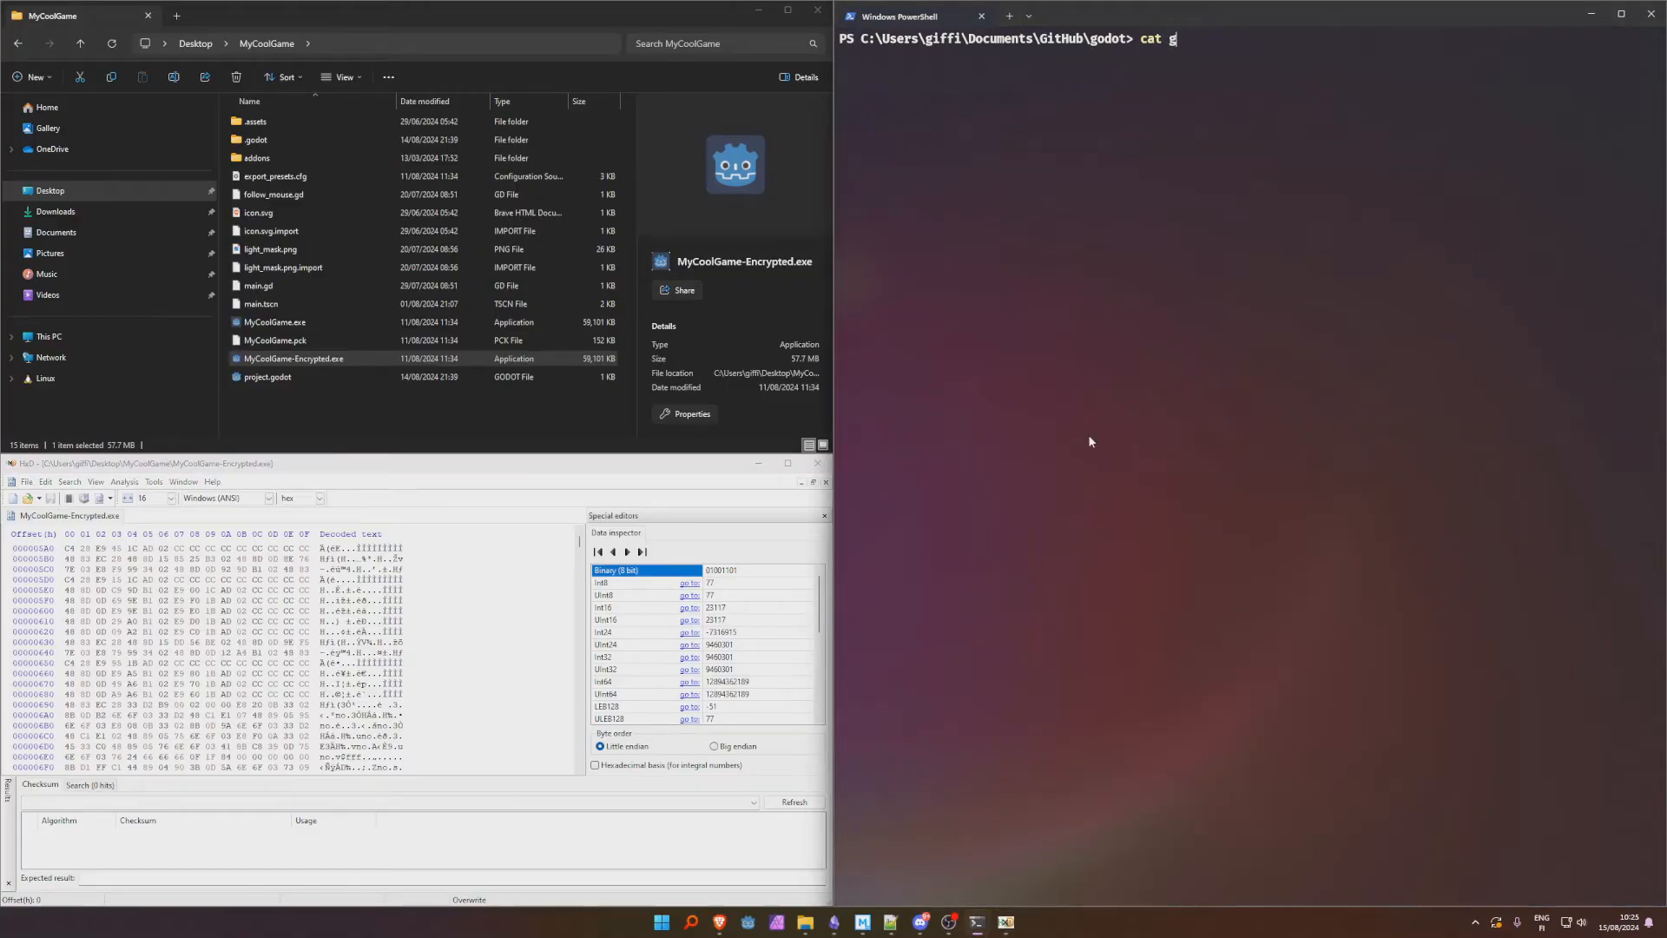
{"action": "key", "text": "Return"}
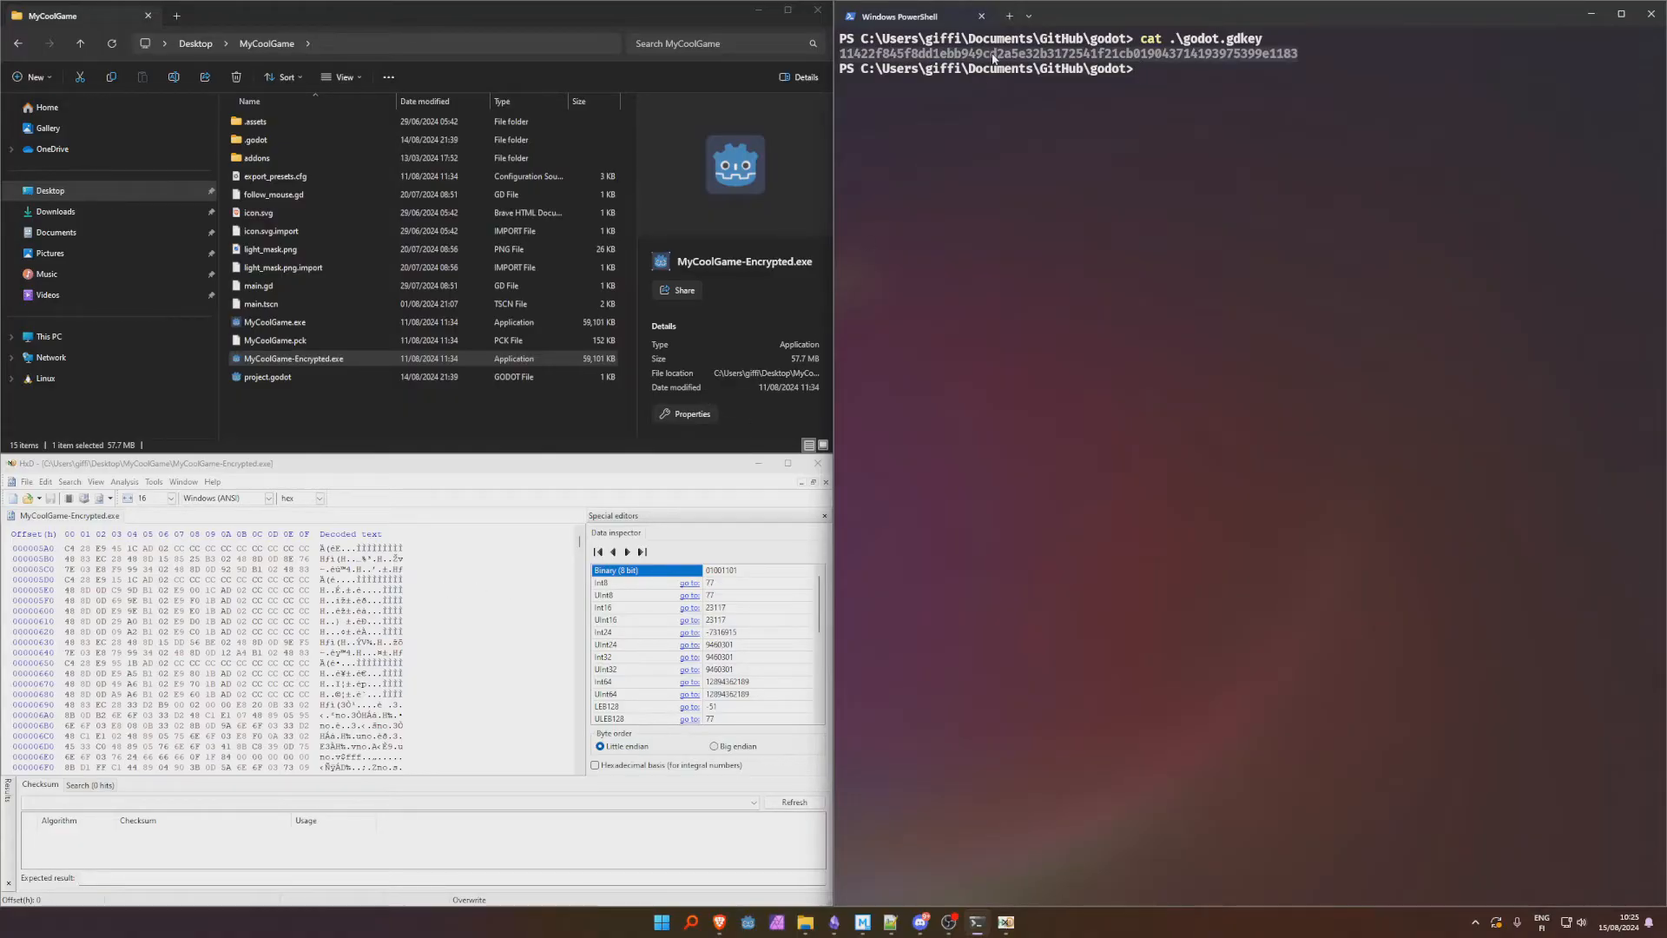
{"action": "key", "text": "ctrl+f"}
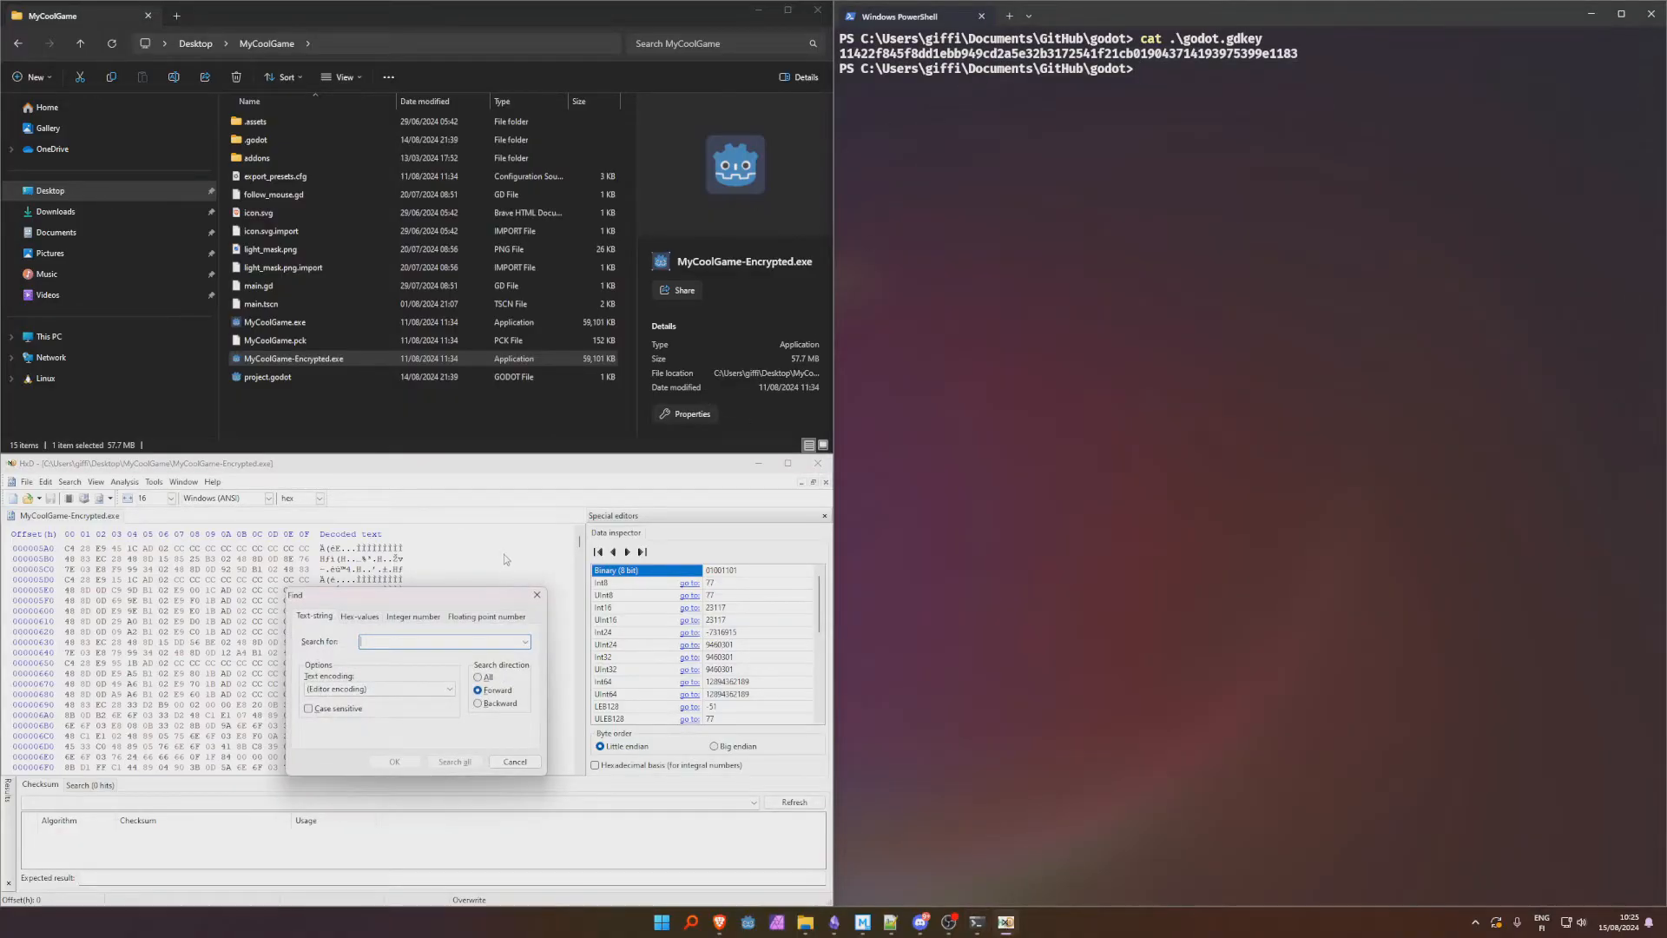
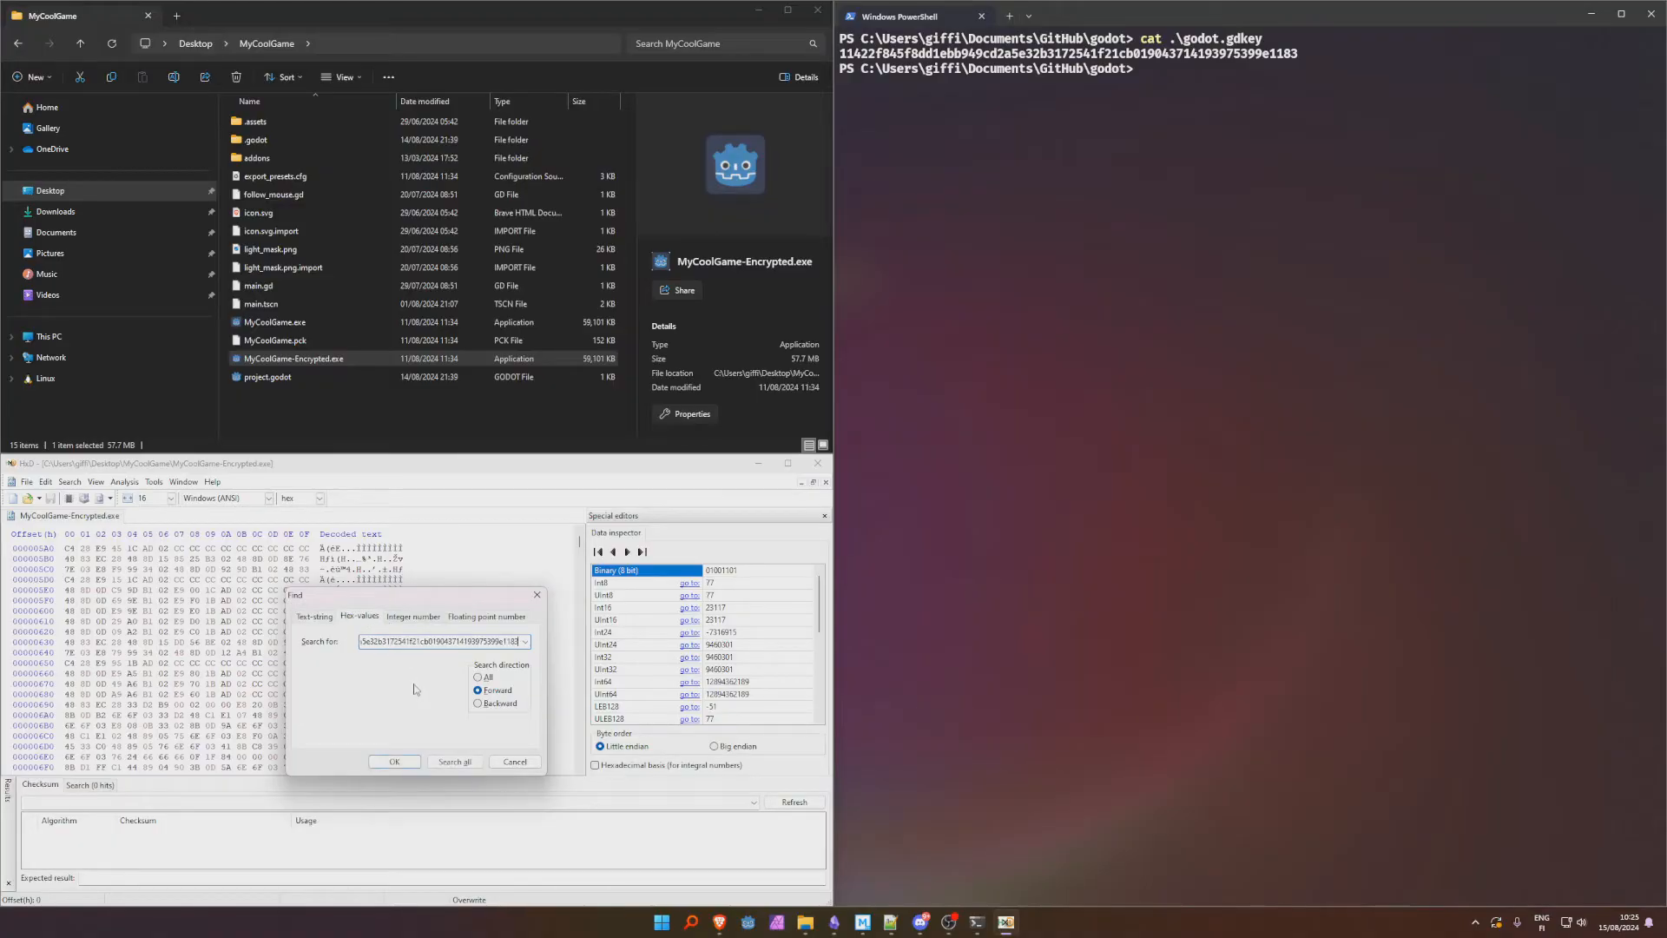
{"action": "left_click", "coordinate": [394, 760]}
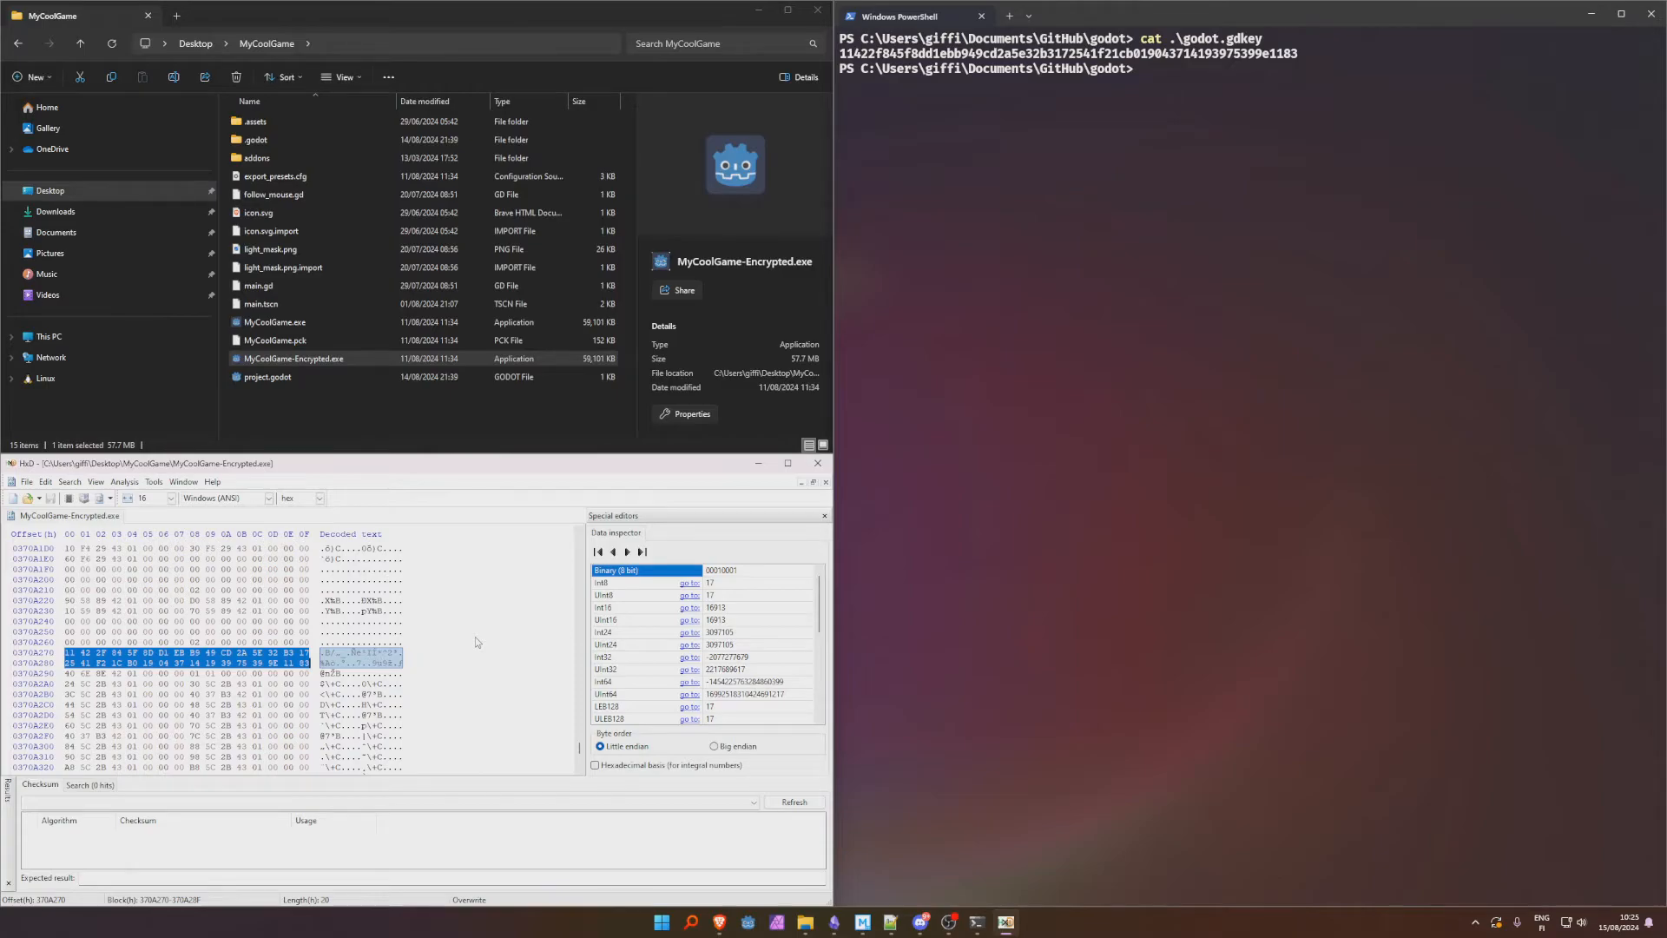
Select MyCoolGame.pck in File Explorer after reviewing the matched key bytes
{"action": "left_click", "coordinate": [275, 340]}
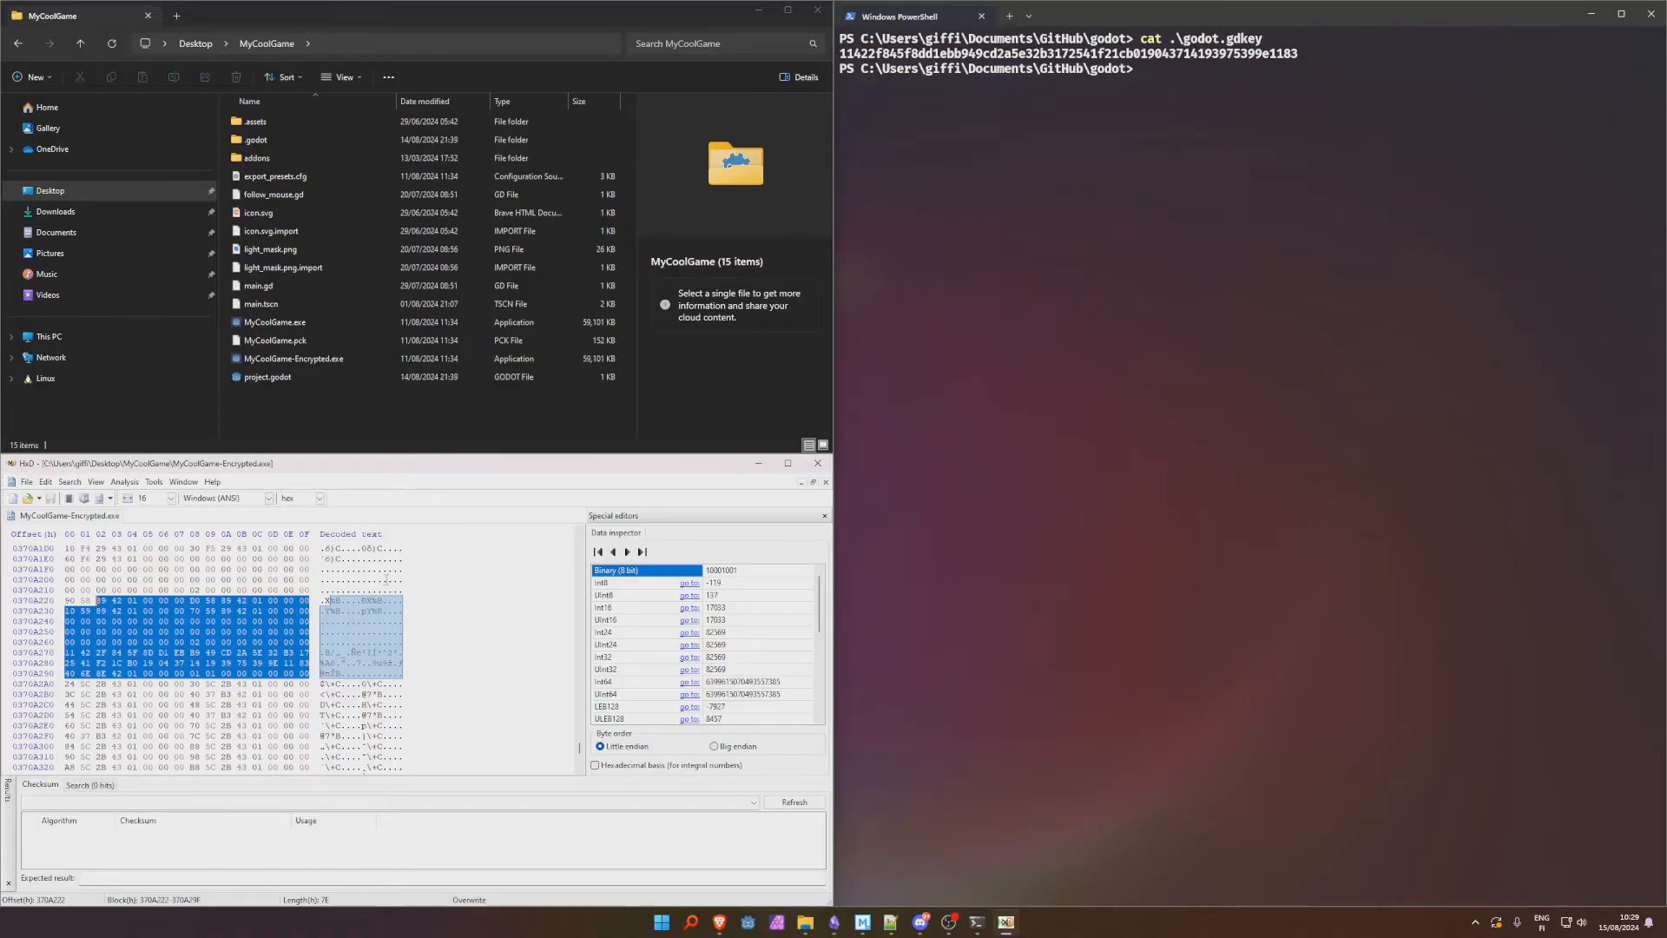
{"action": "left_click", "coordinate": [276, 340]}
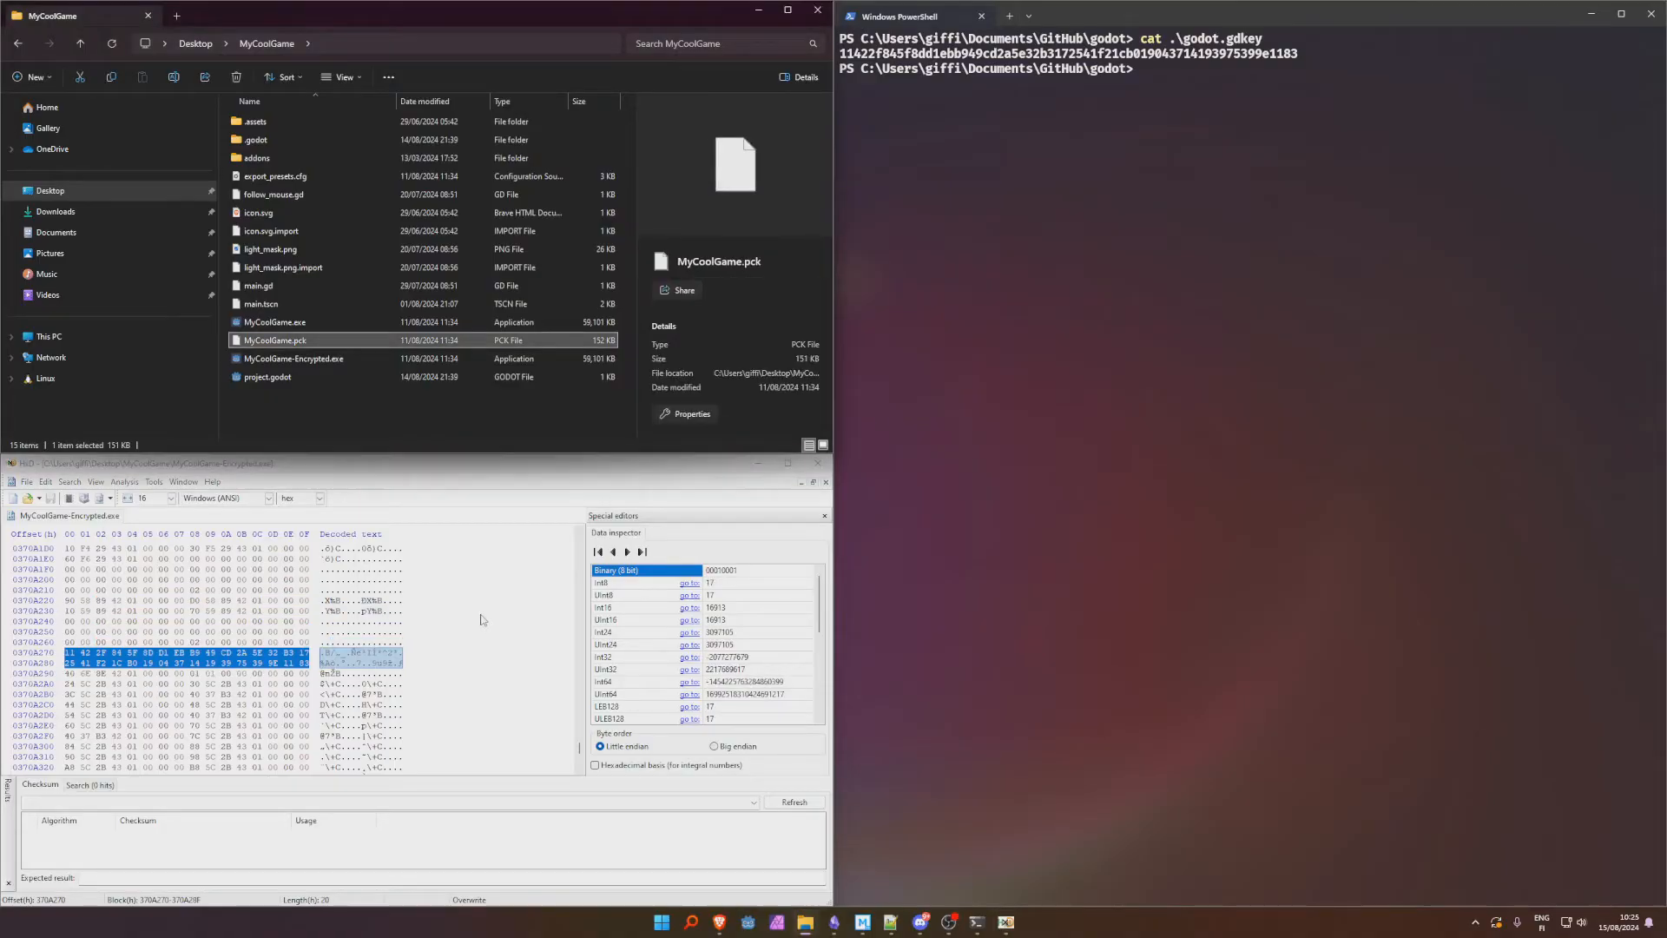
{"action": "mouse_move", "coordinate": [413, 563]}
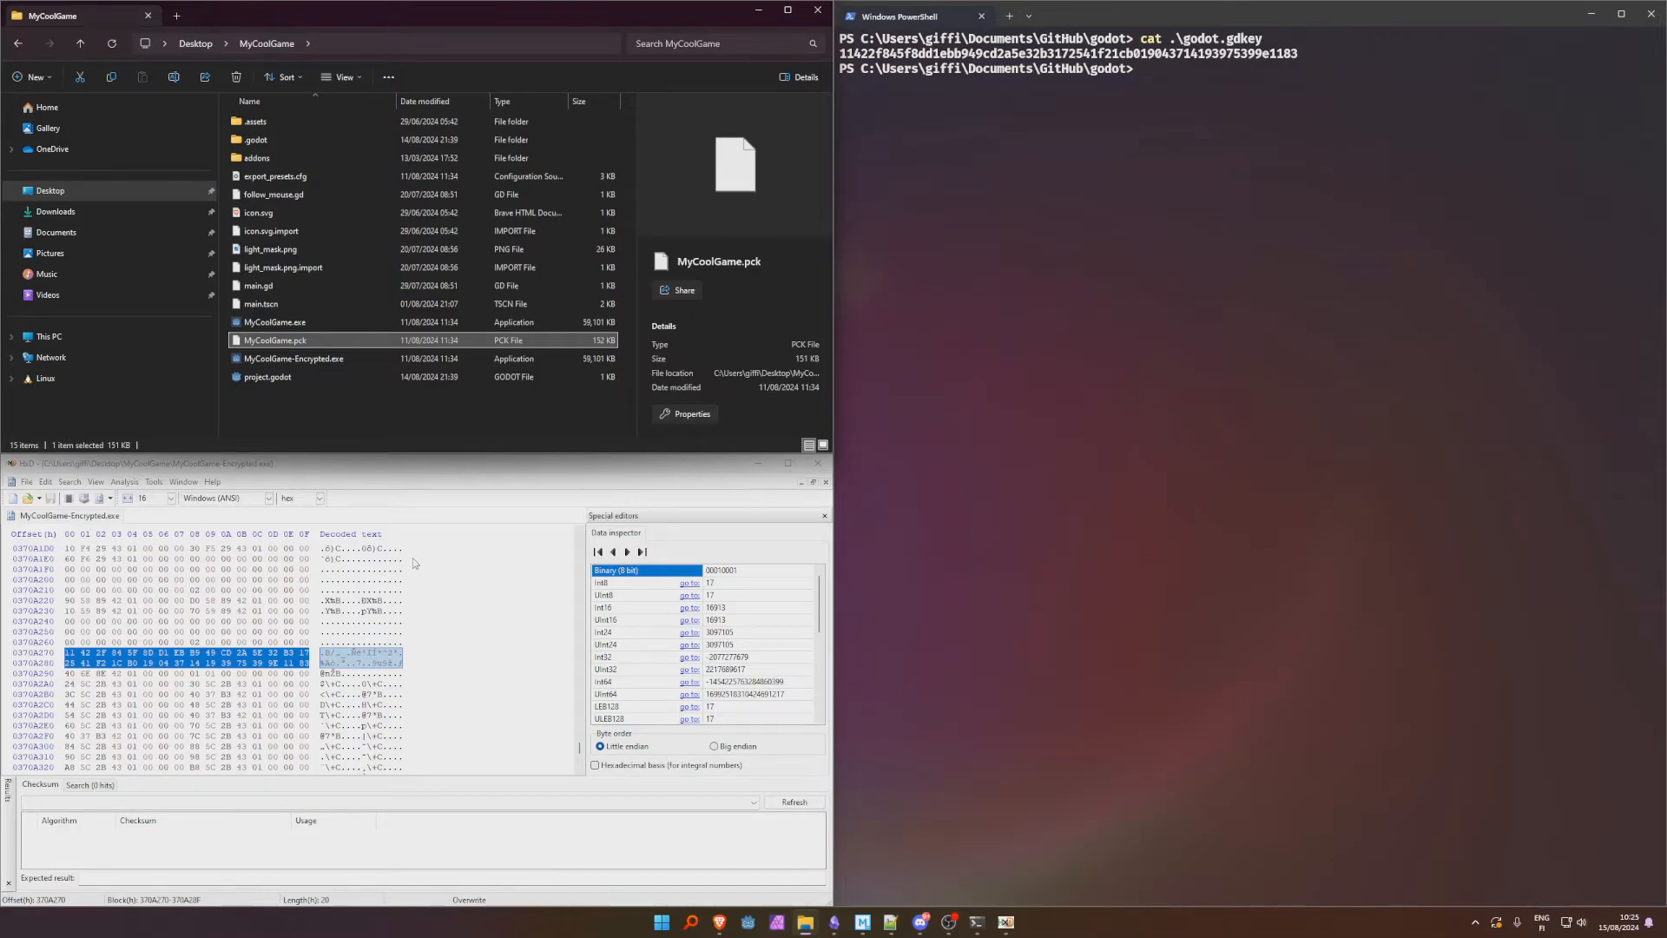
{"action": "mouse_move", "coordinate": [266, 423]}
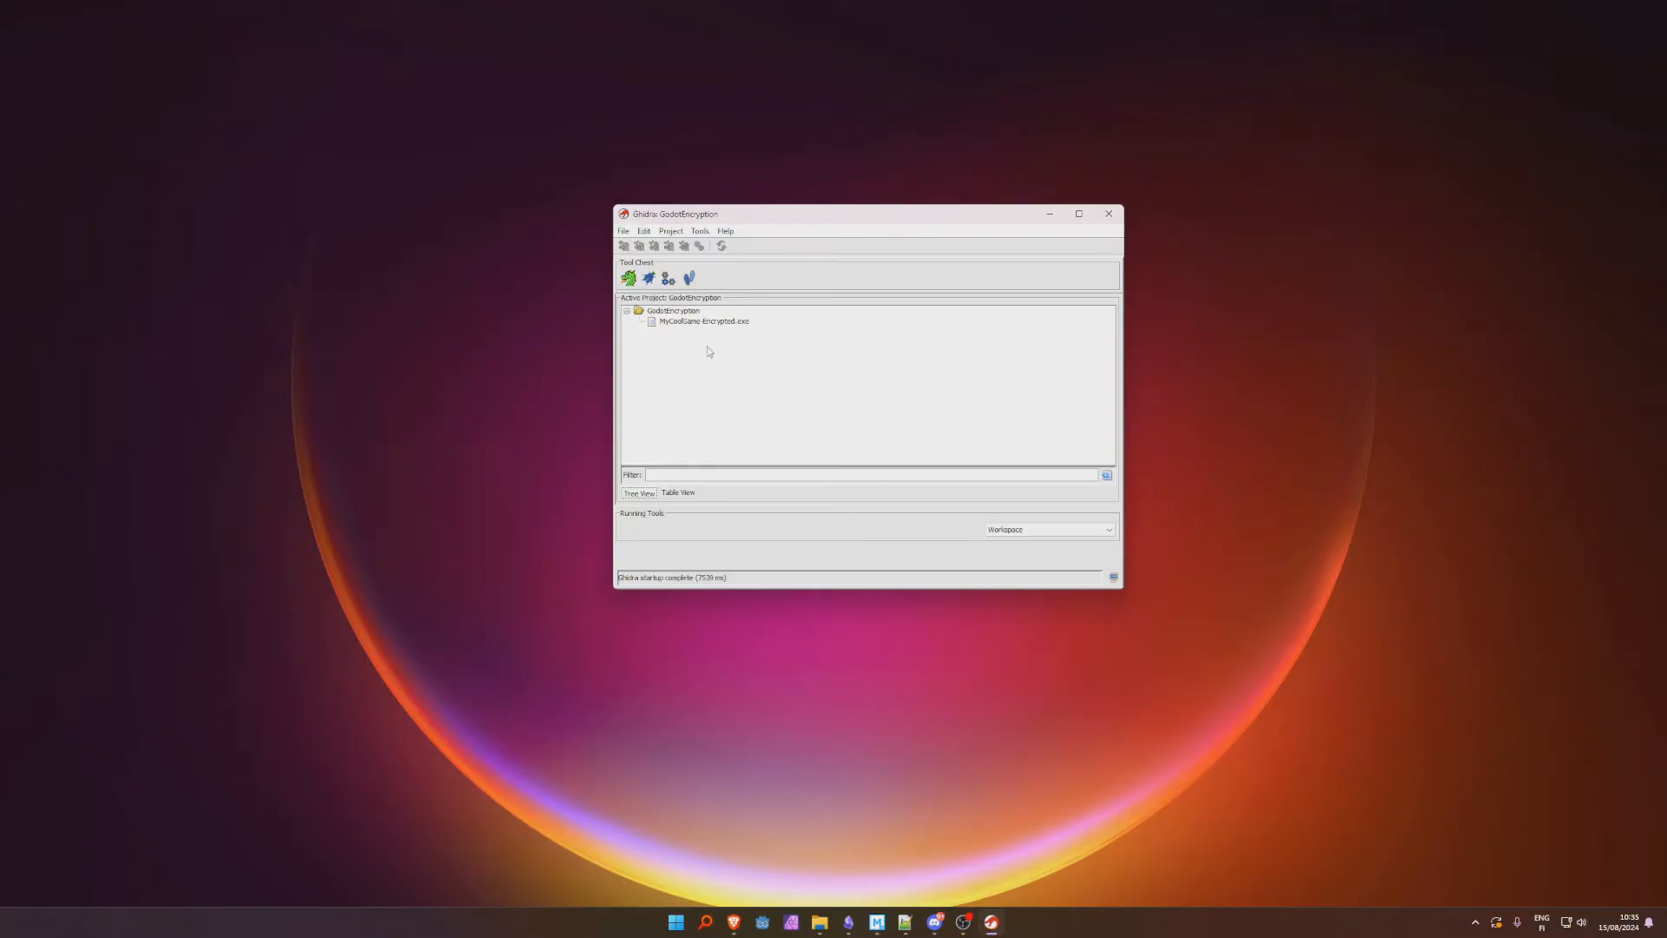
Open MyCoolGame-Encrypted.exe from the GodotEncryption project in the CodeBrowser
{"action": "left_click", "coordinate": [703, 321]}
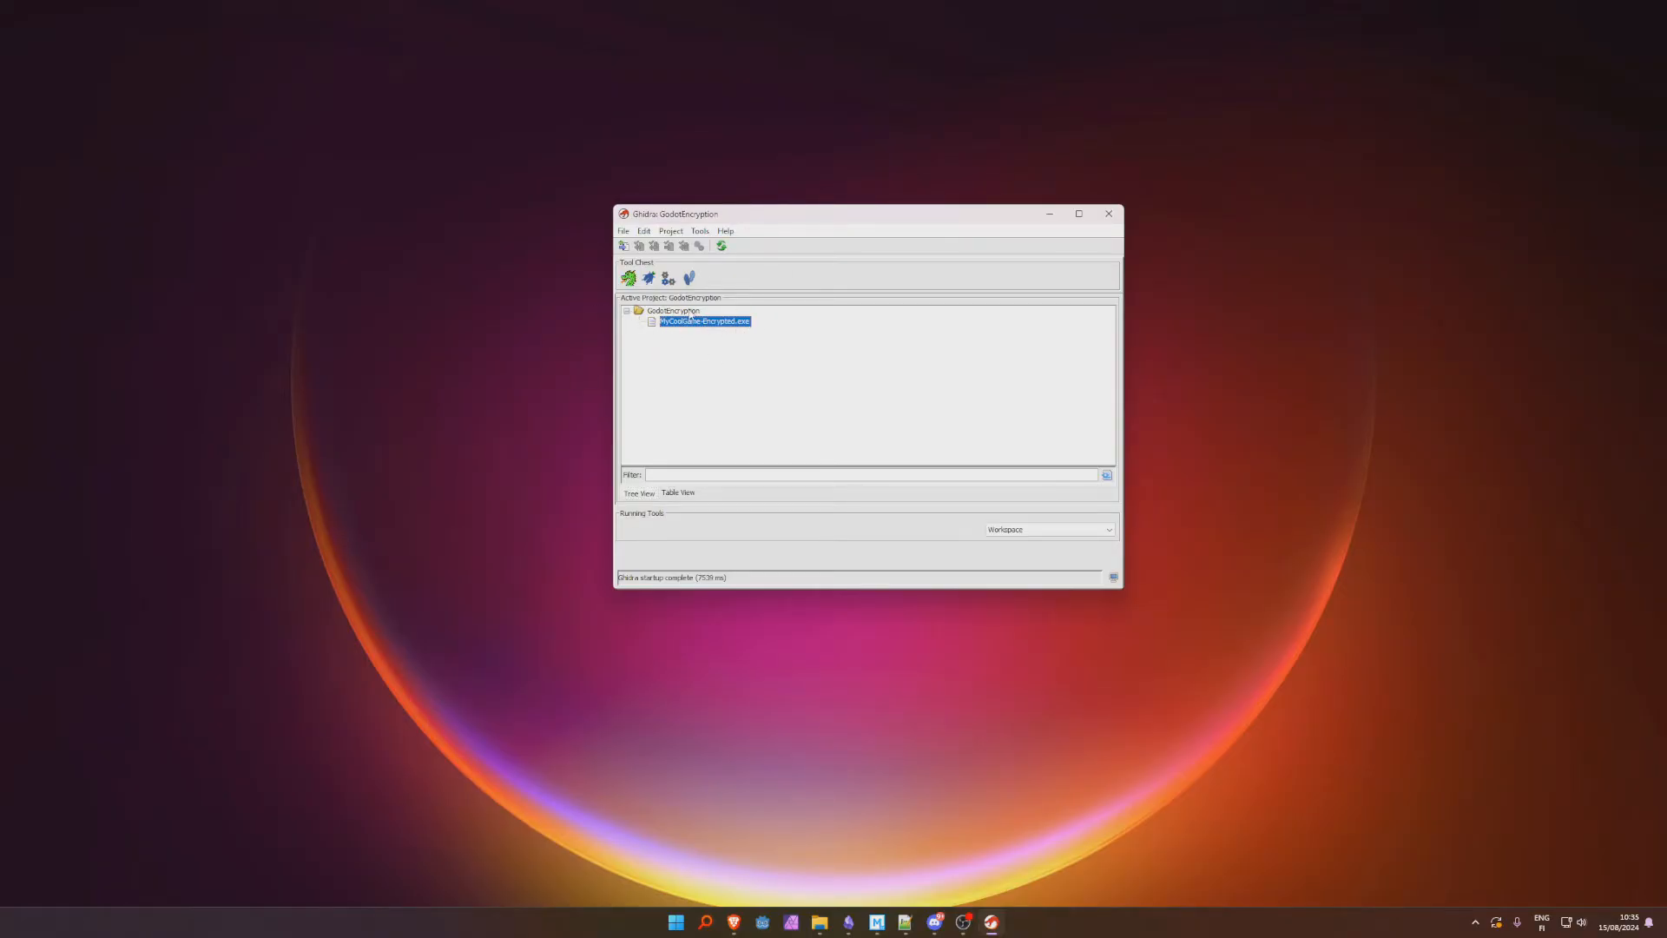
{"action": "mouse_move", "coordinate": [705, 321]}
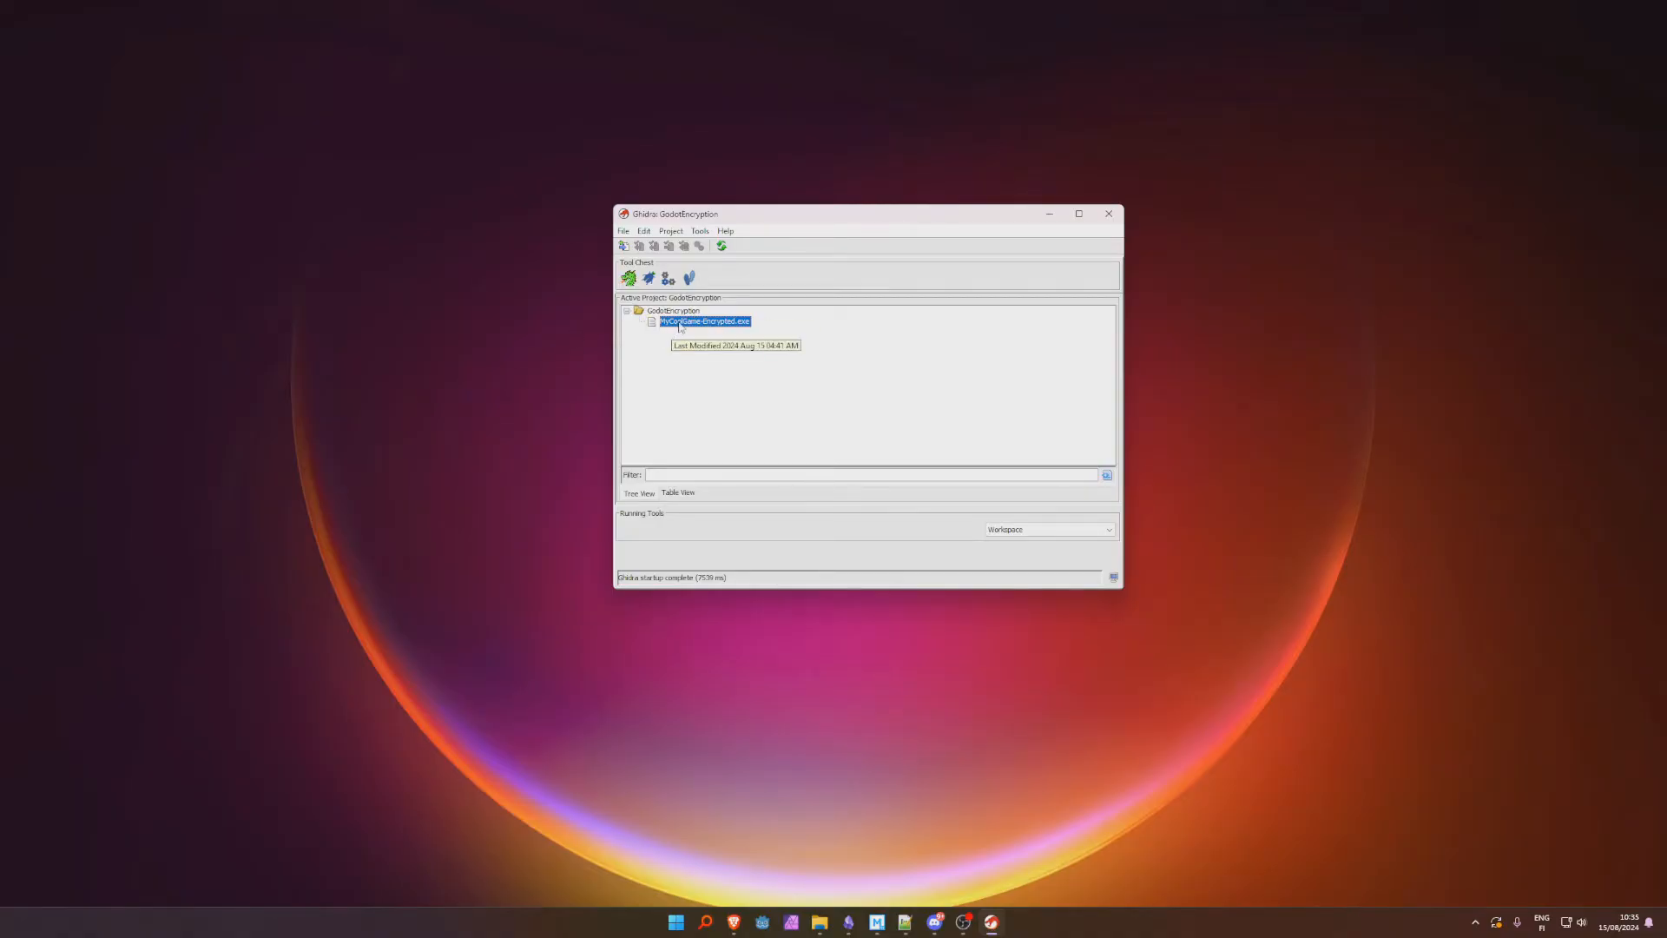
{"action": "double_click", "coordinate": [703, 321]}
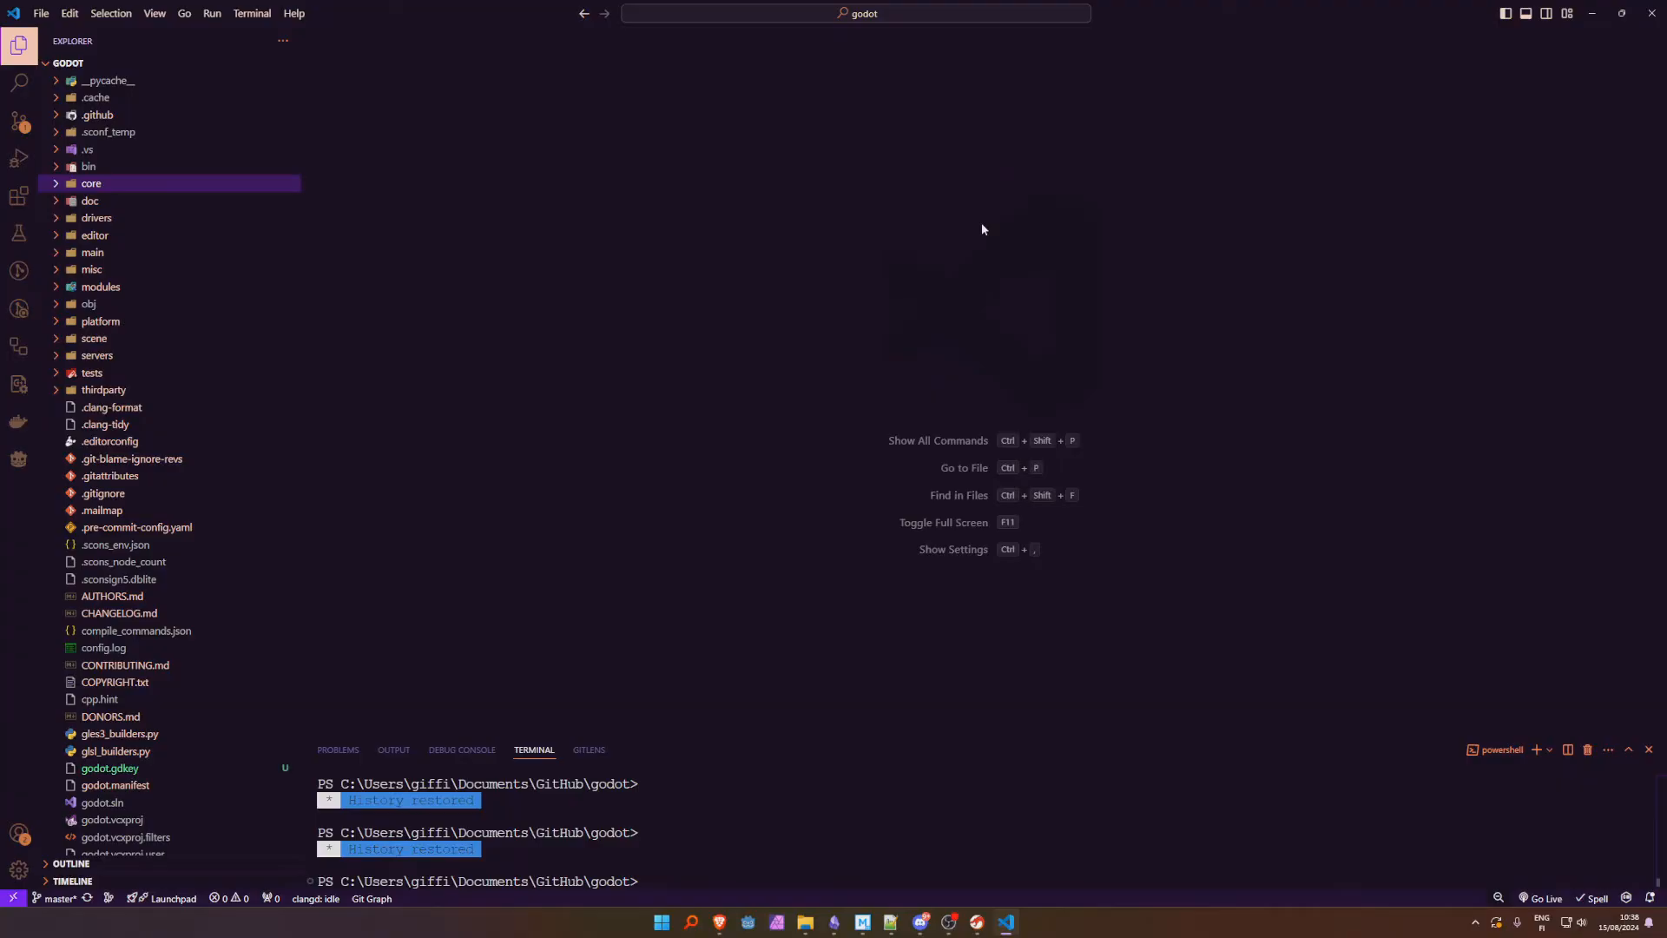
Search the Godot source for script_encryption_key from SCsub, listing 31 results in 10 files
{"action": "left_click", "coordinate": [17, 83]}
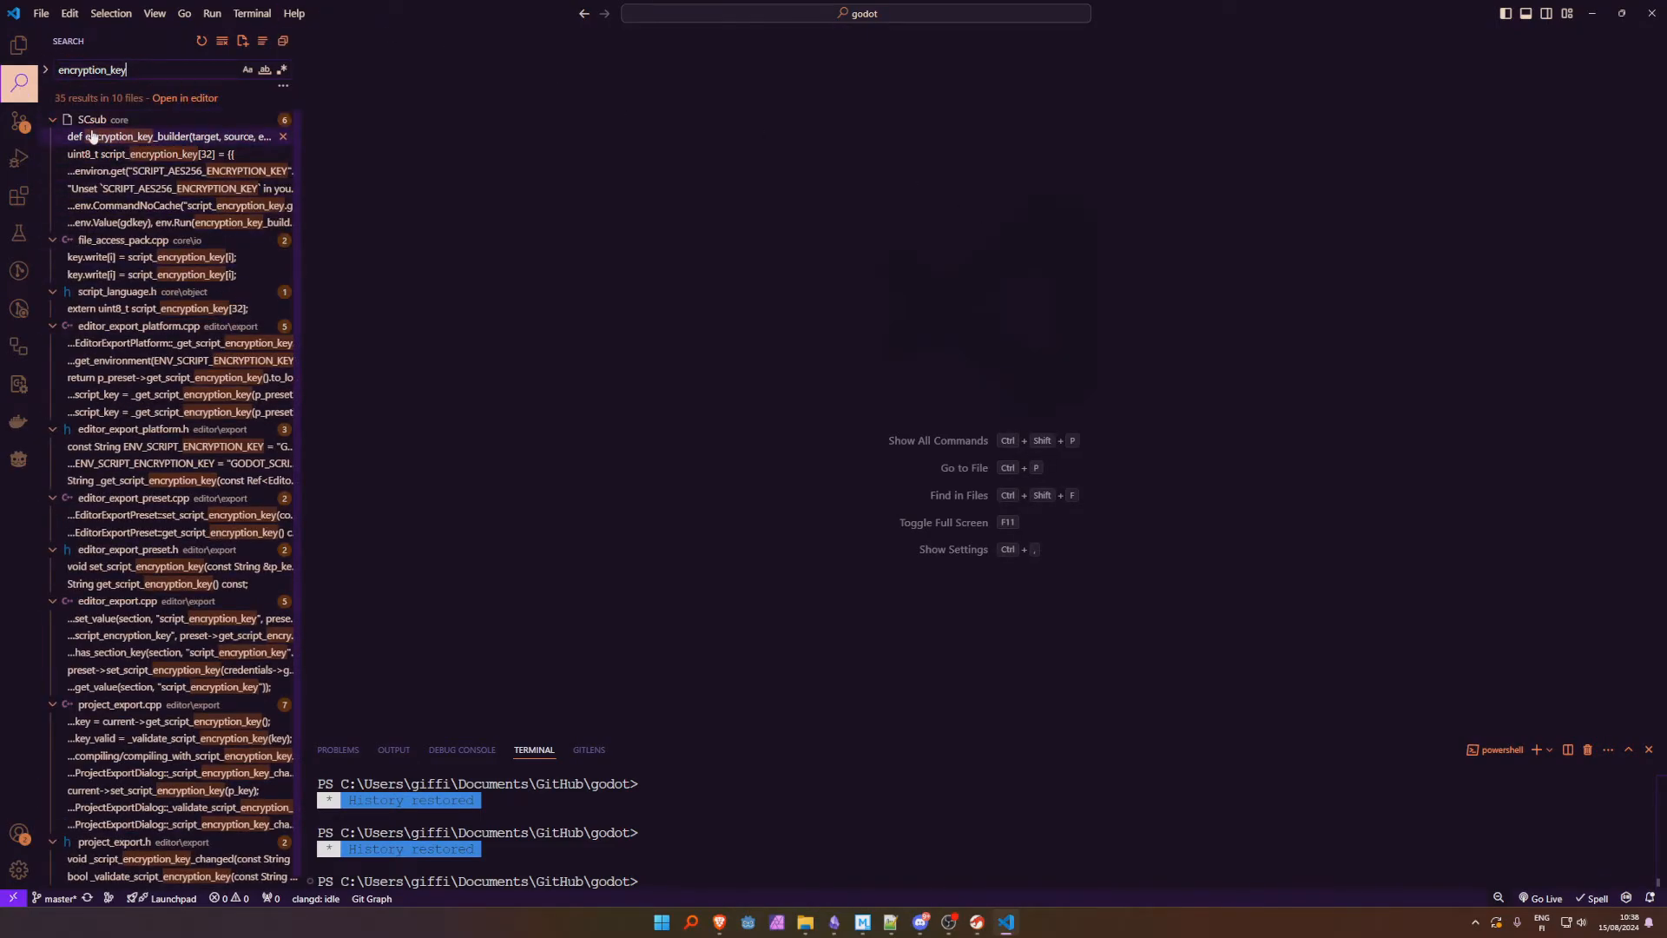
{"action": "left_click", "coordinate": [170, 135]}
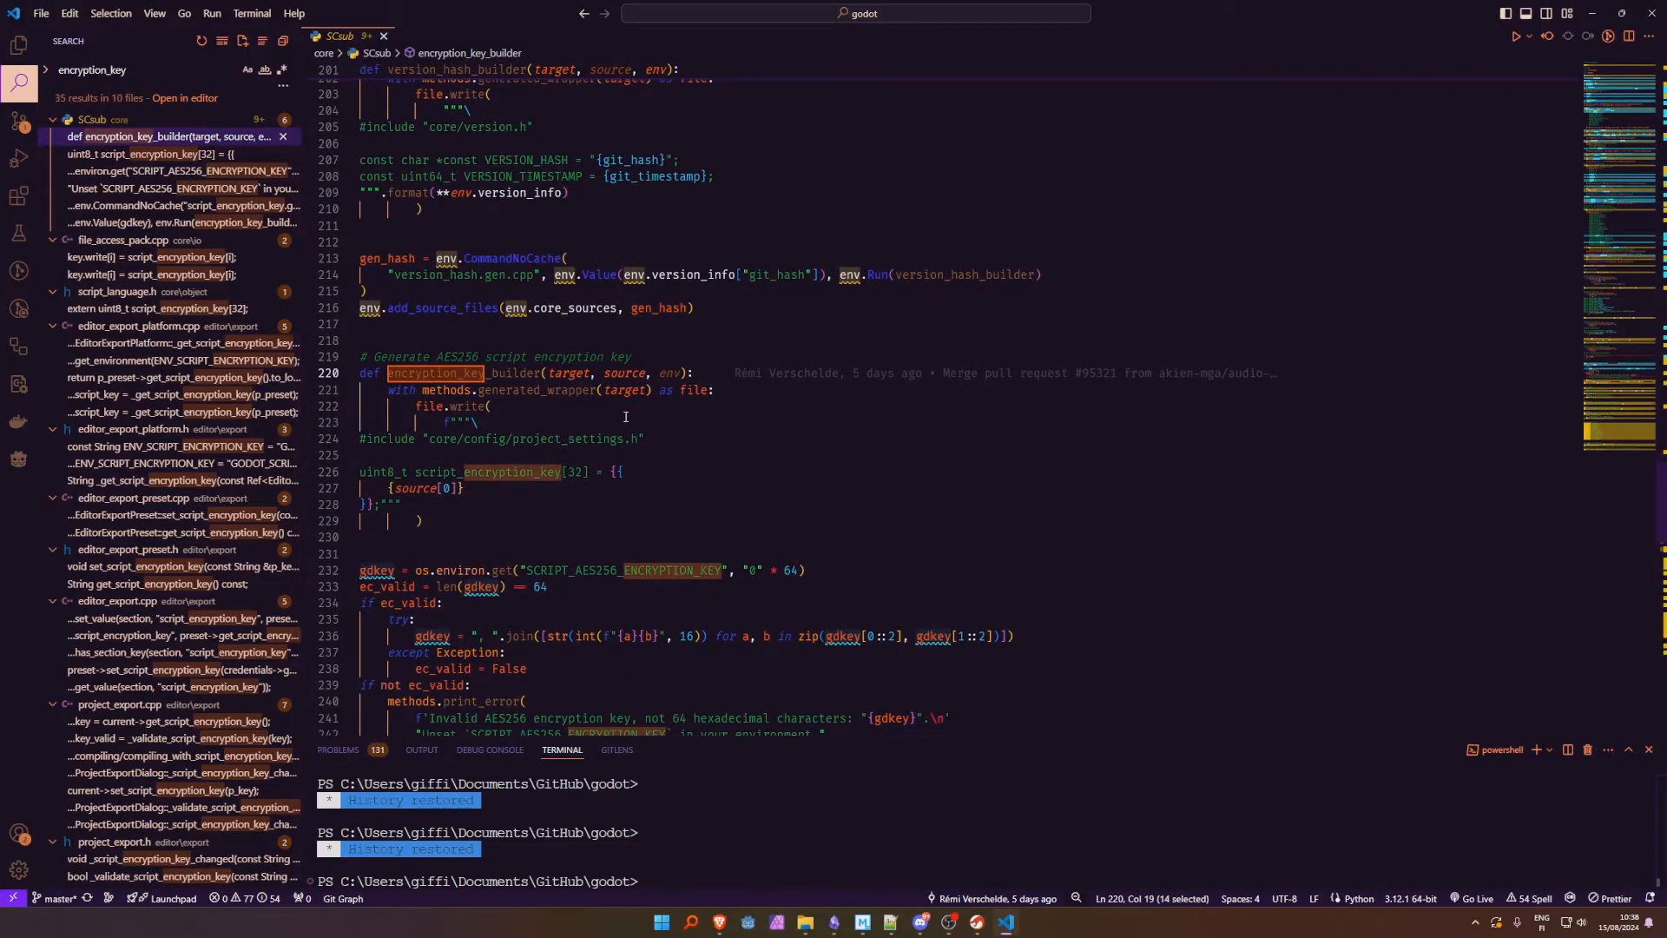
{"action": "scroll", "scroll_direction": "down", "scroll_amount": 3}
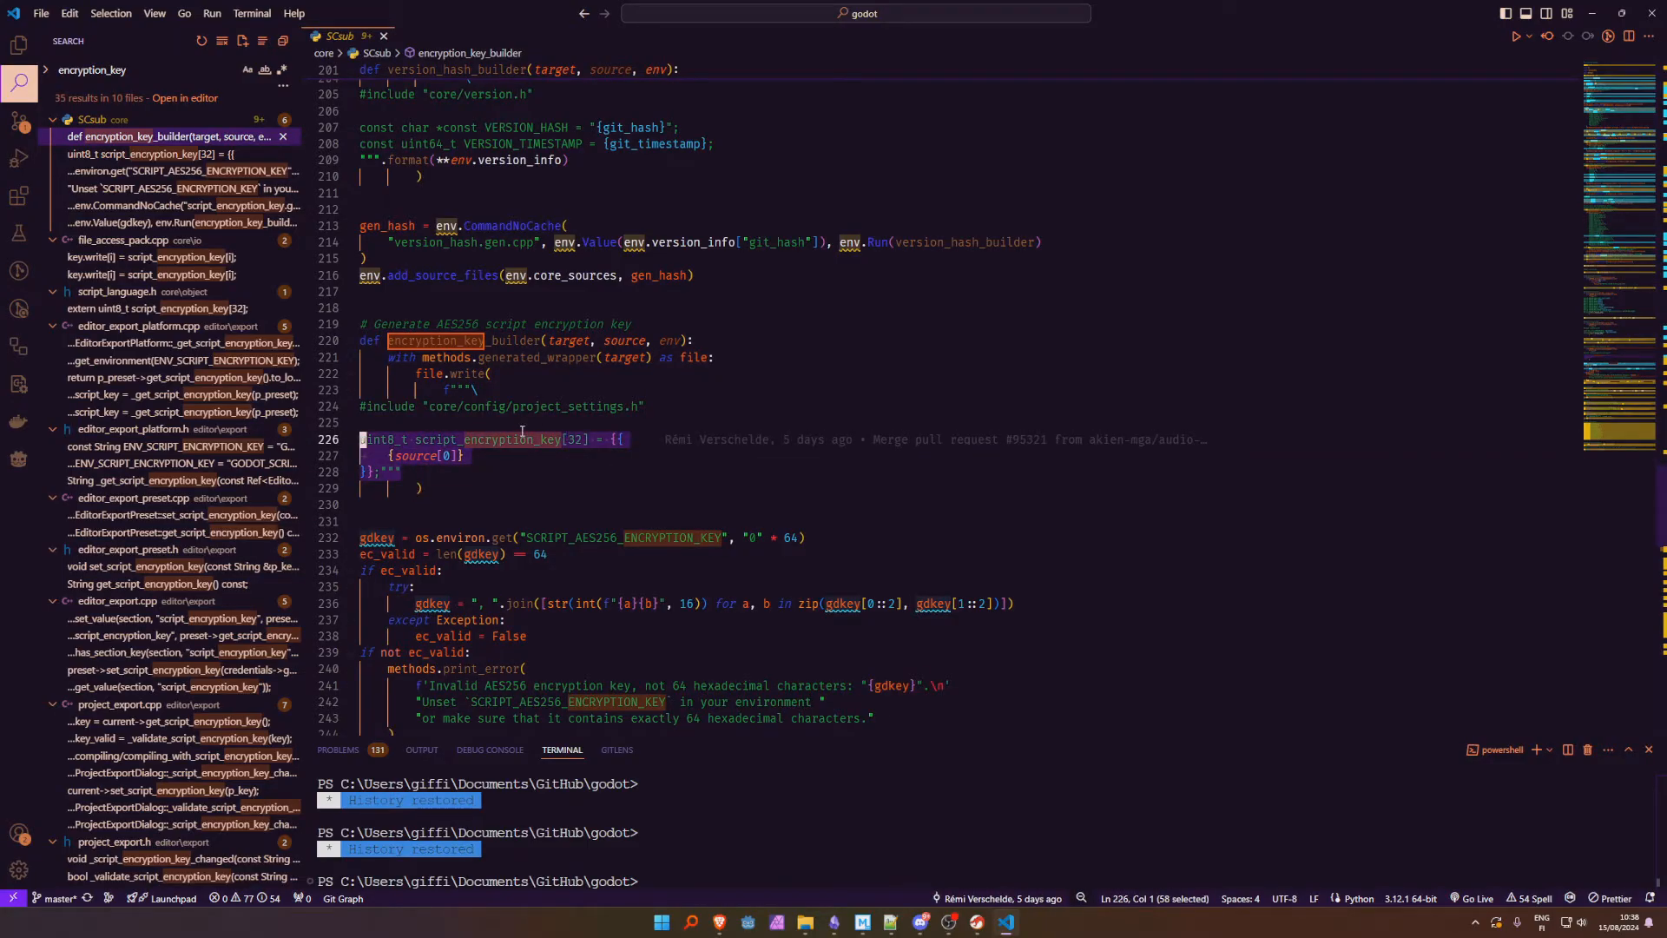
{"action": "left_click", "coordinate": [361, 455]}
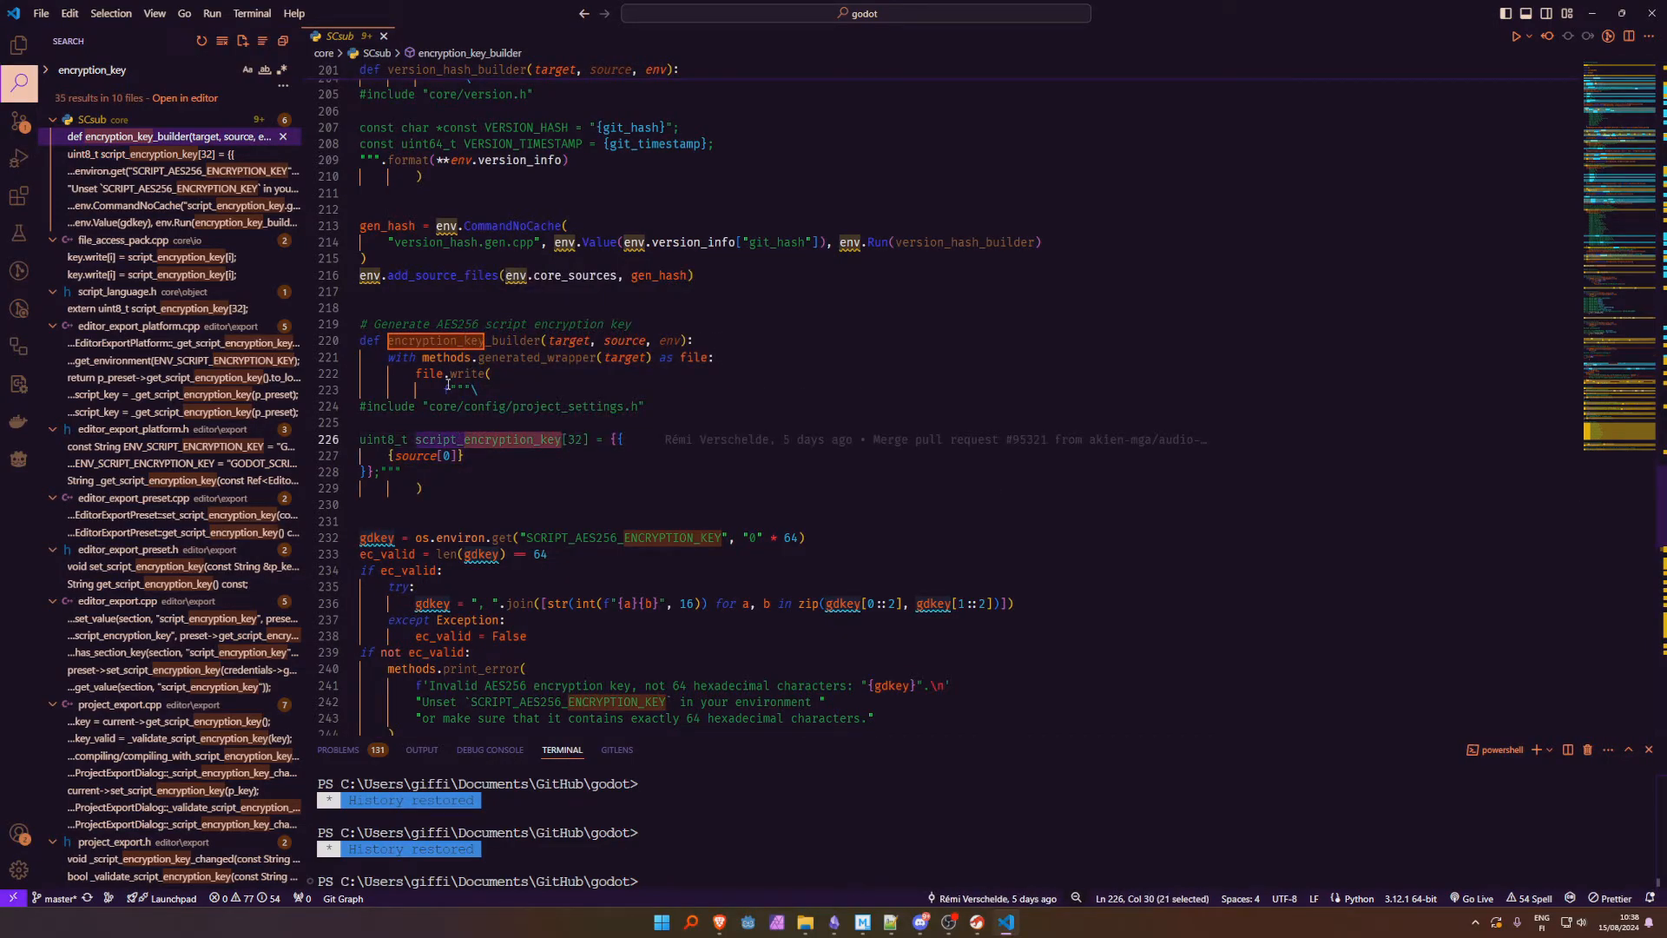
{"action": "left_click", "coordinate": [452, 373]}
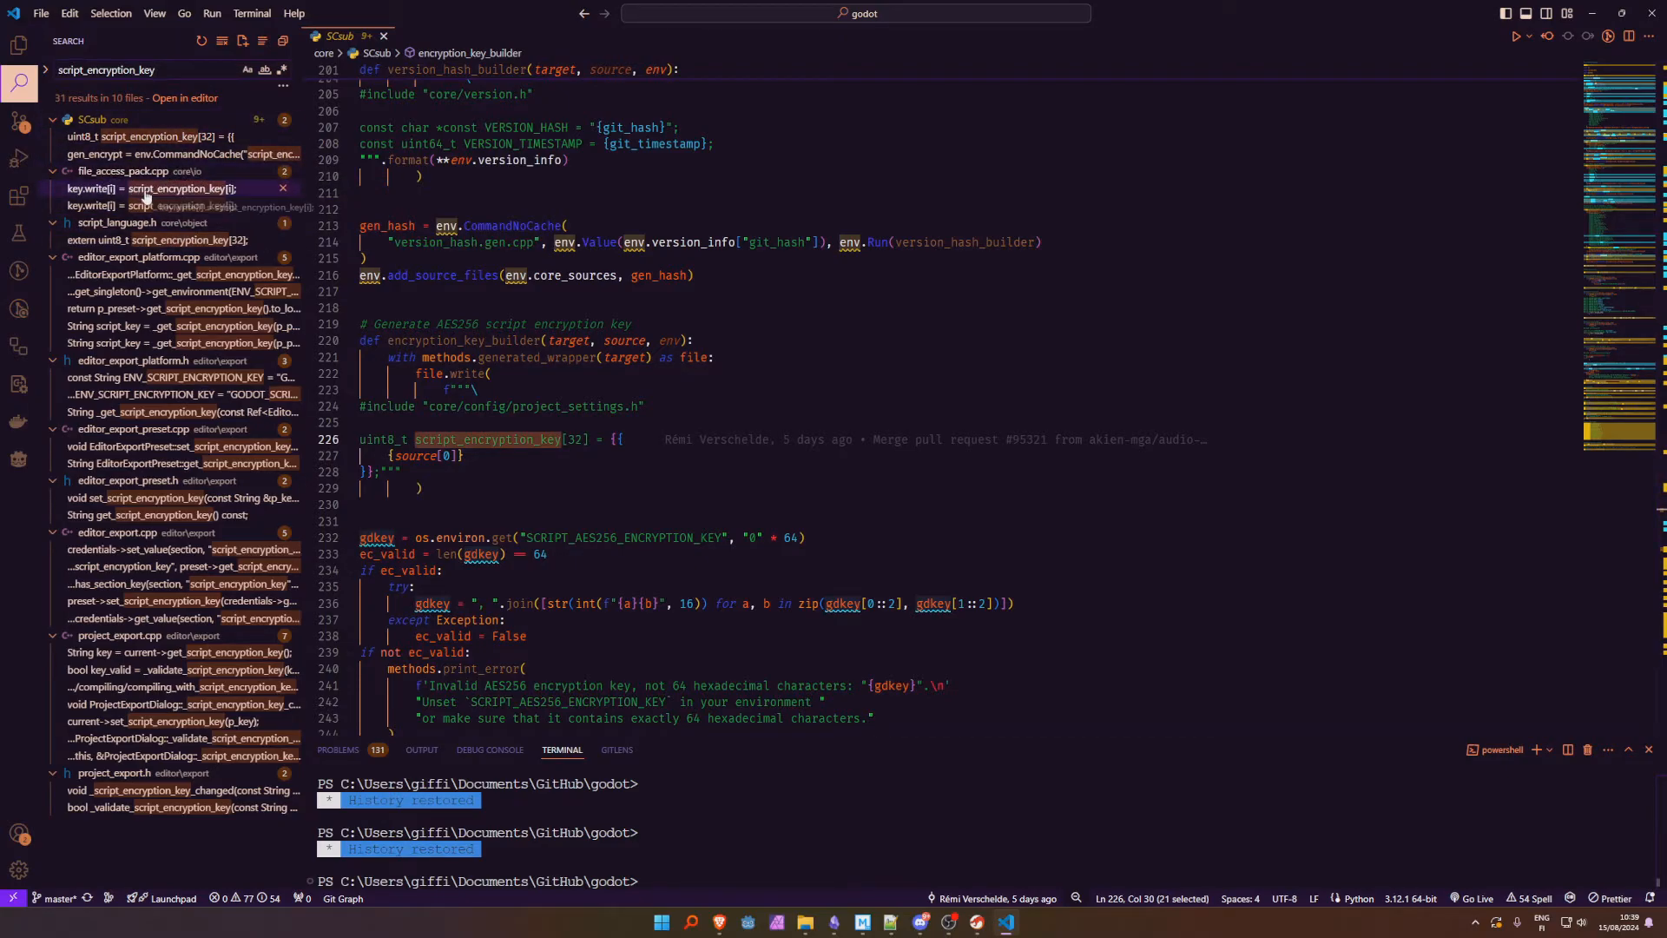
Open file_access_pack.cpp at try_open_pack and locate ERR_FAIL_COND_V_MSG on line 233
{"action": "left_click", "coordinate": [155, 187]}
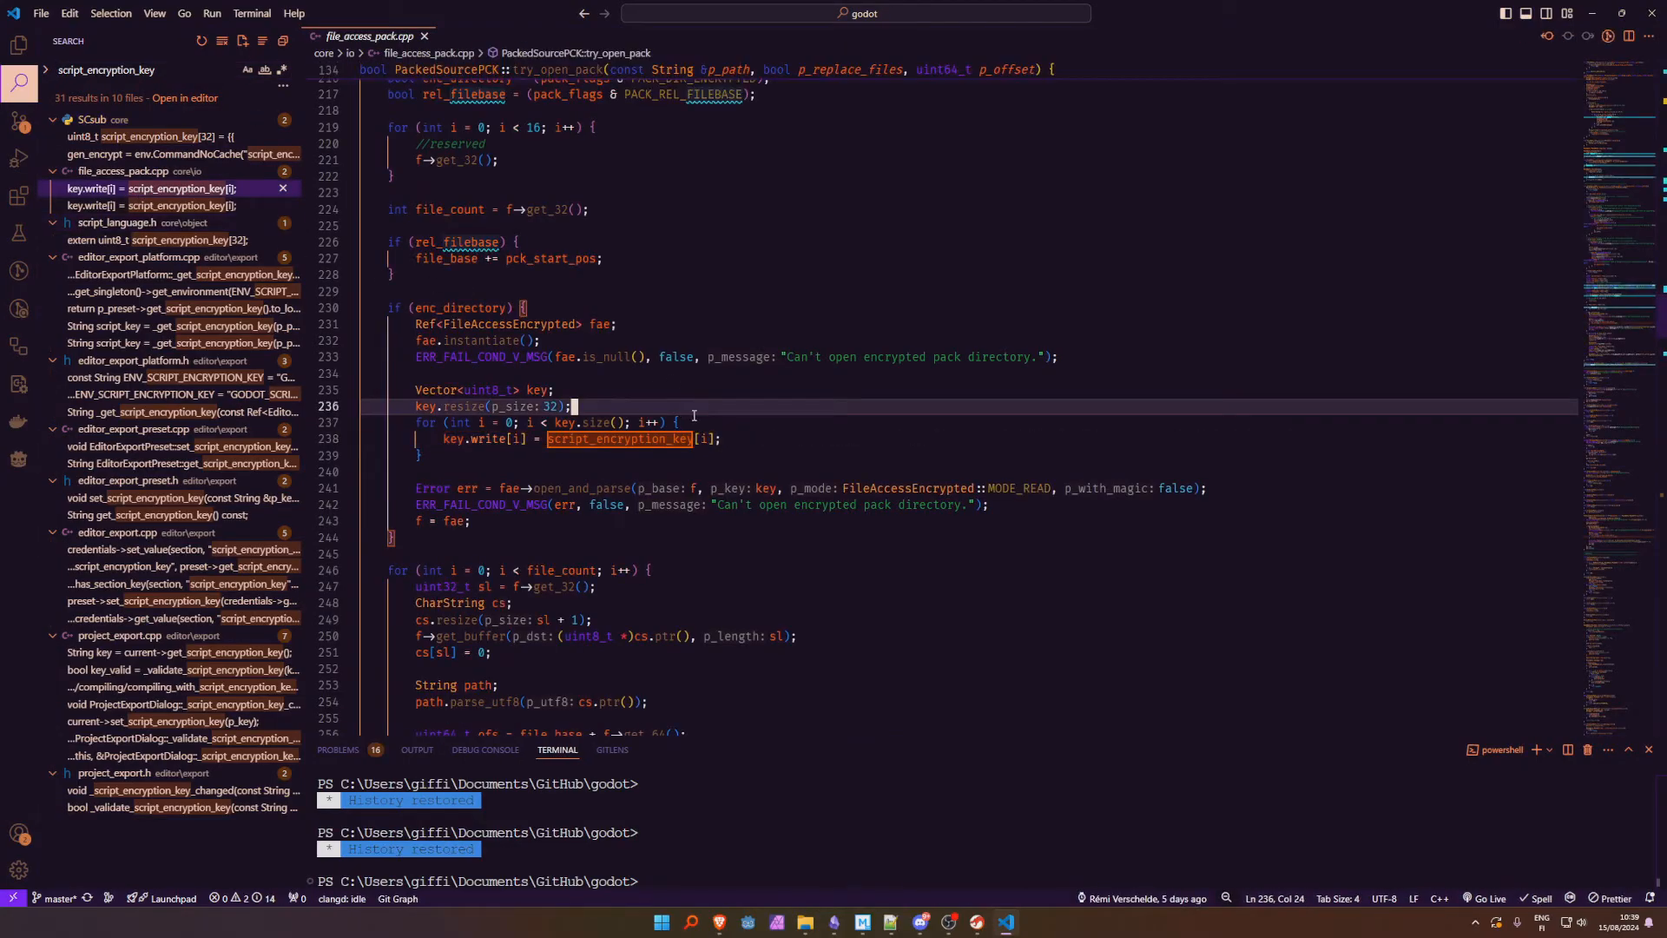
{"action": "scroll", "scroll_direction": "up", "scroll_amount": 3}
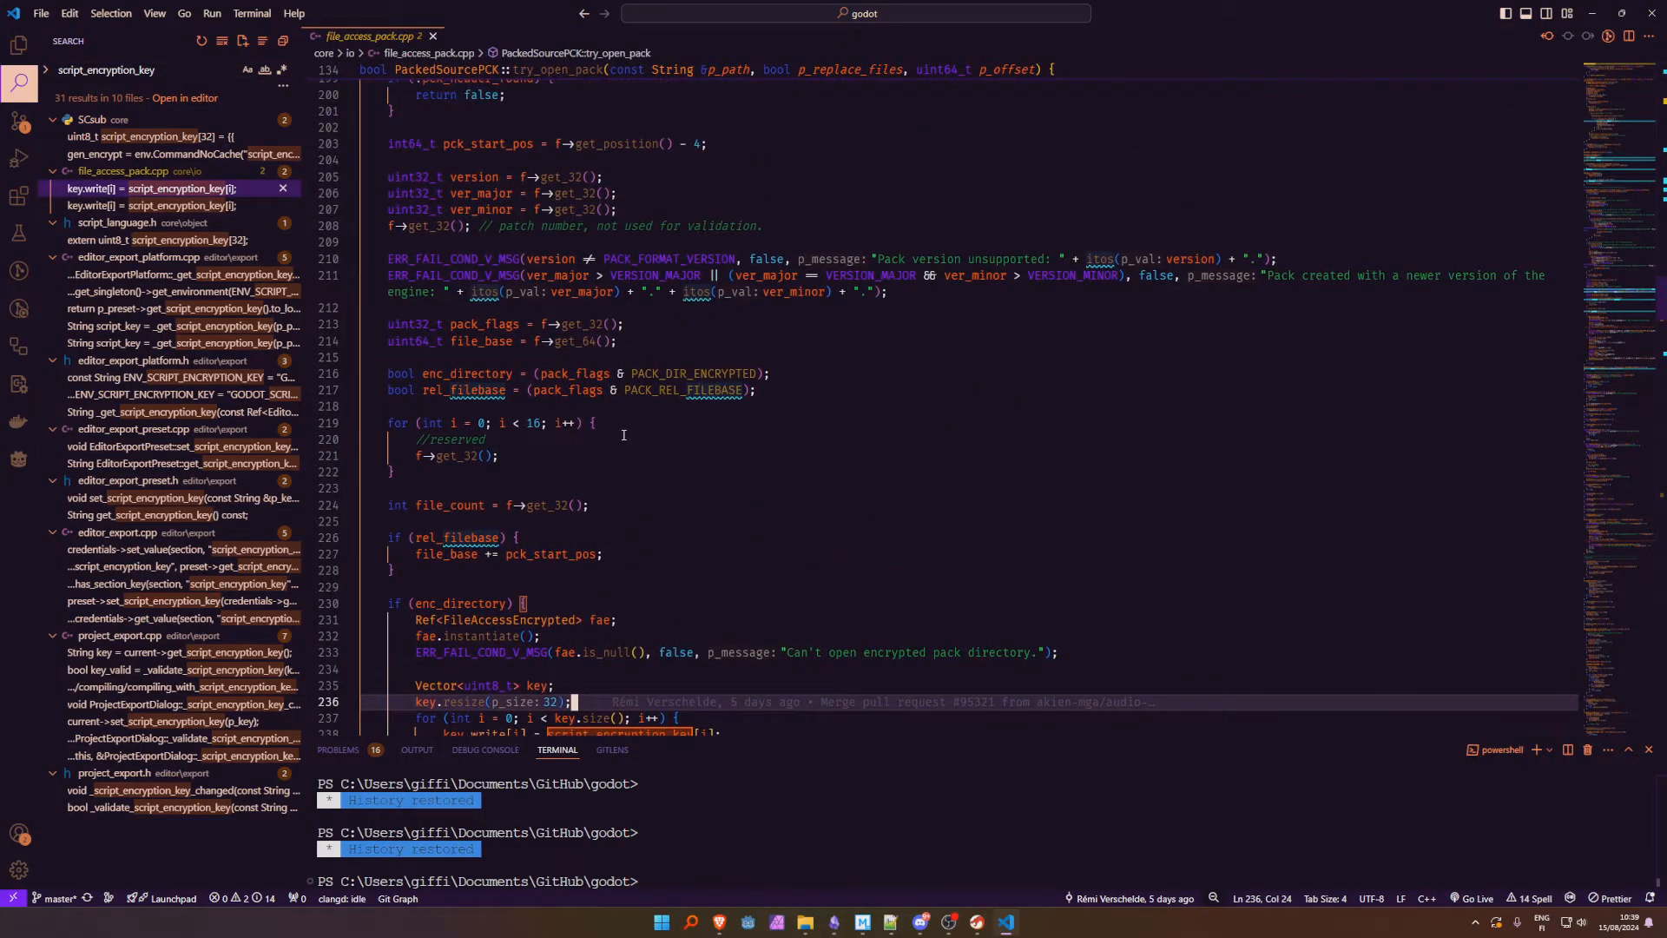
{"action": "scroll", "scroll_direction": "up", "scroll_amount": 3}
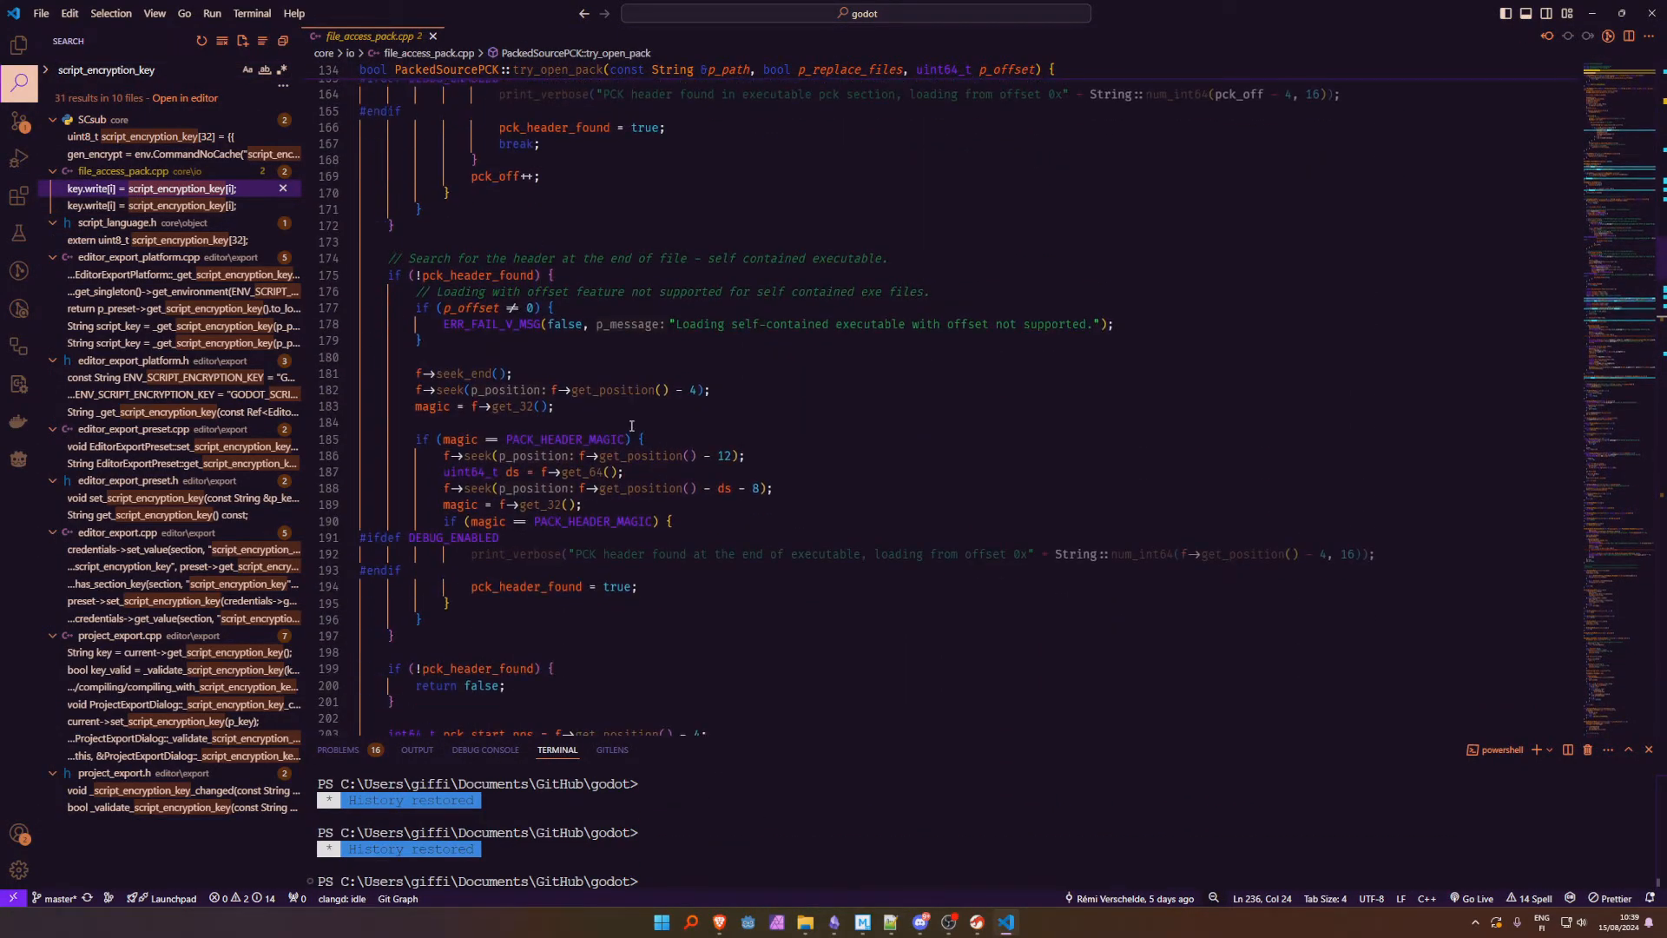
{"action": "scroll", "scroll_direction": "down", "scroll_amount": 3}
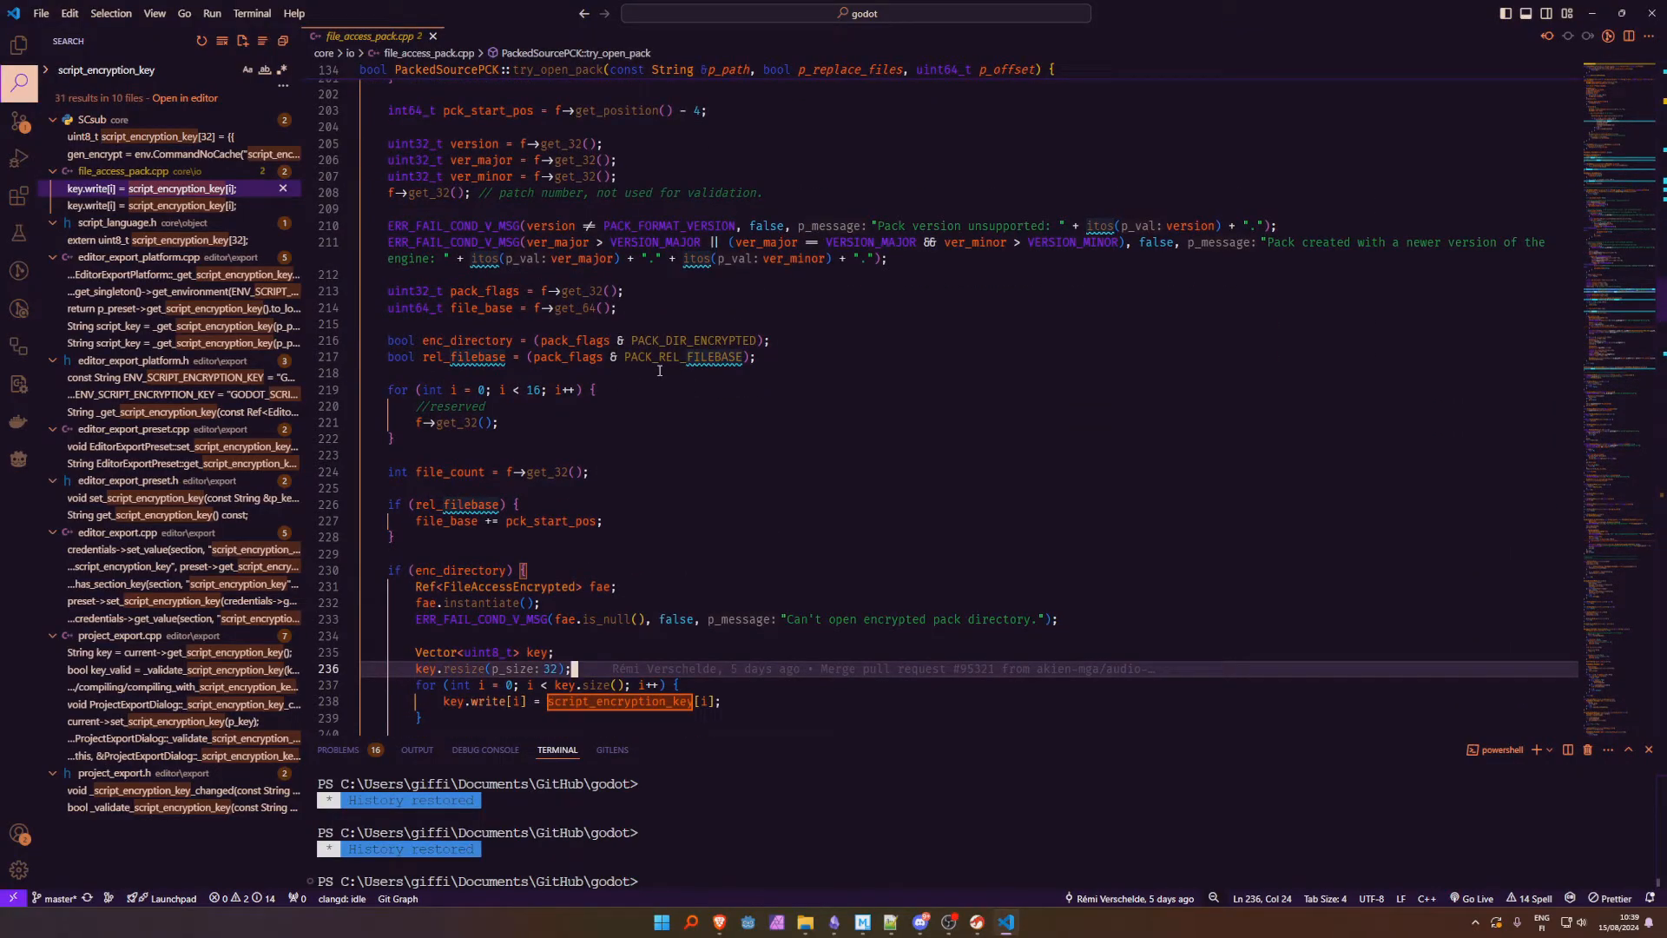
{"action": "scroll", "scroll_direction": "down", "scroll_amount": 3}
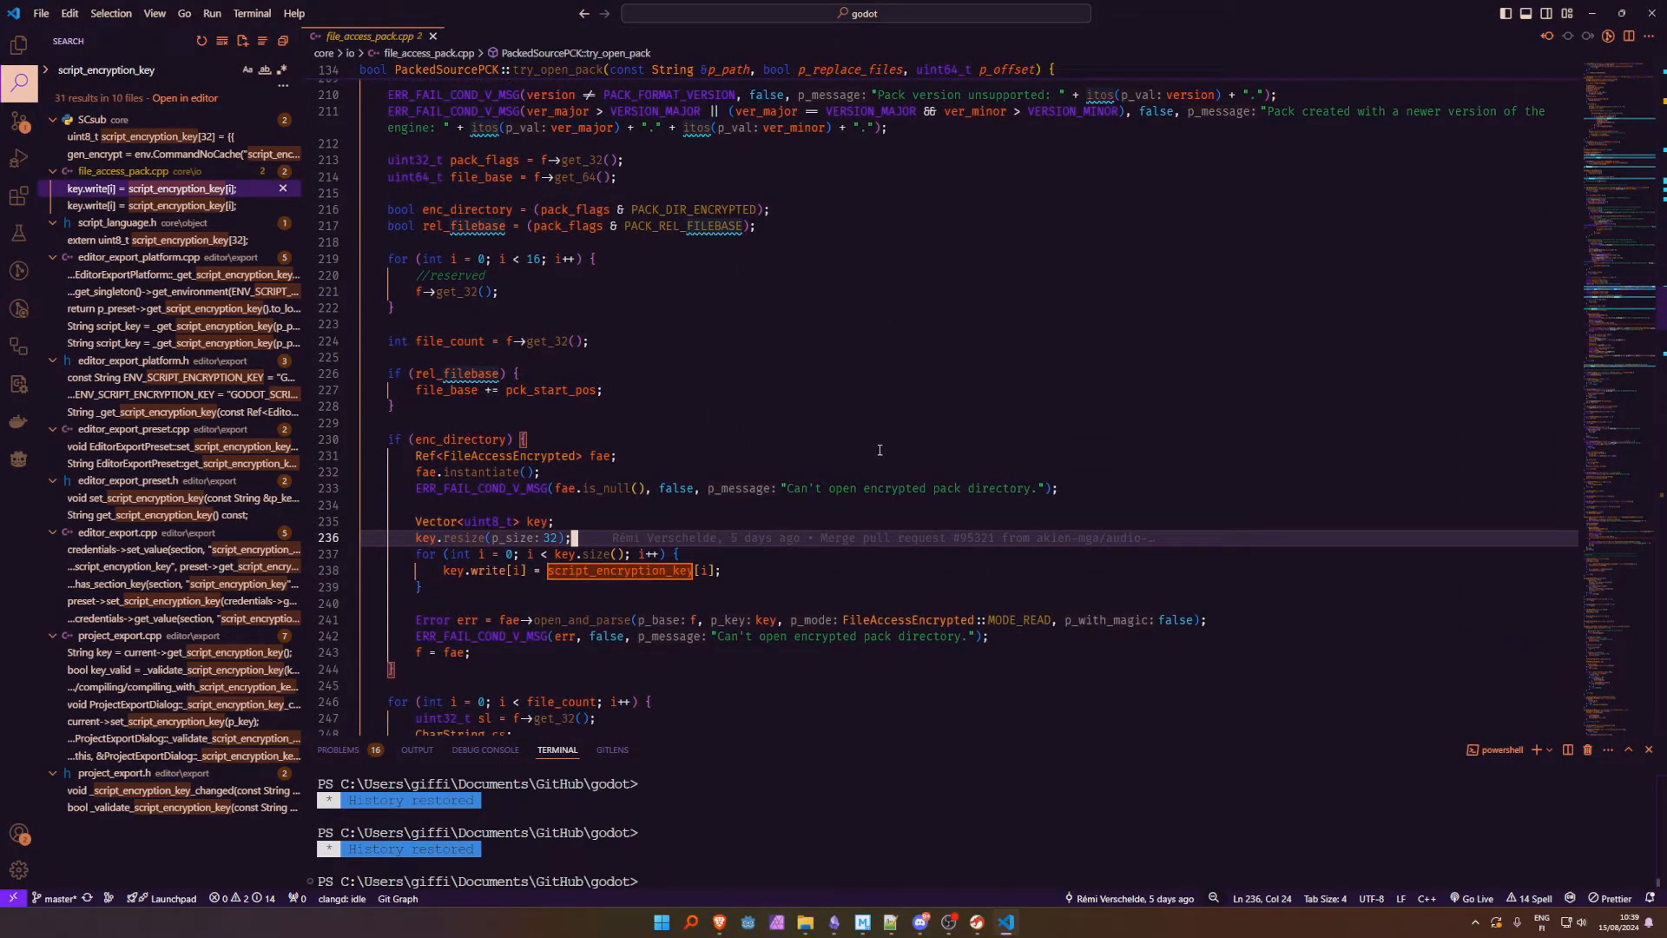
{"action": "mouse_move", "coordinate": [703, 460]}
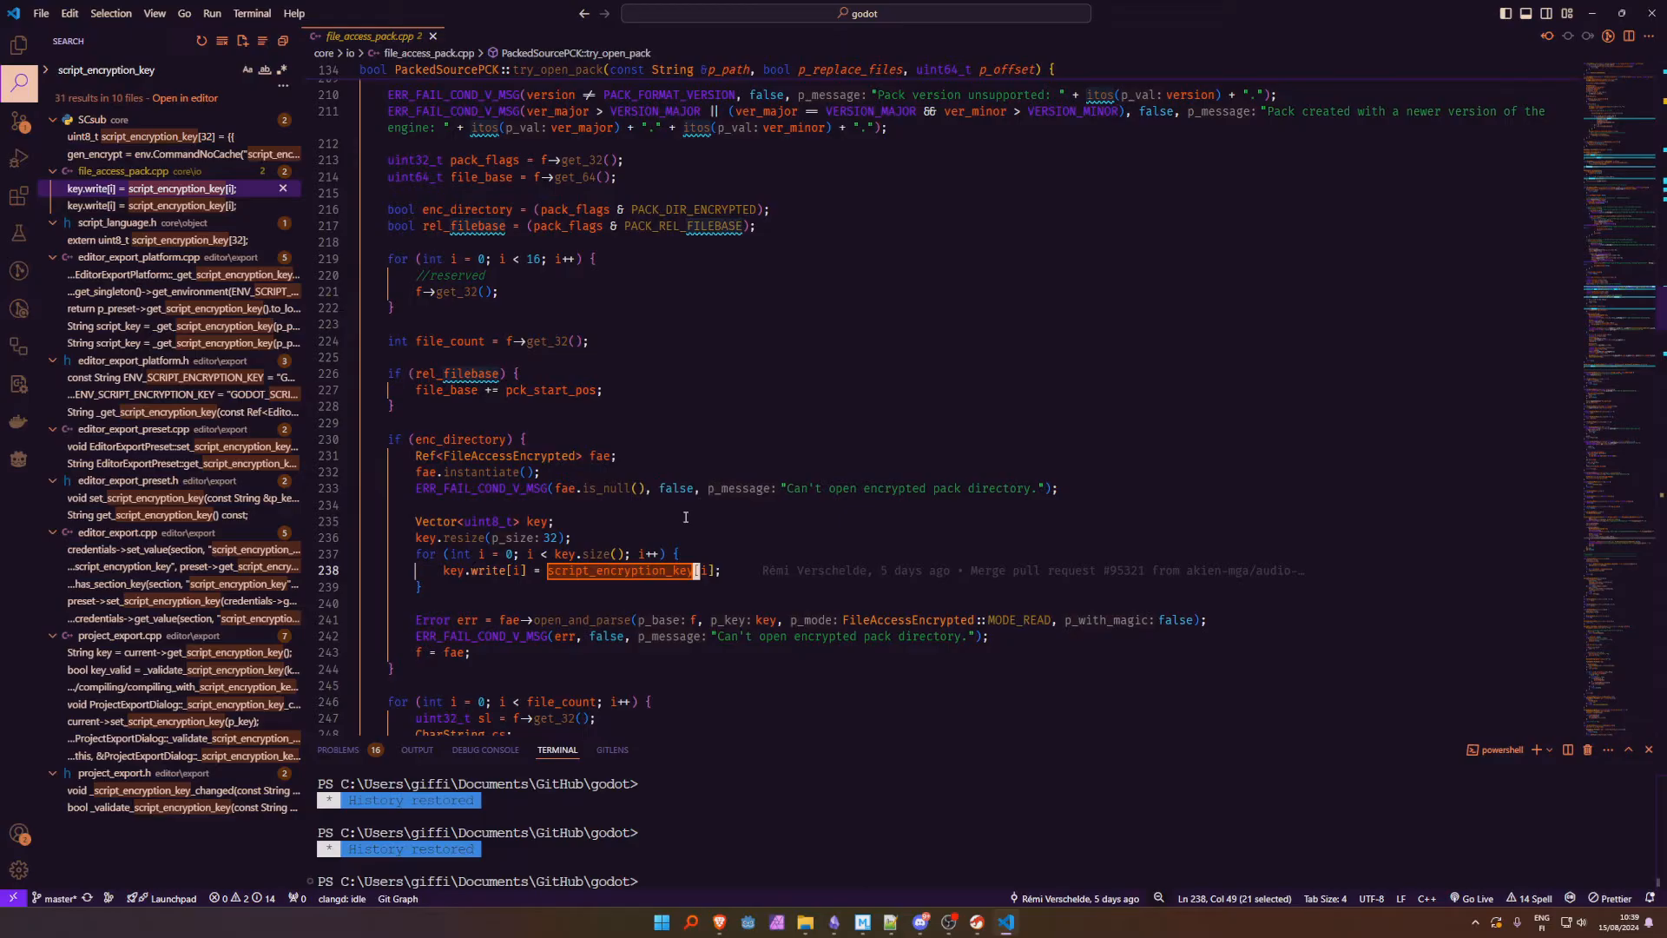
{"action": "left_click", "coordinate": [804, 488]}
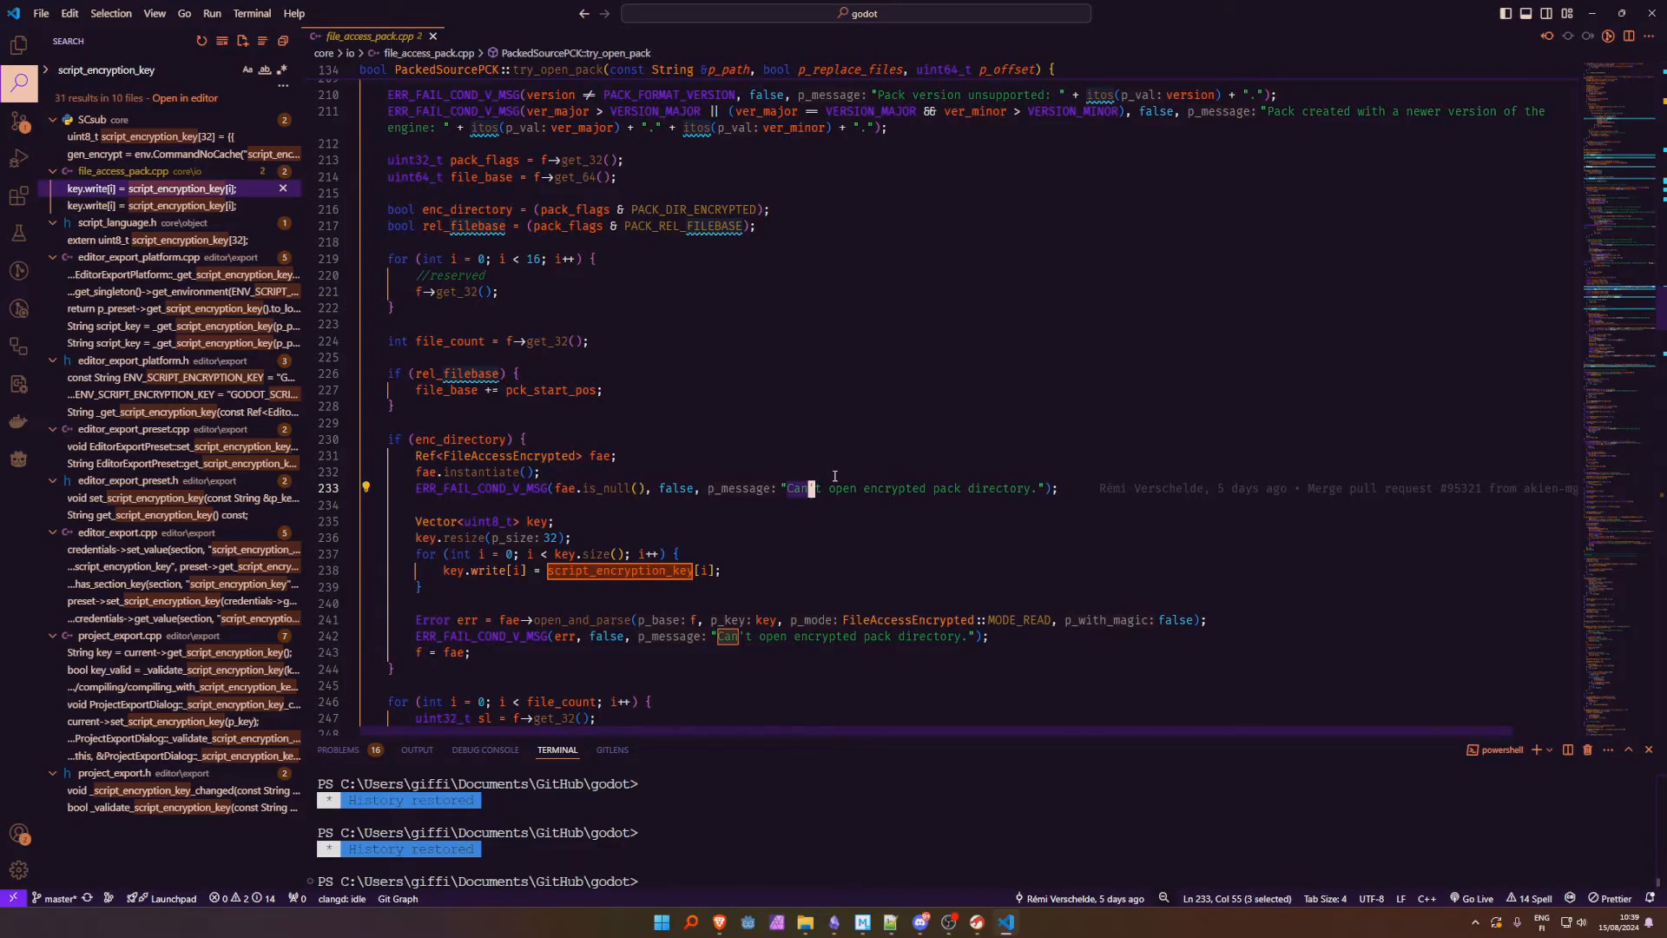
{"action": "mouse_move", "coordinate": [511, 488]}
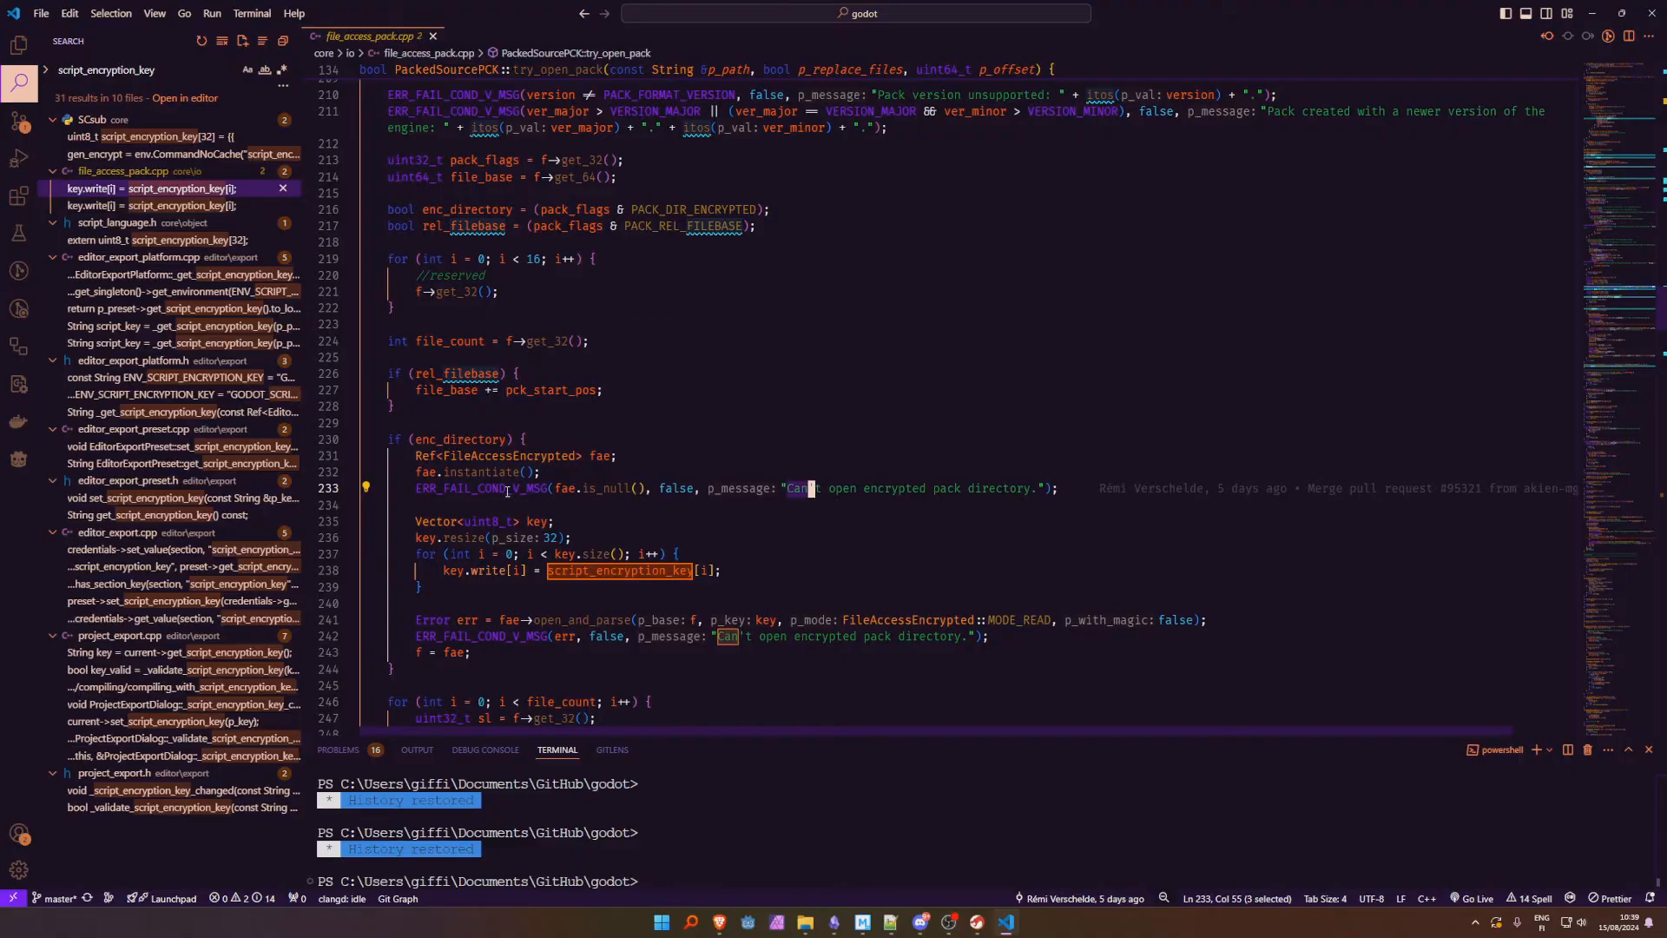
{"action": "left_click", "coordinate": [486, 487]}
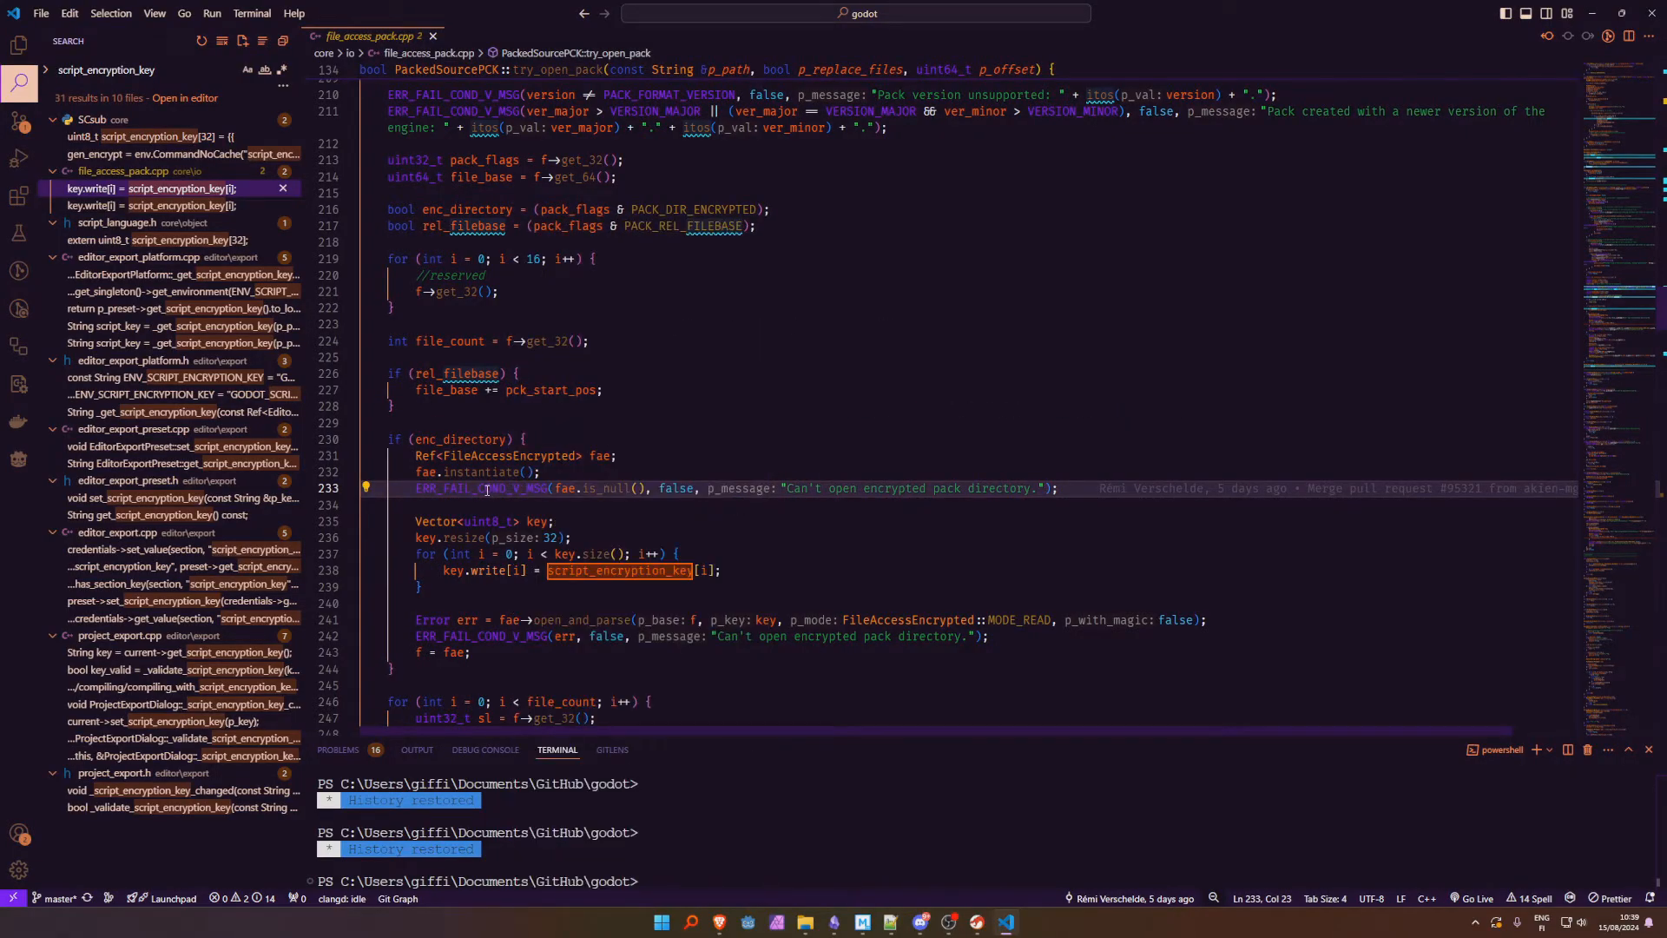
{"action": "mouse_move", "coordinate": [481, 488]}
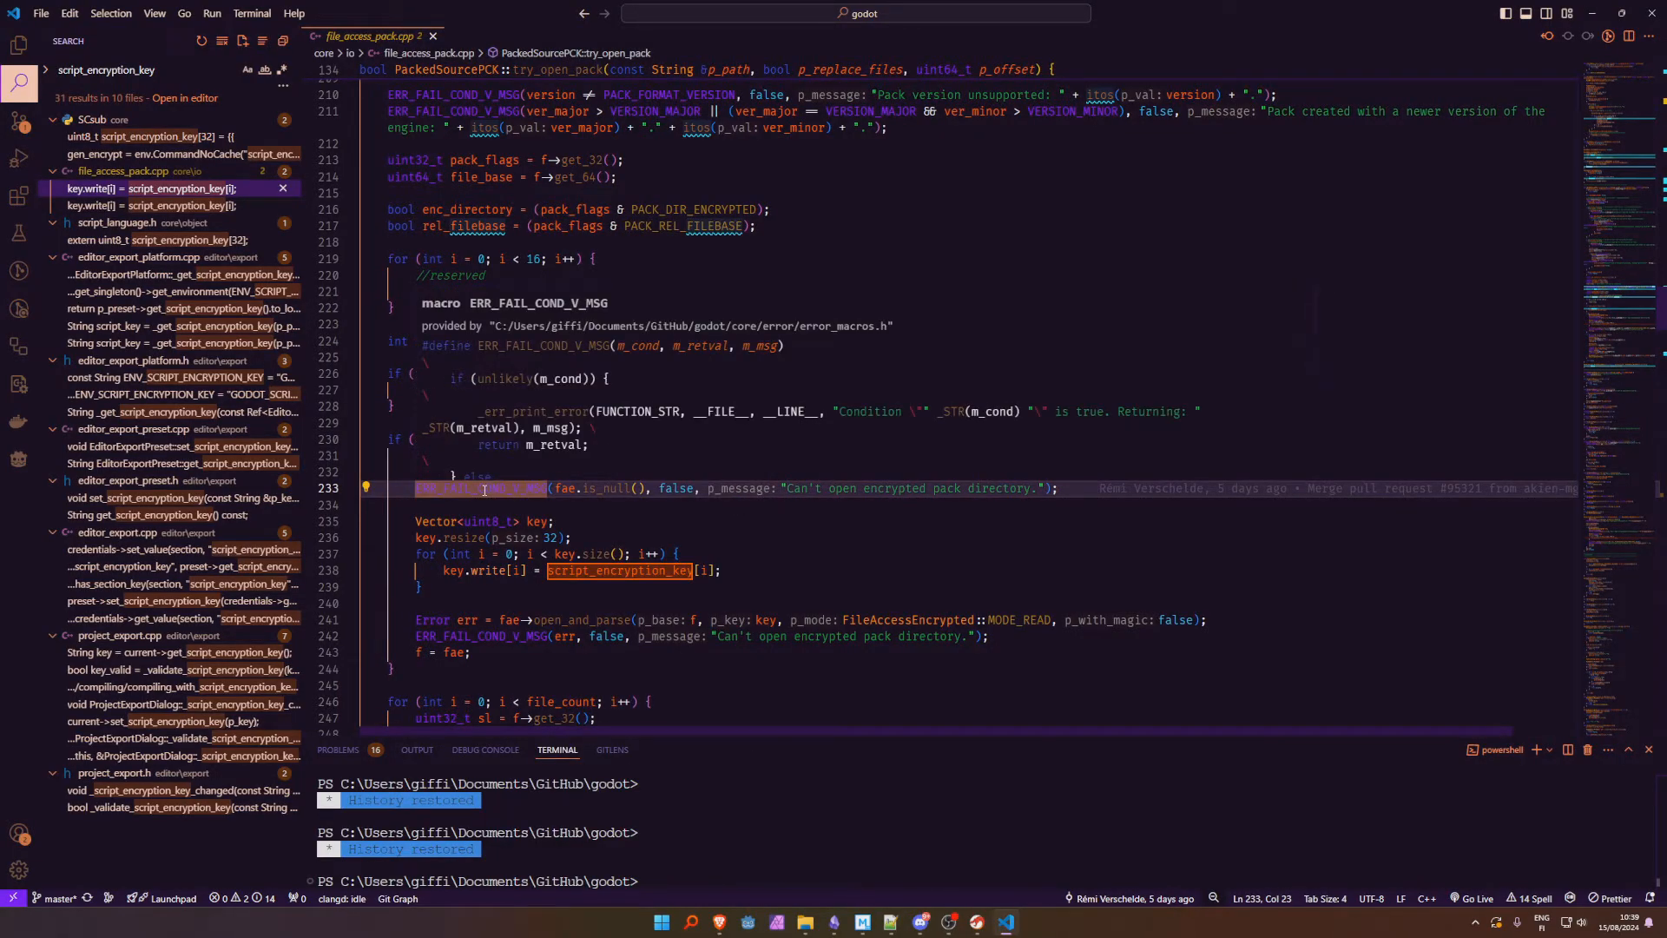
Expand the ERR_FAIL_COND_V_MSG macro on line 233 inline via 'Expand macro'
{"action": "right_click", "coordinate": [484, 489]}
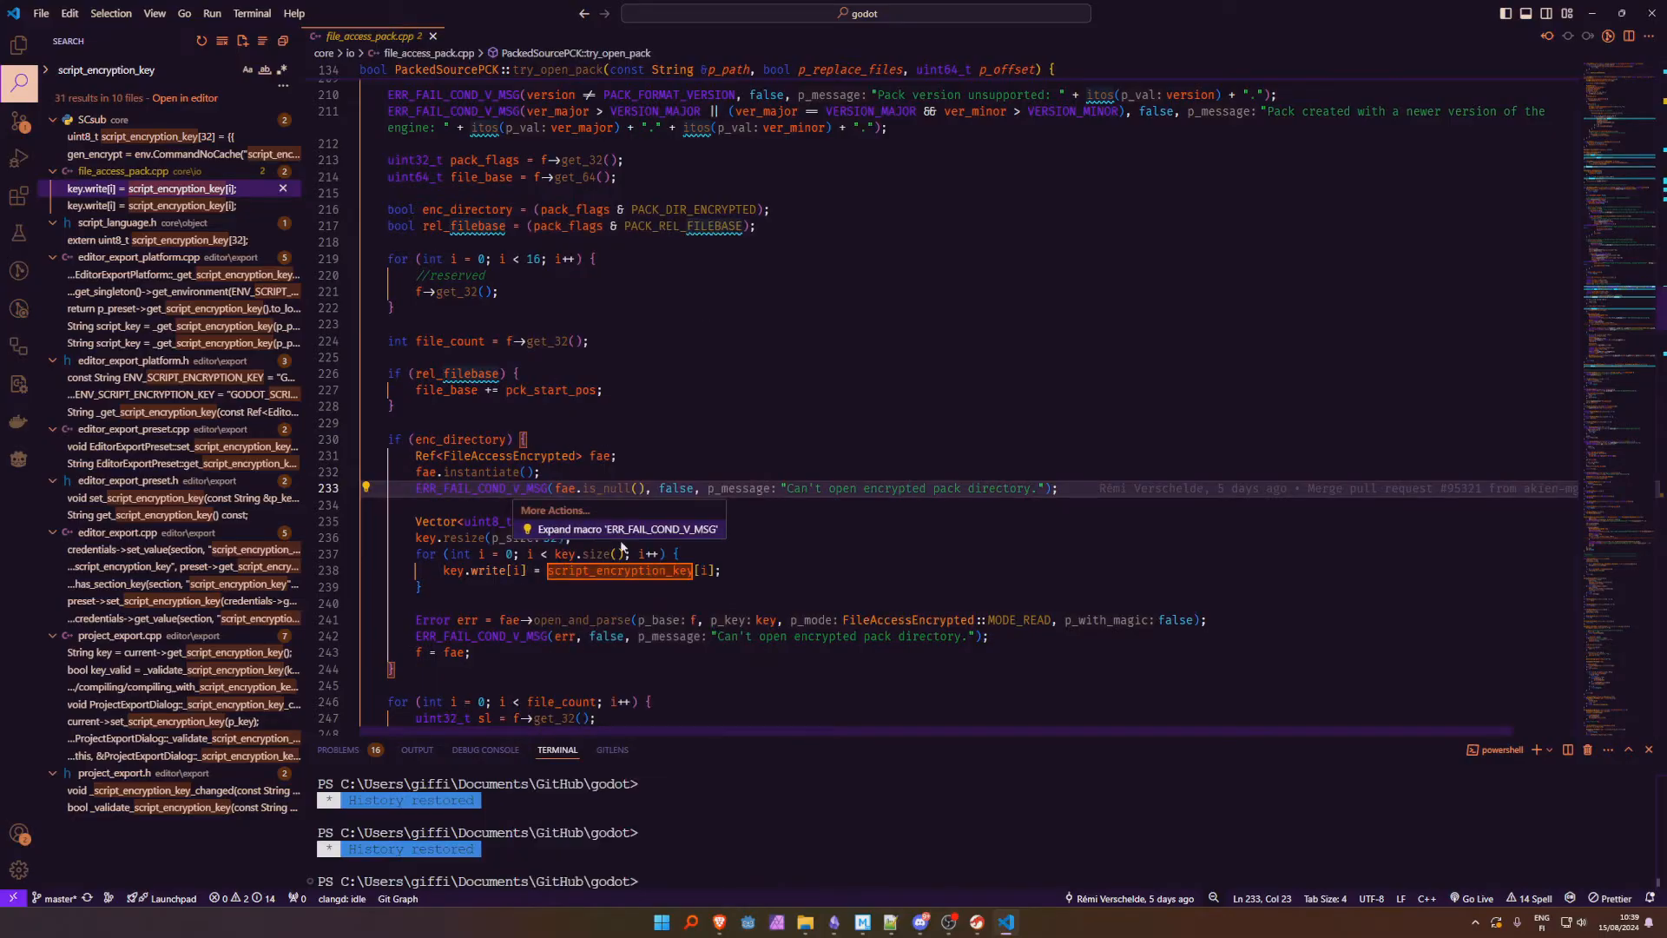
{"action": "left_click", "coordinate": [625, 528]}
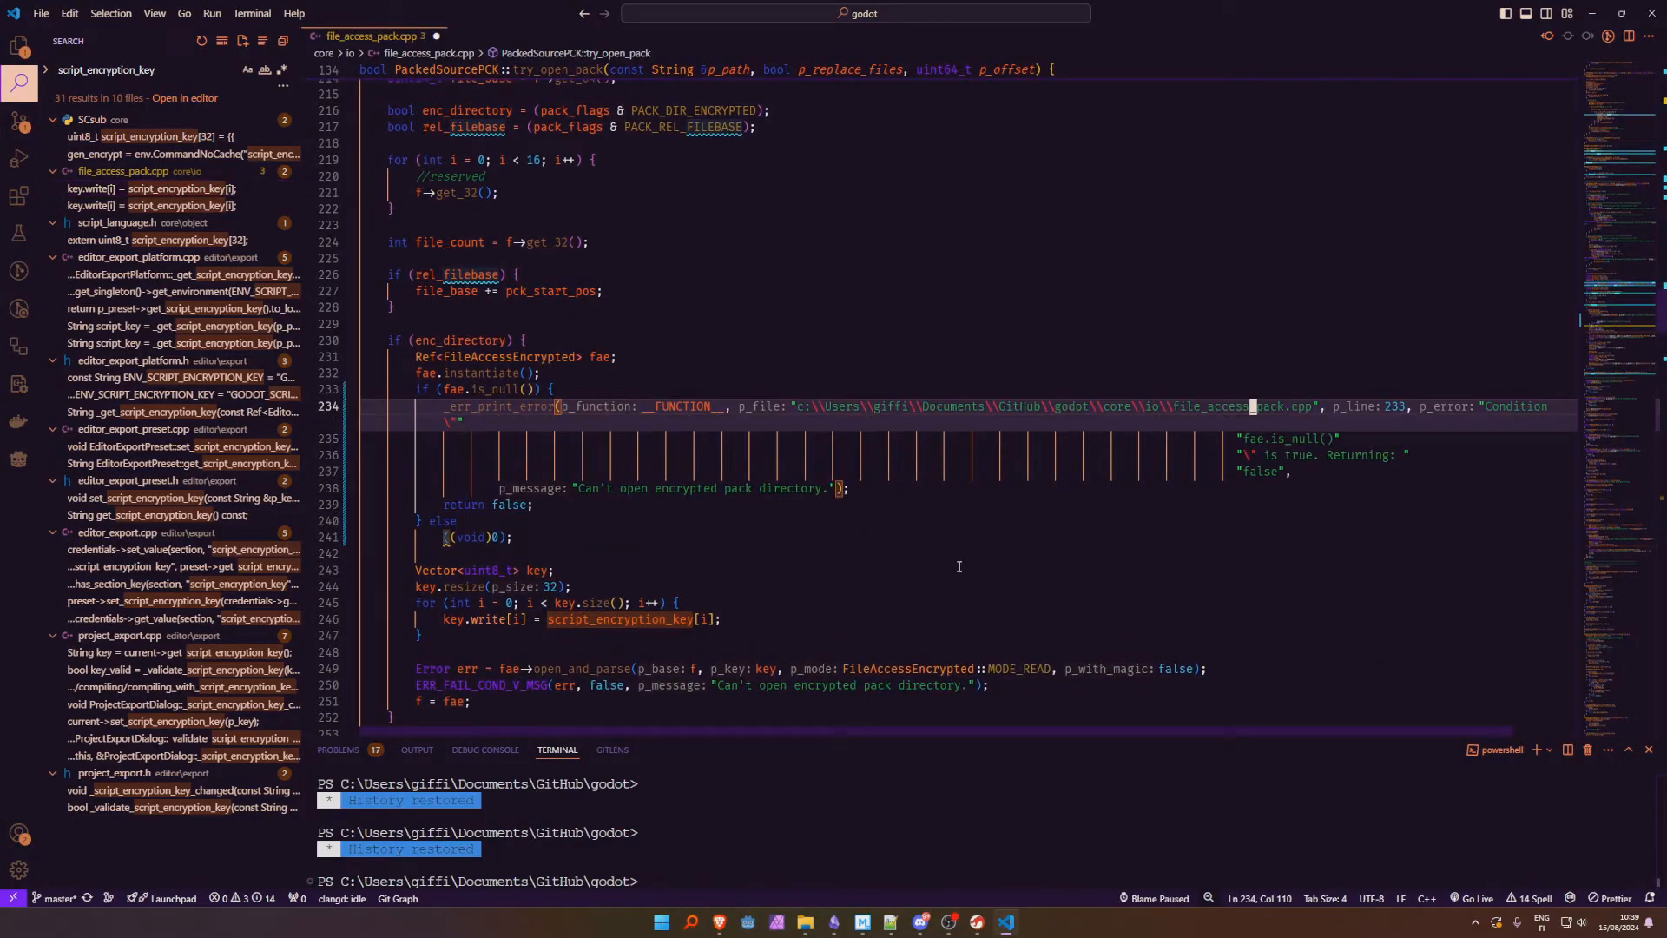
{"action": "mouse_move", "coordinate": [781, 413]}
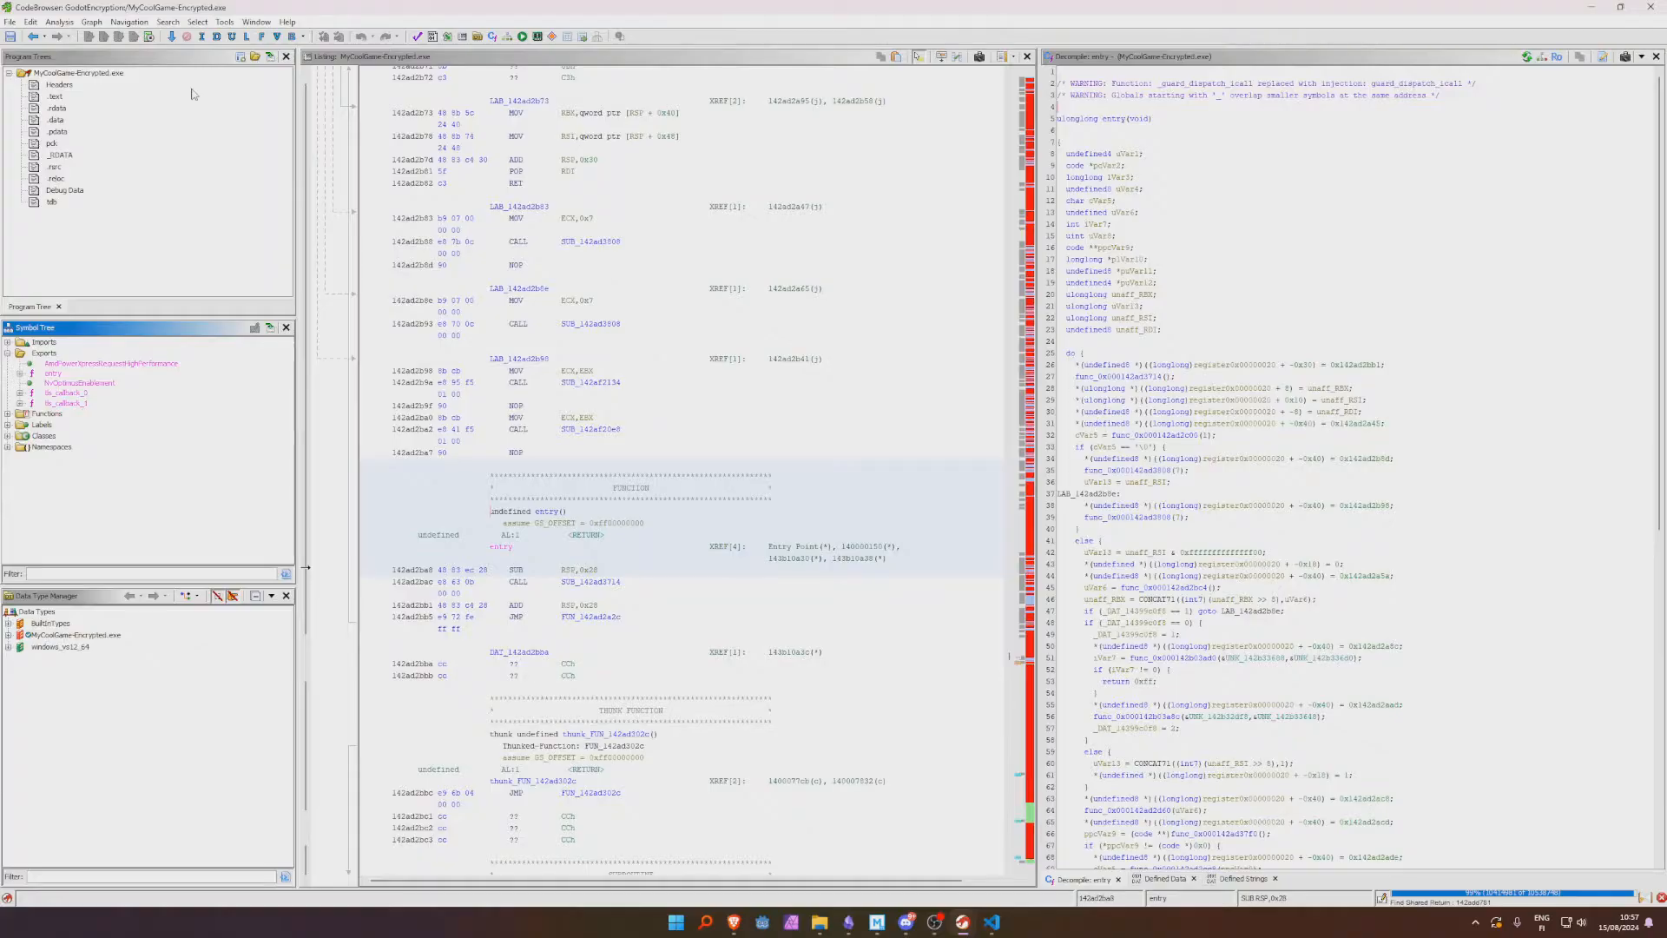
Search program strings for the fae.is_null() condition message and jump to it in the Listing
{"action": "left_click", "coordinate": [167, 21]}
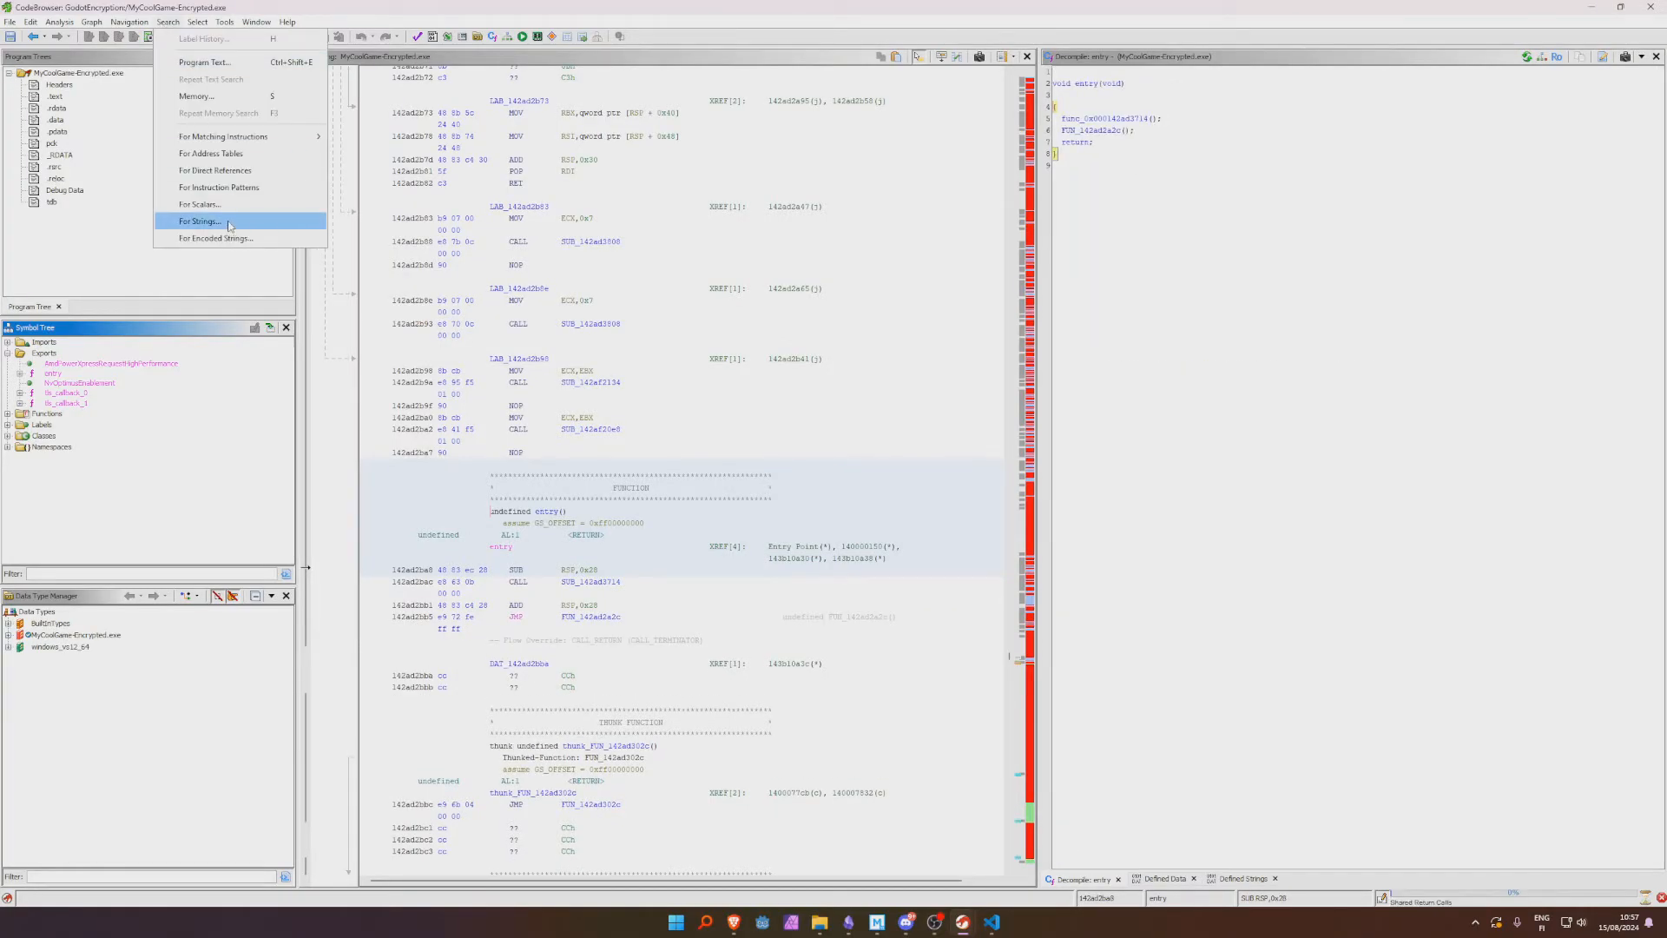
{"action": "left_click", "coordinate": [198, 220]}
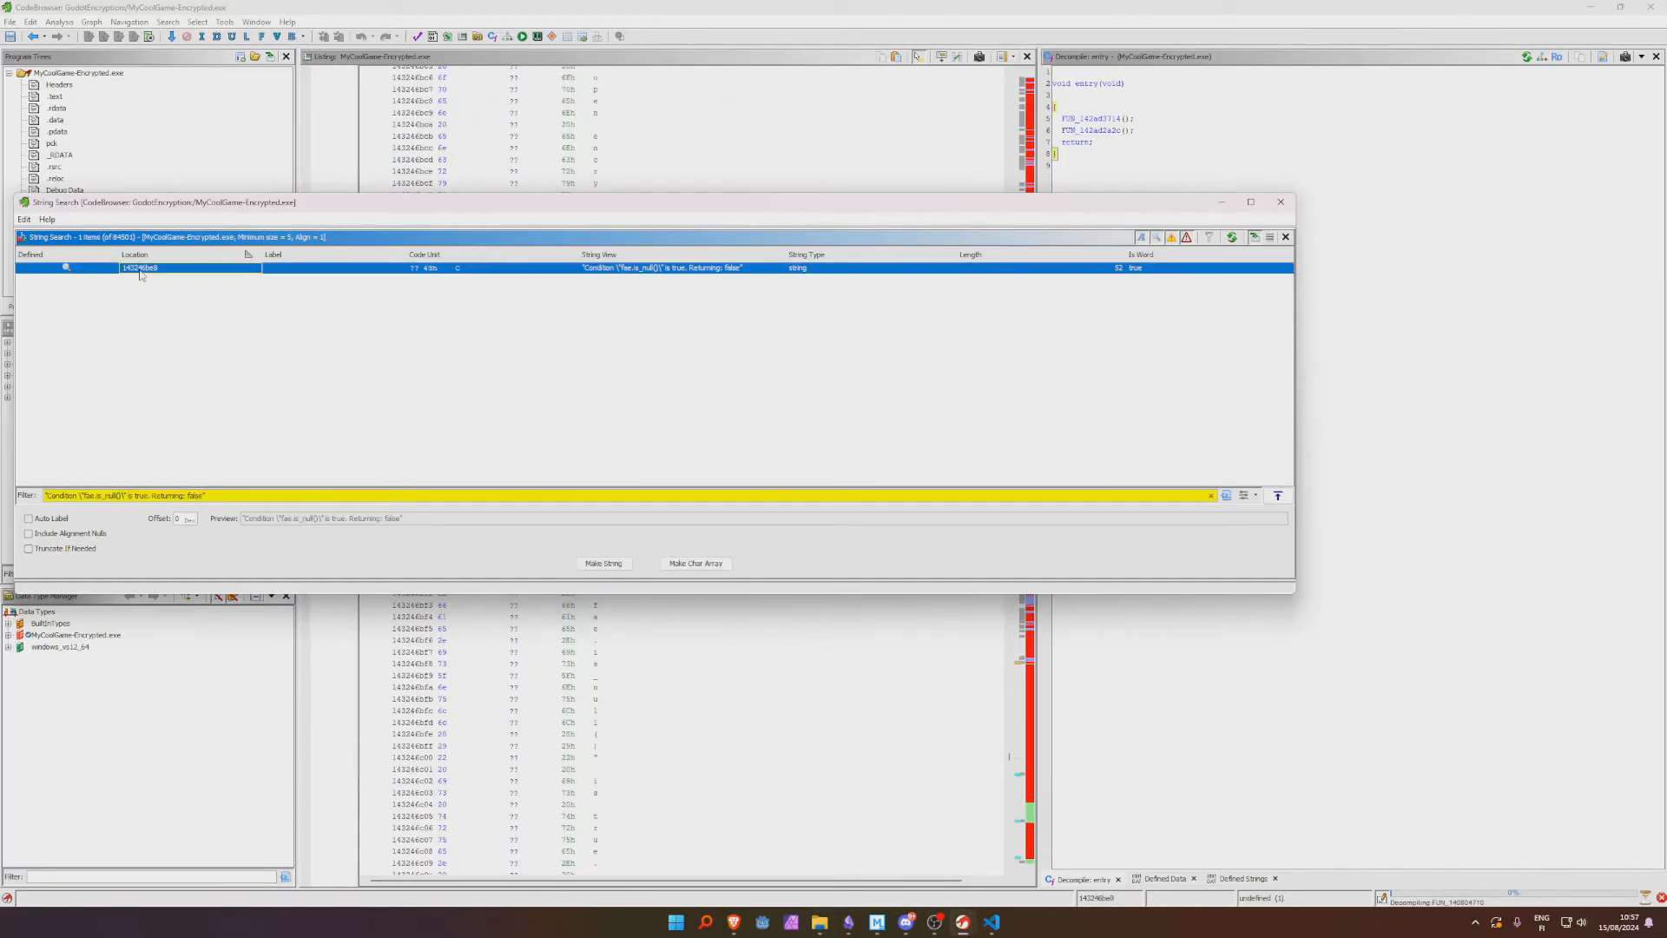
{"action": "left_click", "coordinate": [1279, 202]}
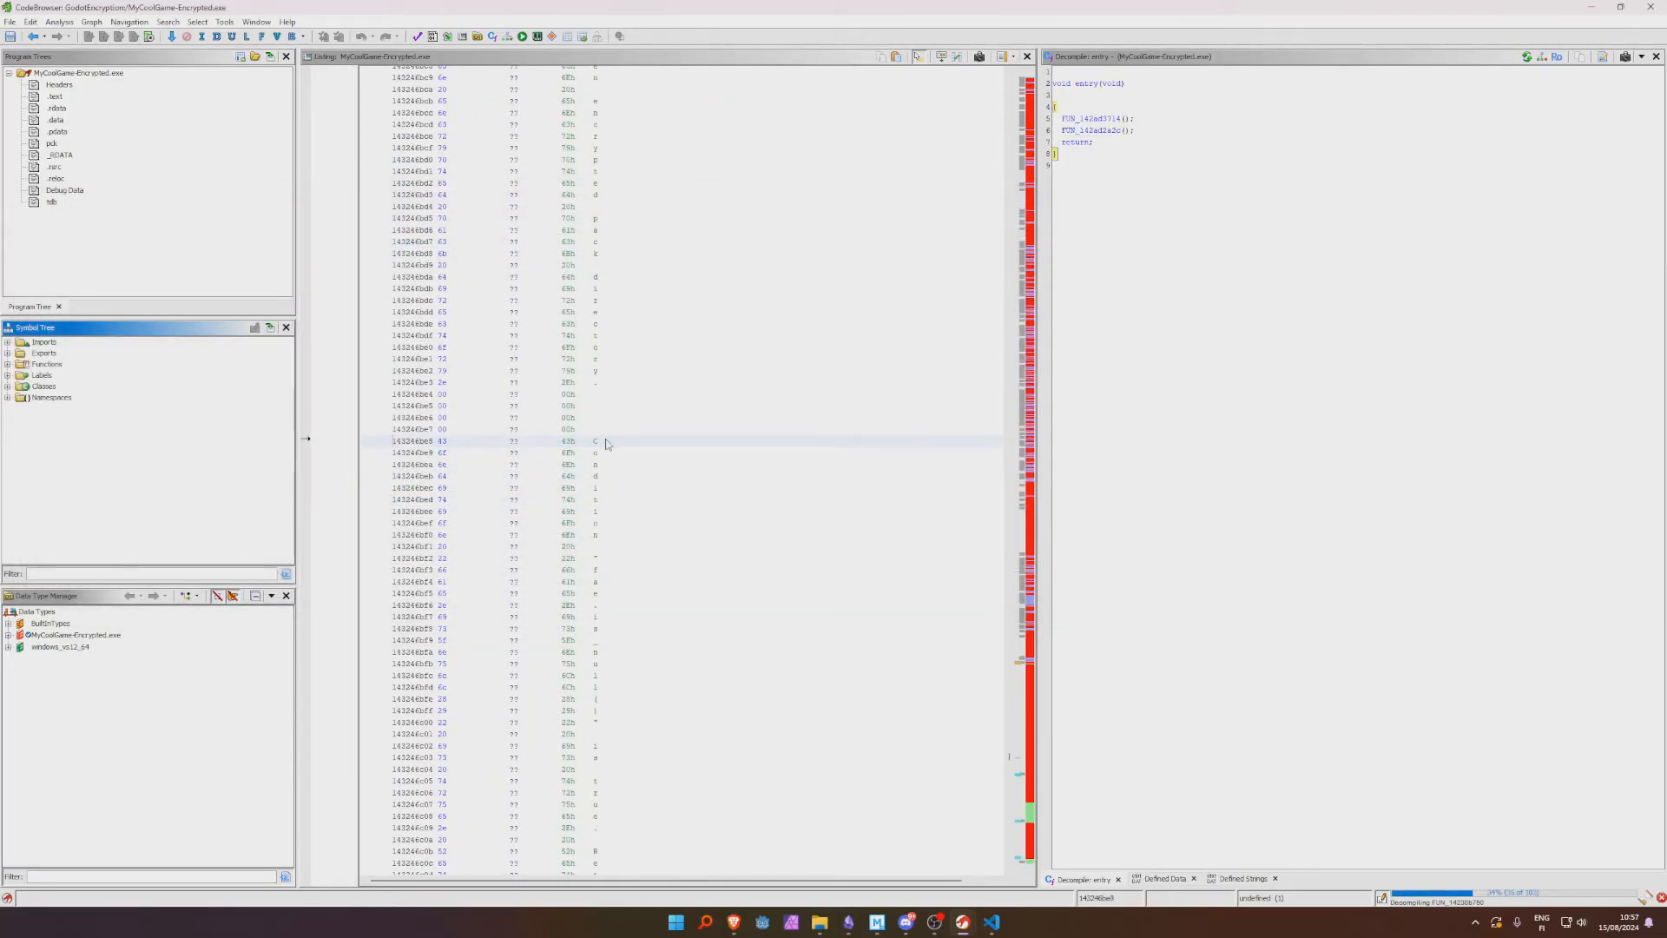
{"action": "scroll", "scroll_direction": "down", "scroll_amount": 3}
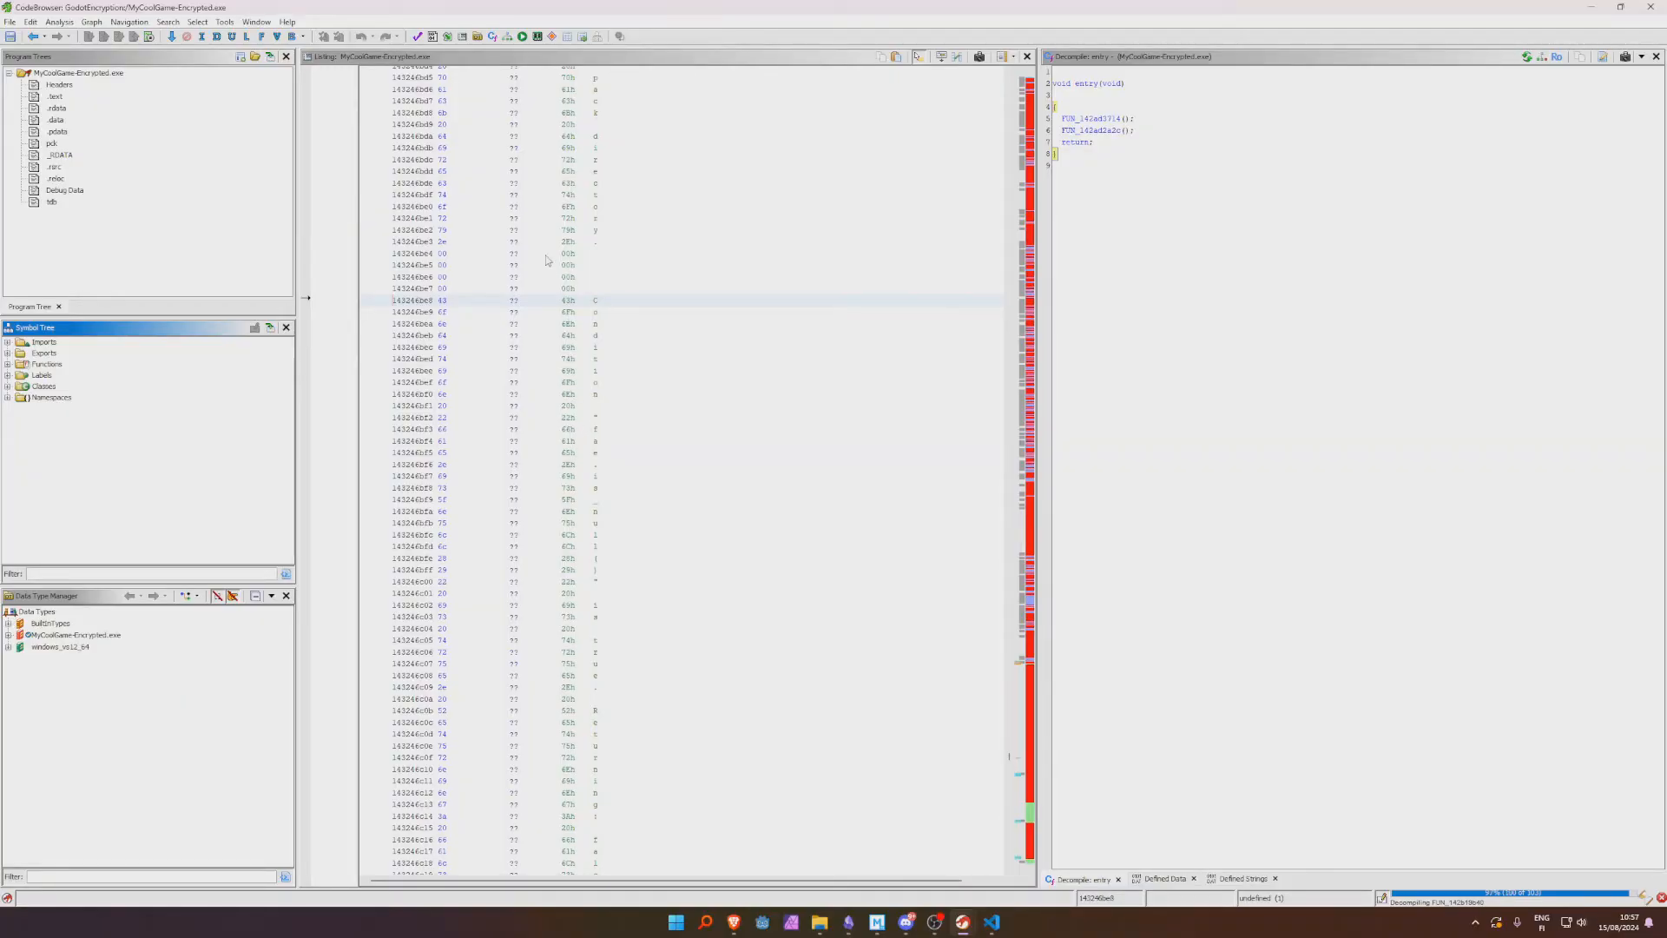
{"action": "mouse_move", "coordinate": [719, 304]}
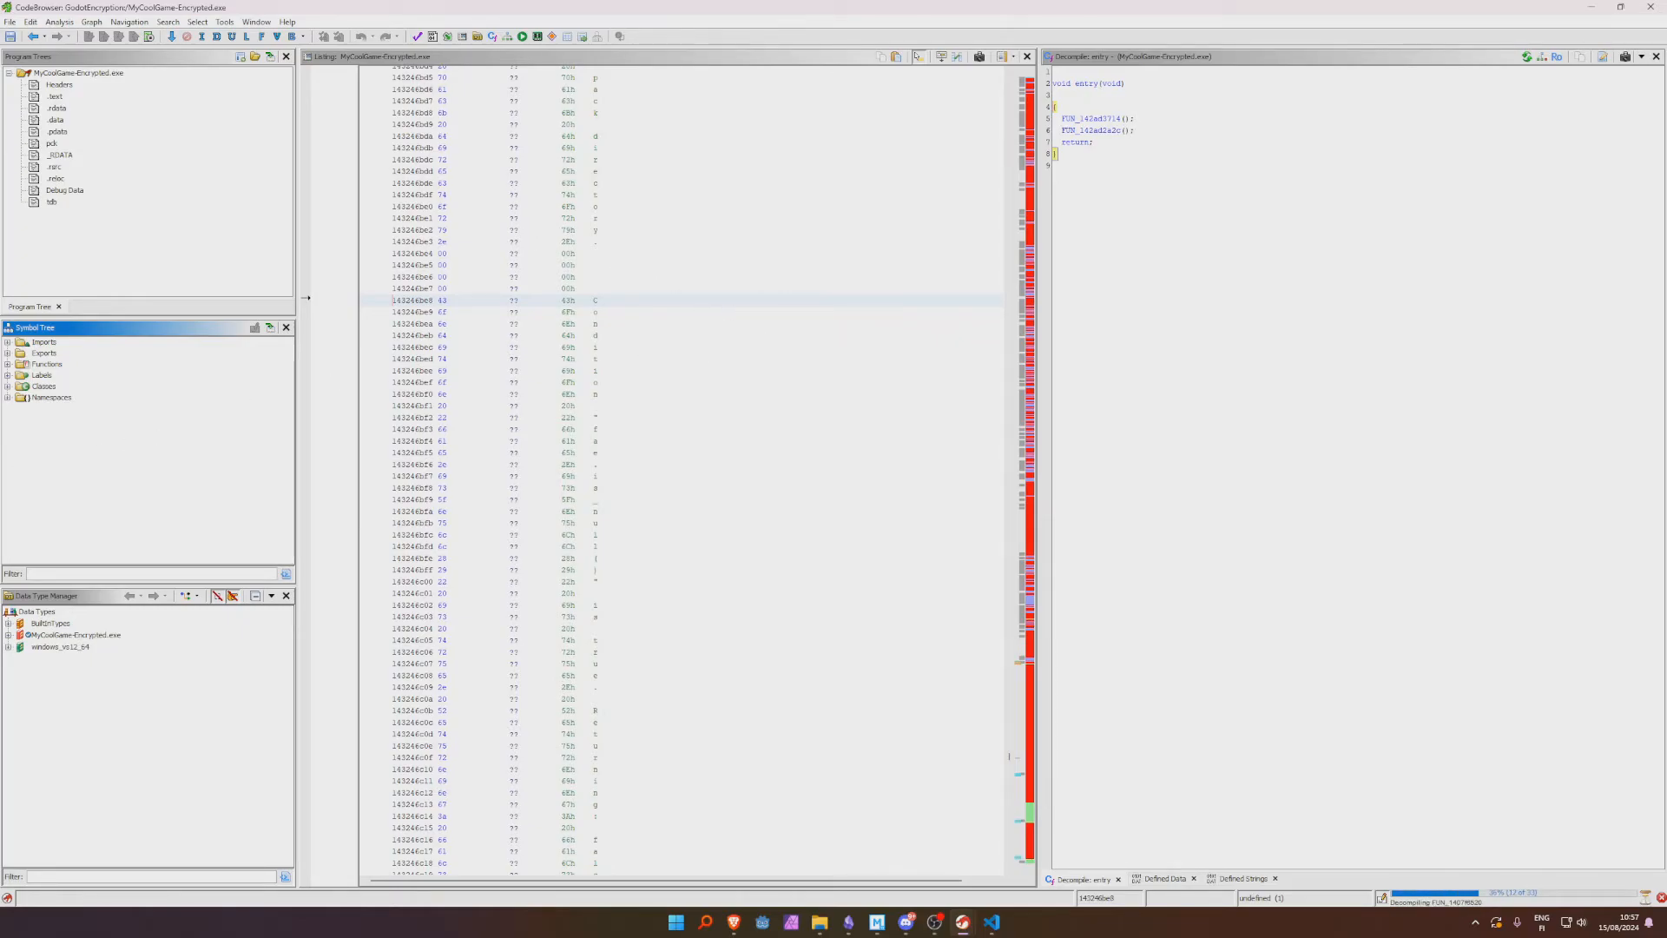
Scroll FUN_14253f570's decompilation to the VectorWriteProxy<unsigned char>::operator[] call
{"action": "left_click", "coordinate": [1241, 878]}
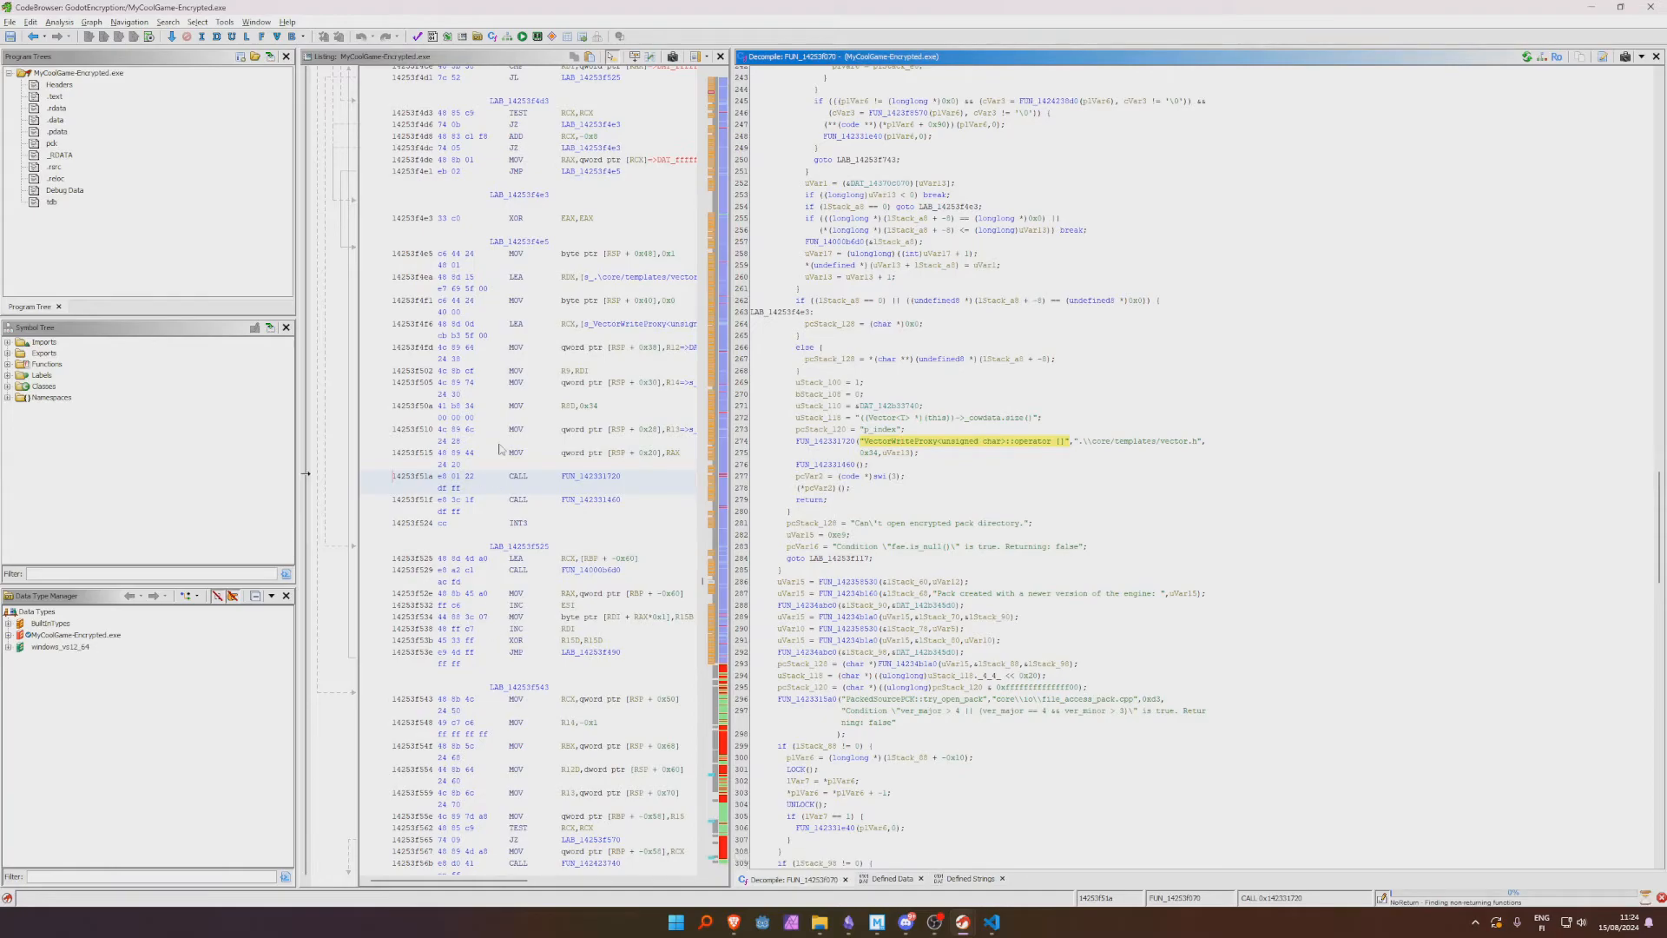
{"action": "mouse_move", "coordinate": [495, 347]}
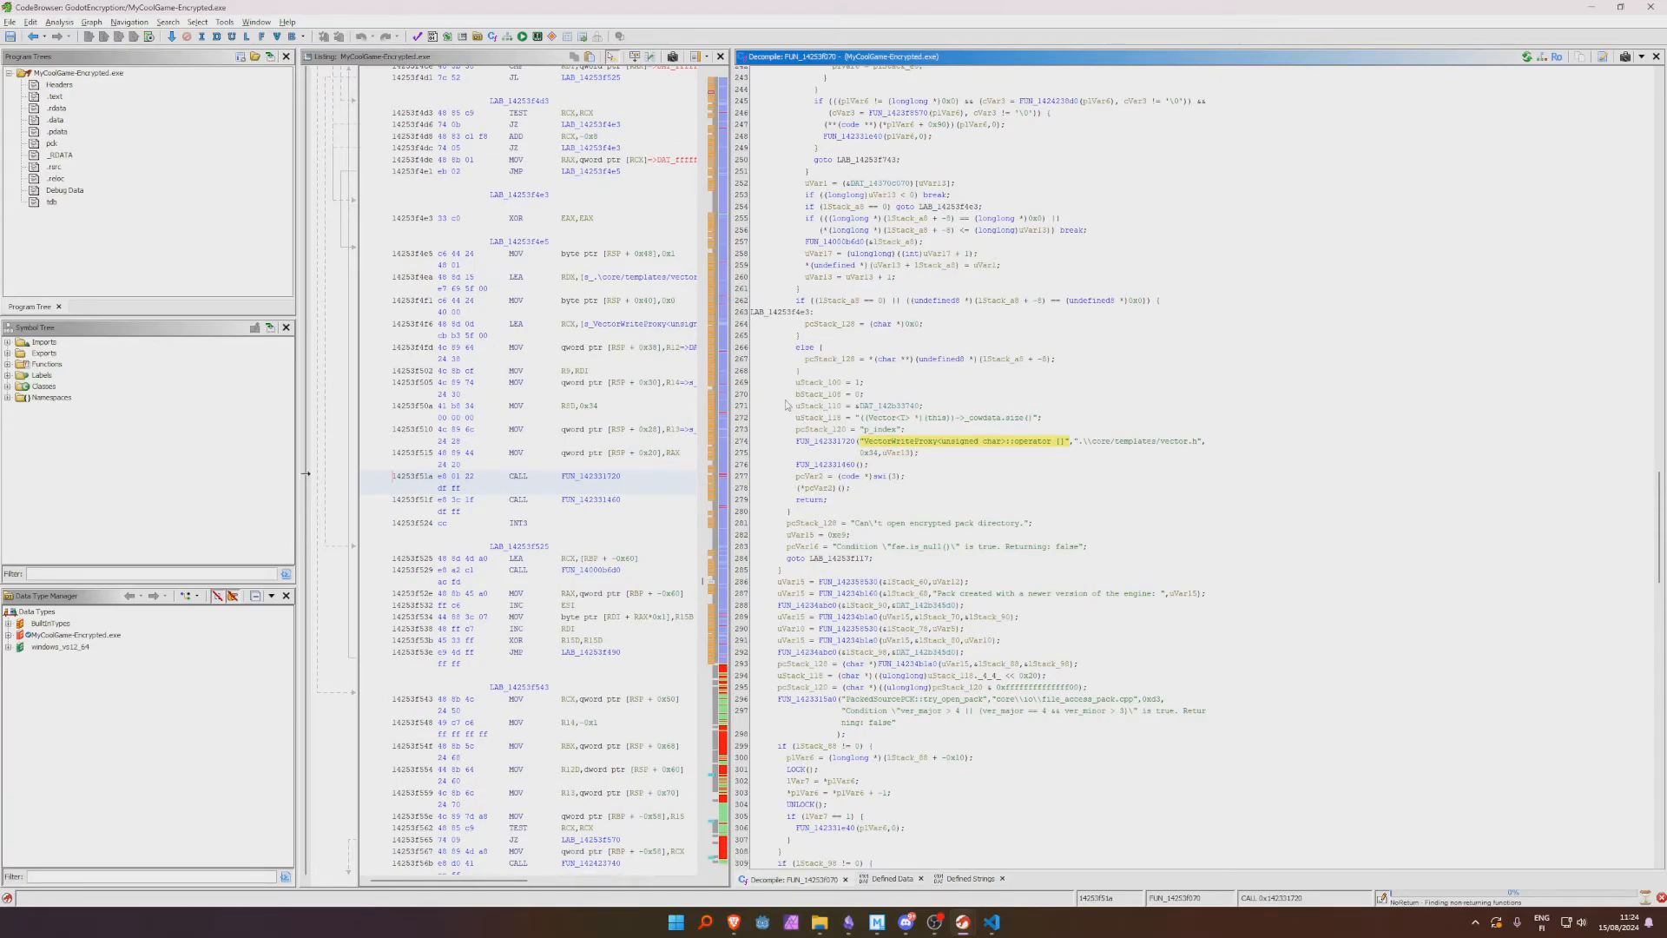
{"action": "scroll", "scroll_direction": "up", "scroll_amount": 3}
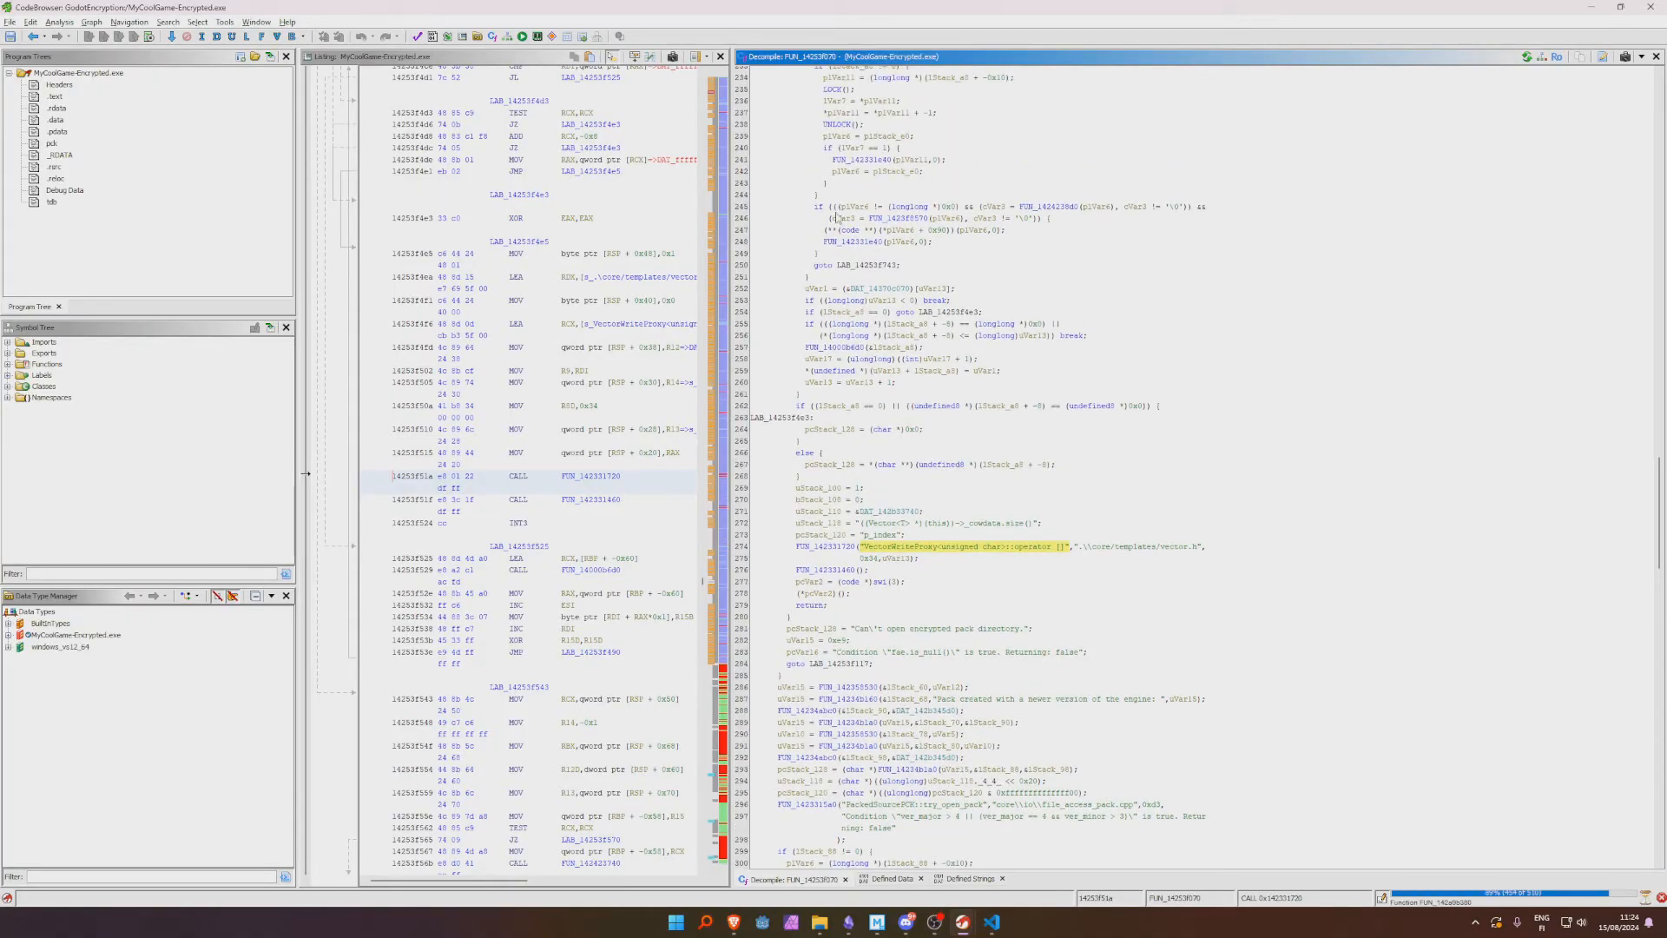
{"action": "scroll", "scroll_direction": "down", "scroll_amount": 3}
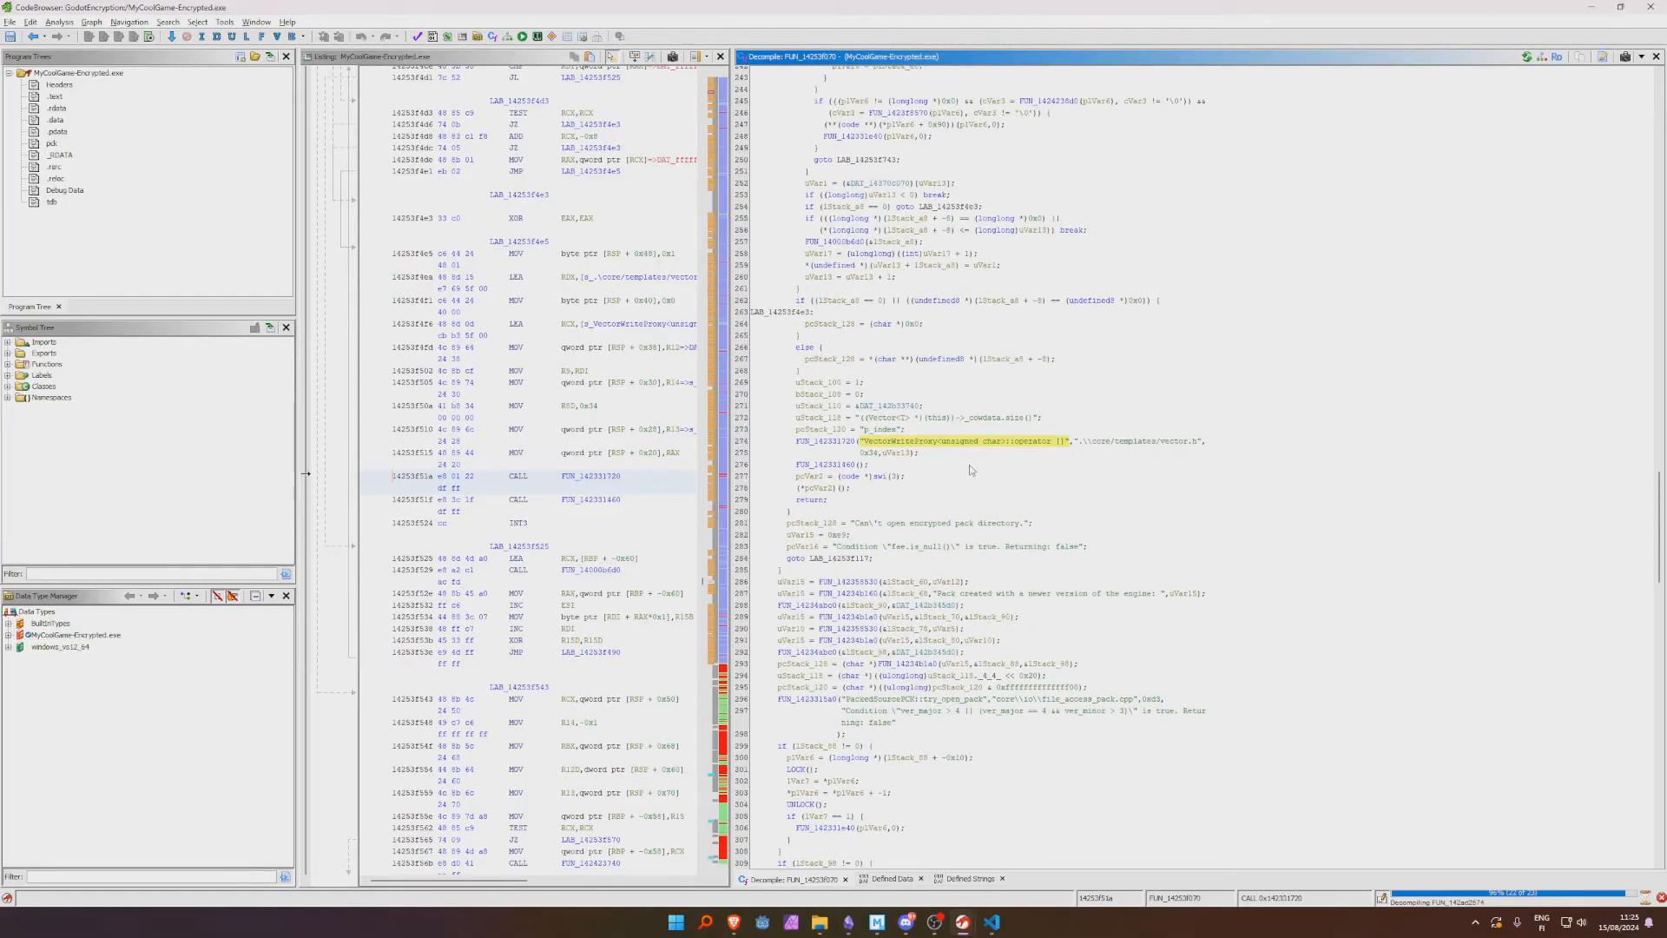
{"action": "scroll", "scroll_direction": "down", "scroll_amount": 3}
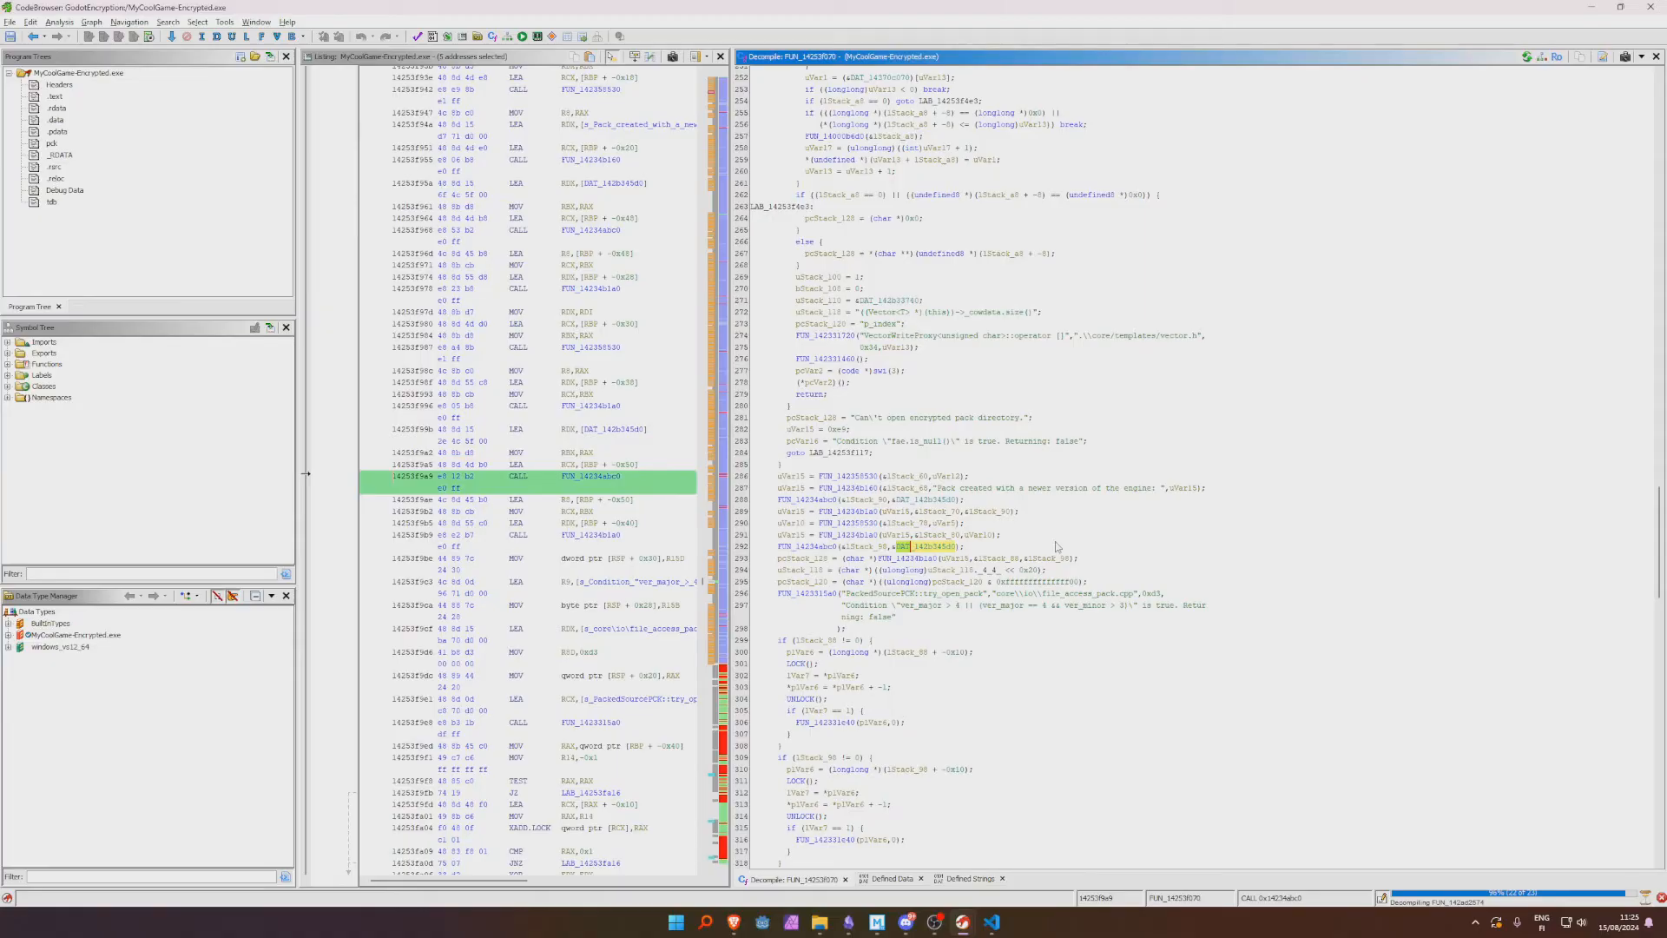
Mark the FUN_14234abc0 call line and locate the uVar1 = (&DAT_...)[uVar13] read in the decompiled code
{"action": "left_click", "coordinate": [871, 545]}
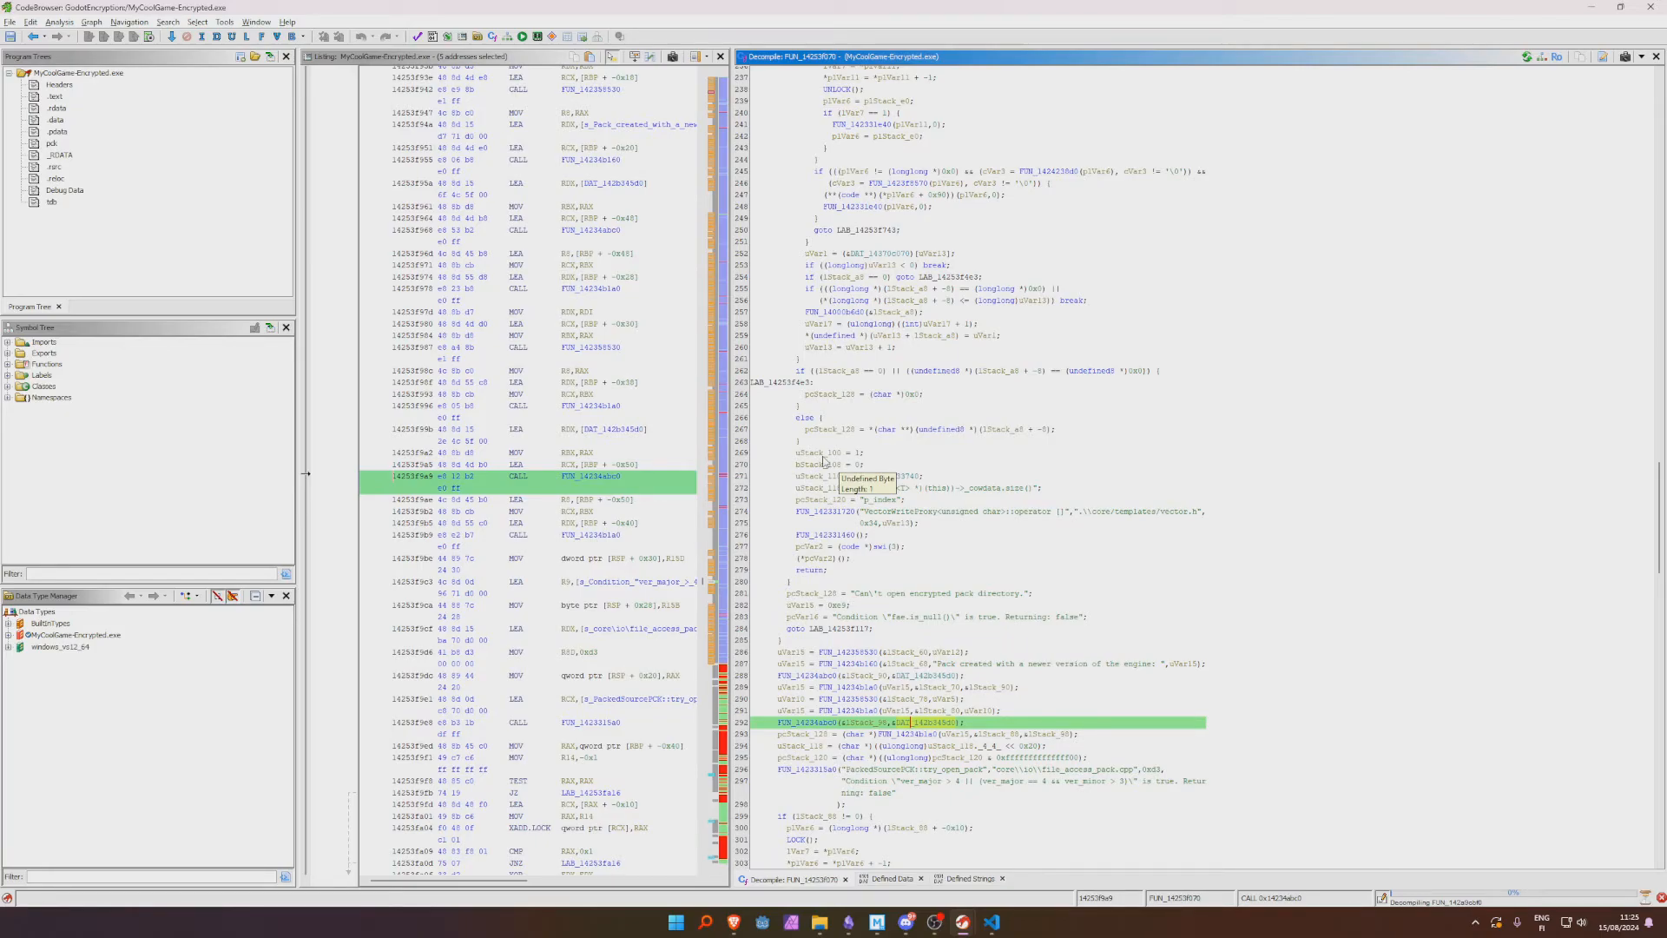
{"action": "mouse_move", "coordinate": [869, 447]}
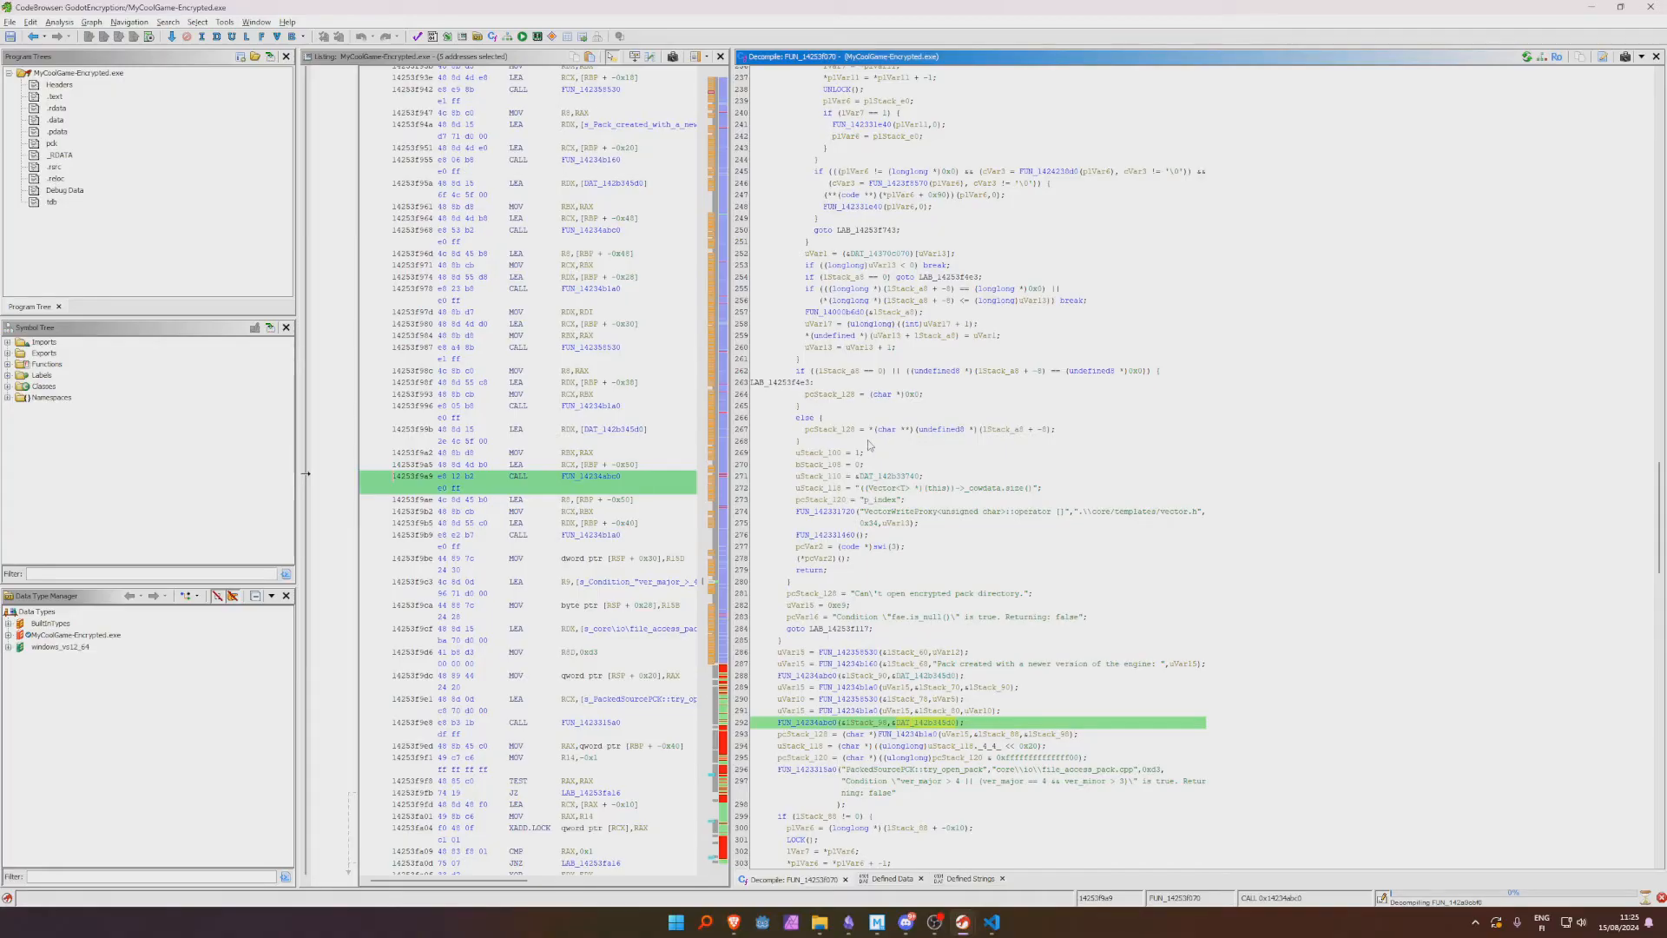
{"action": "scroll", "scroll_direction": "down", "scroll_amount": 3}
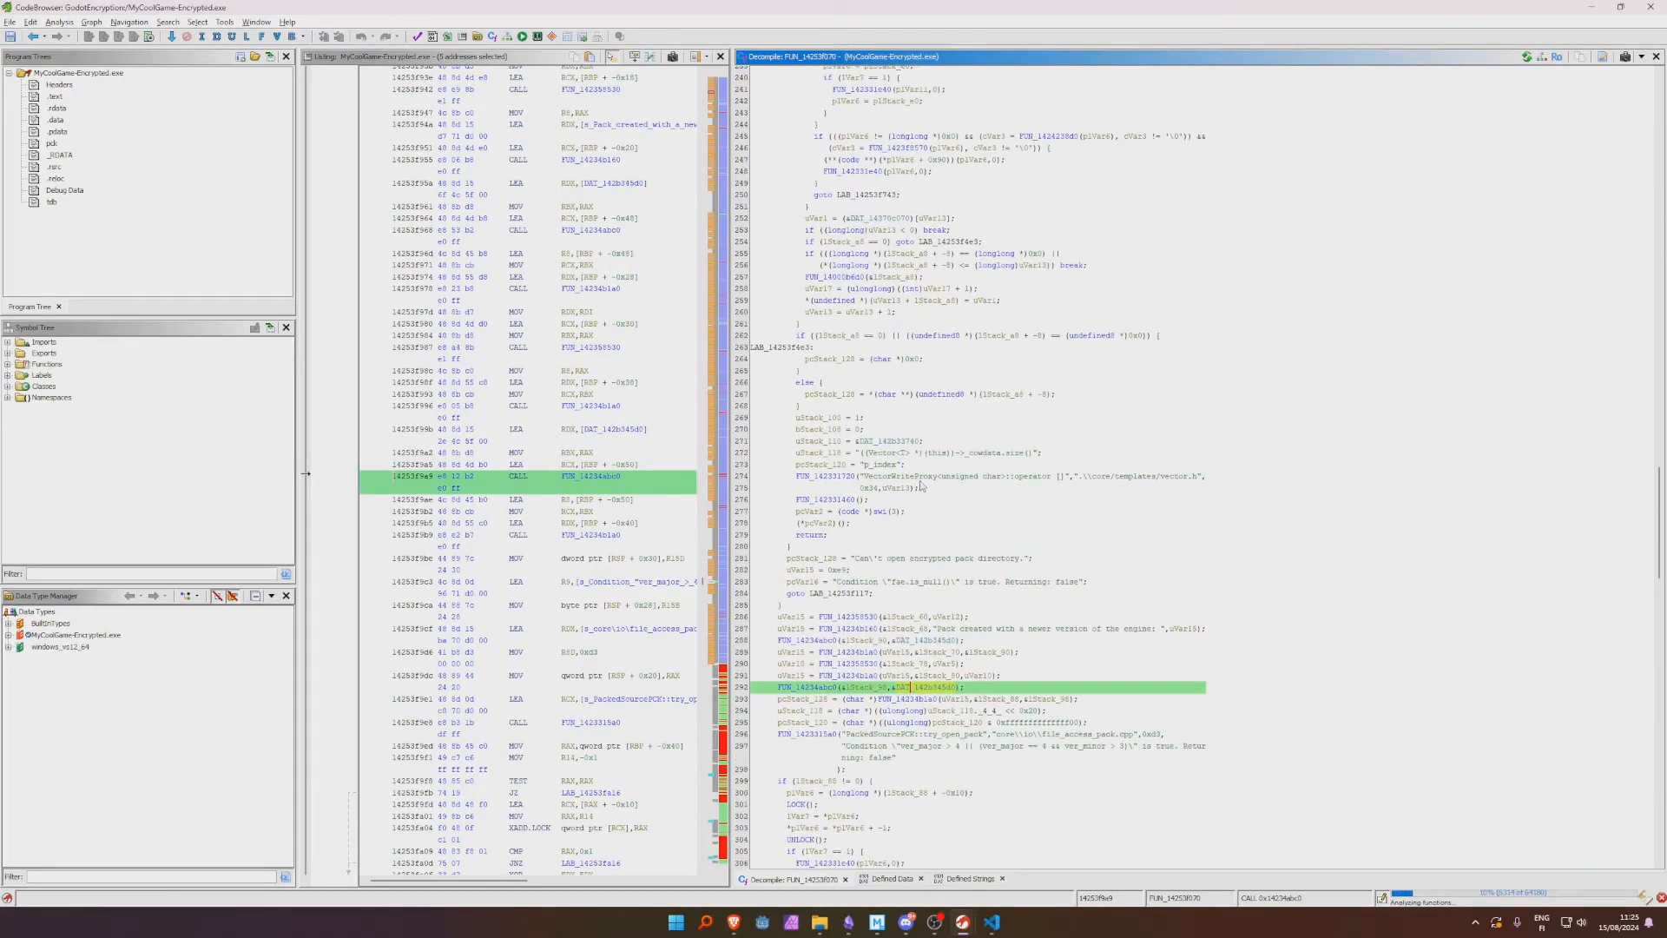
{"action": "scroll", "scroll_direction": "down", "scroll_amount": 3}
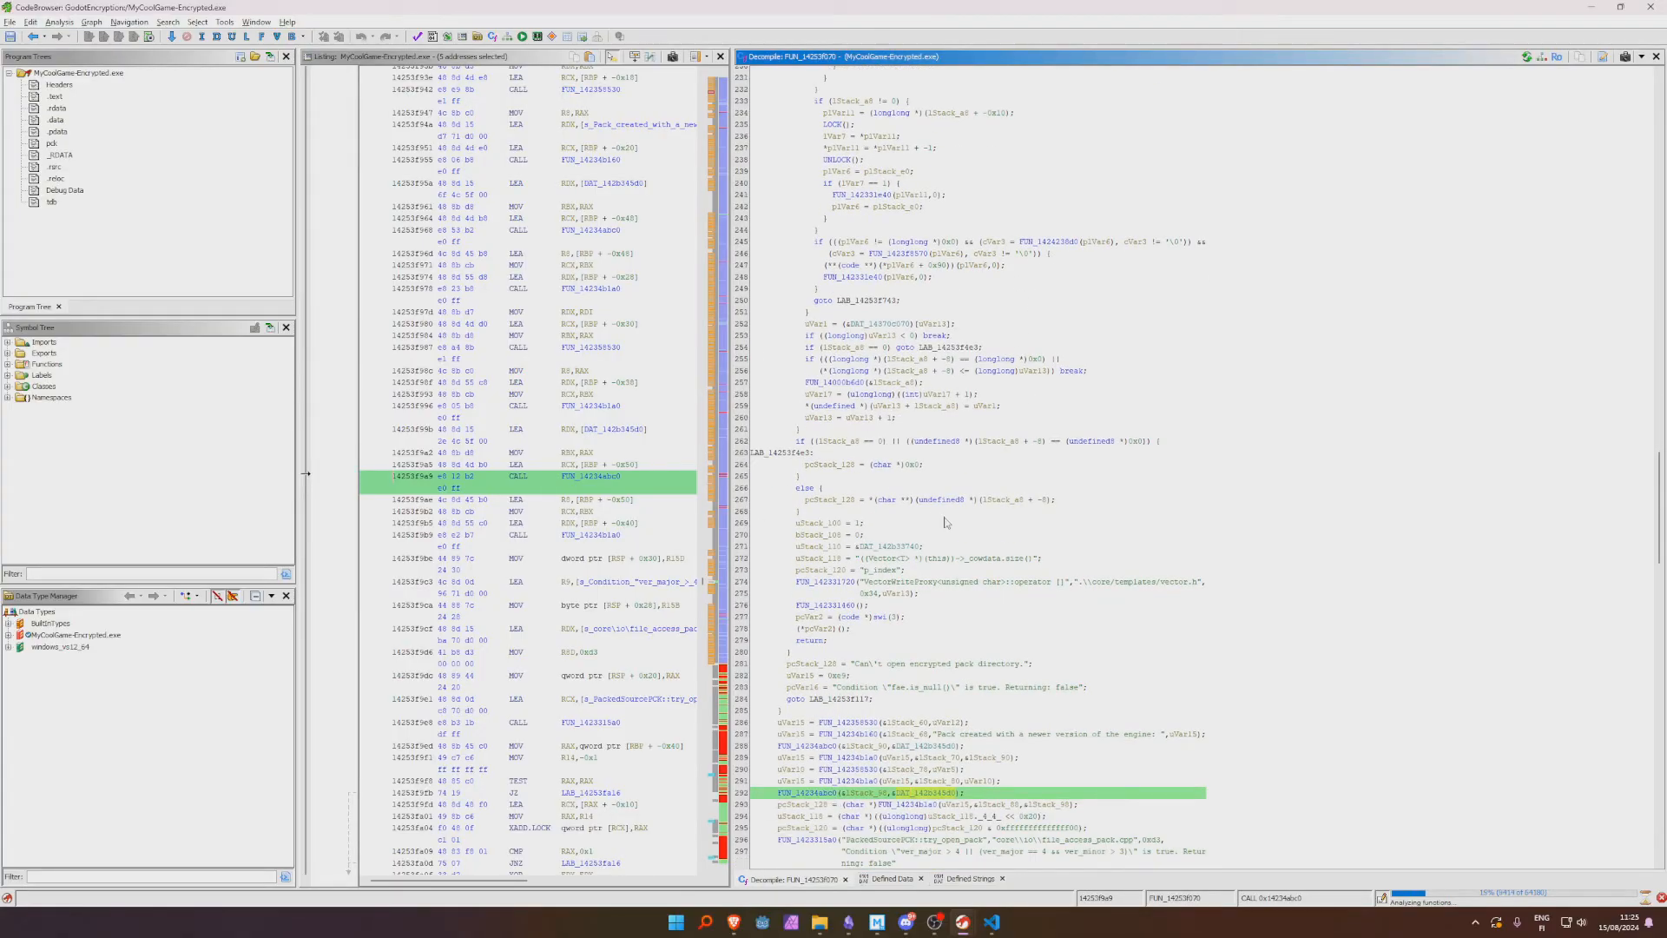
{"action": "scroll", "scroll_direction": "down", "scroll_amount": 3}
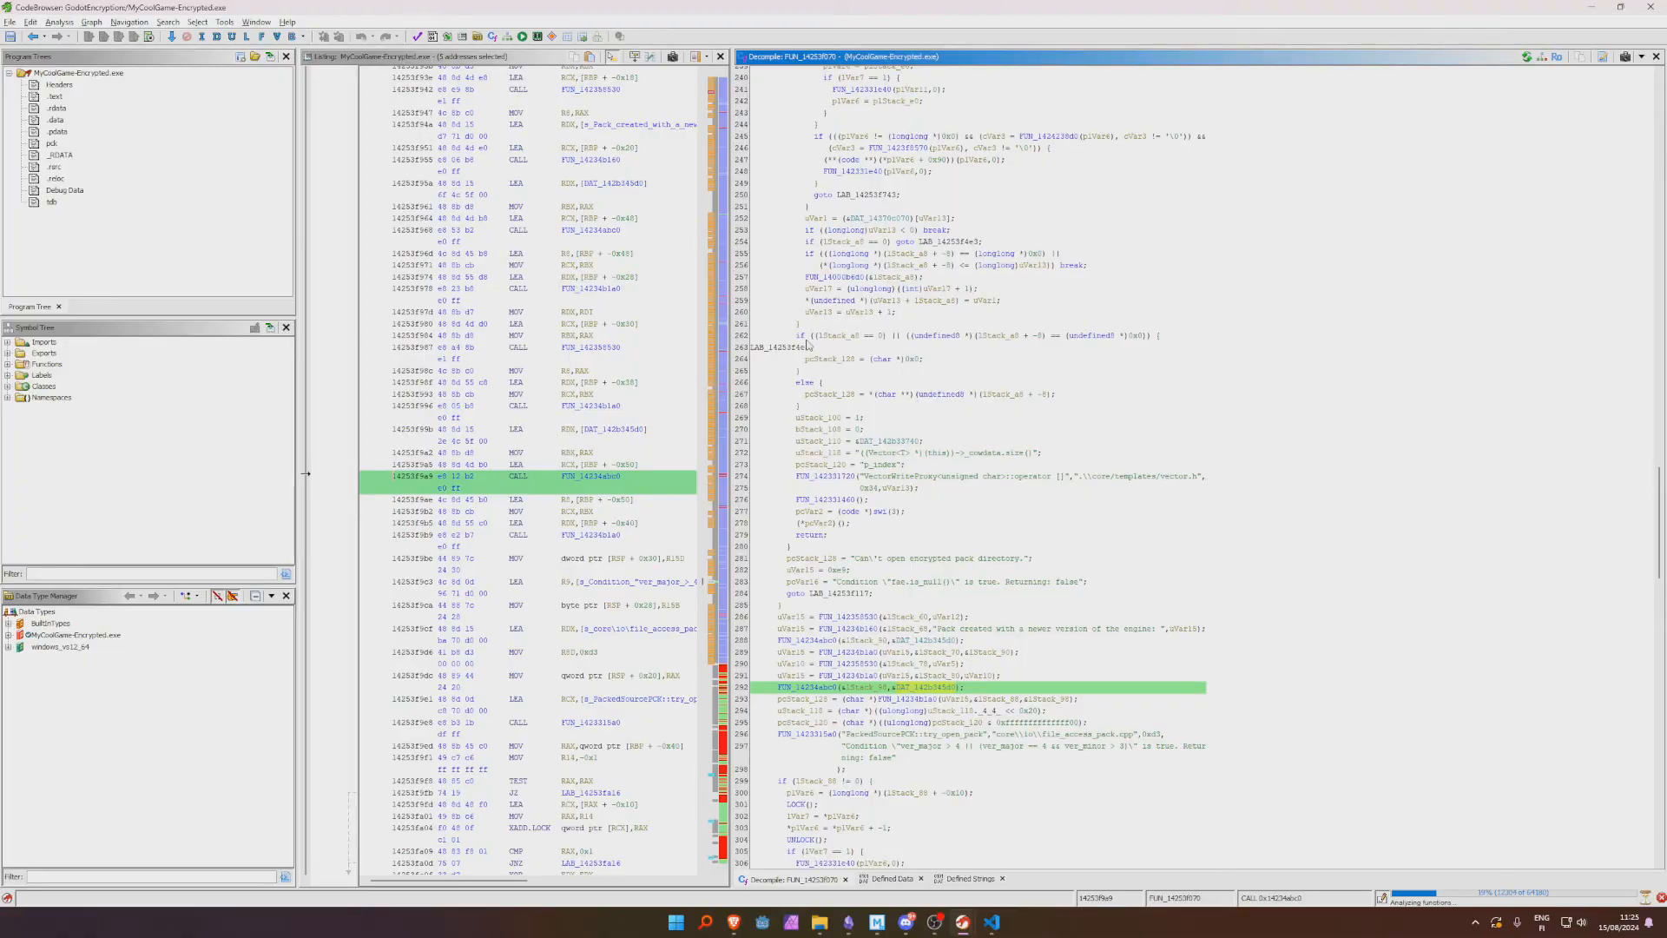
{"action": "scroll", "scroll_direction": "up", "scroll_amount": 3}
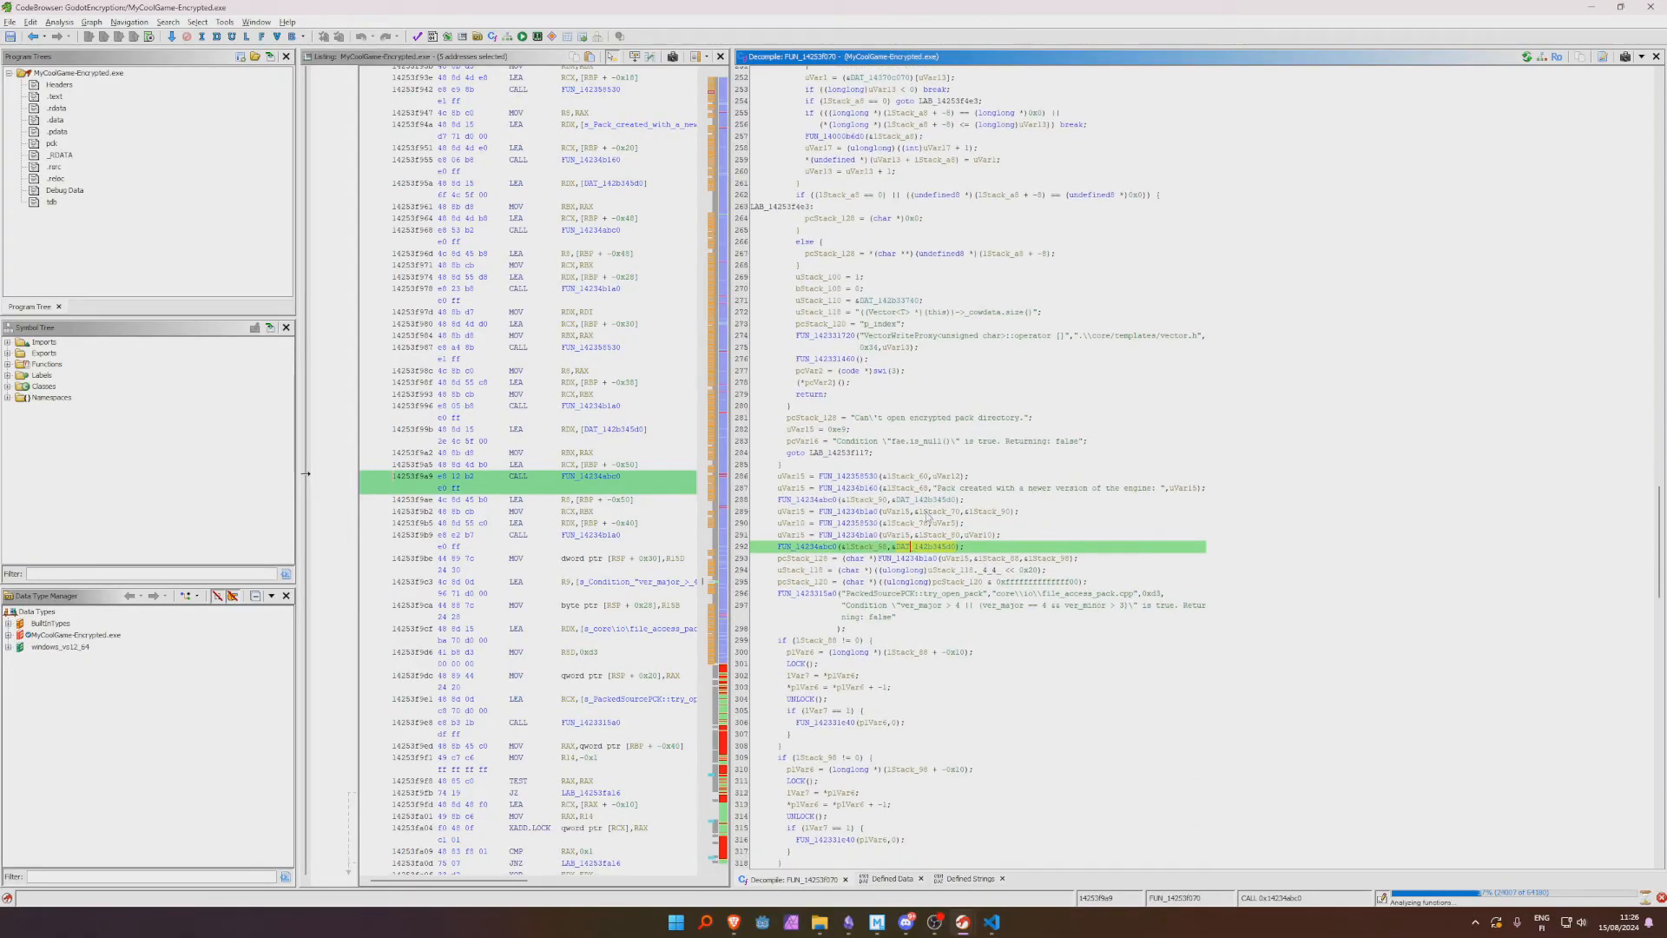
{"action": "scroll", "scroll_direction": "up", "scroll_amount": 3}
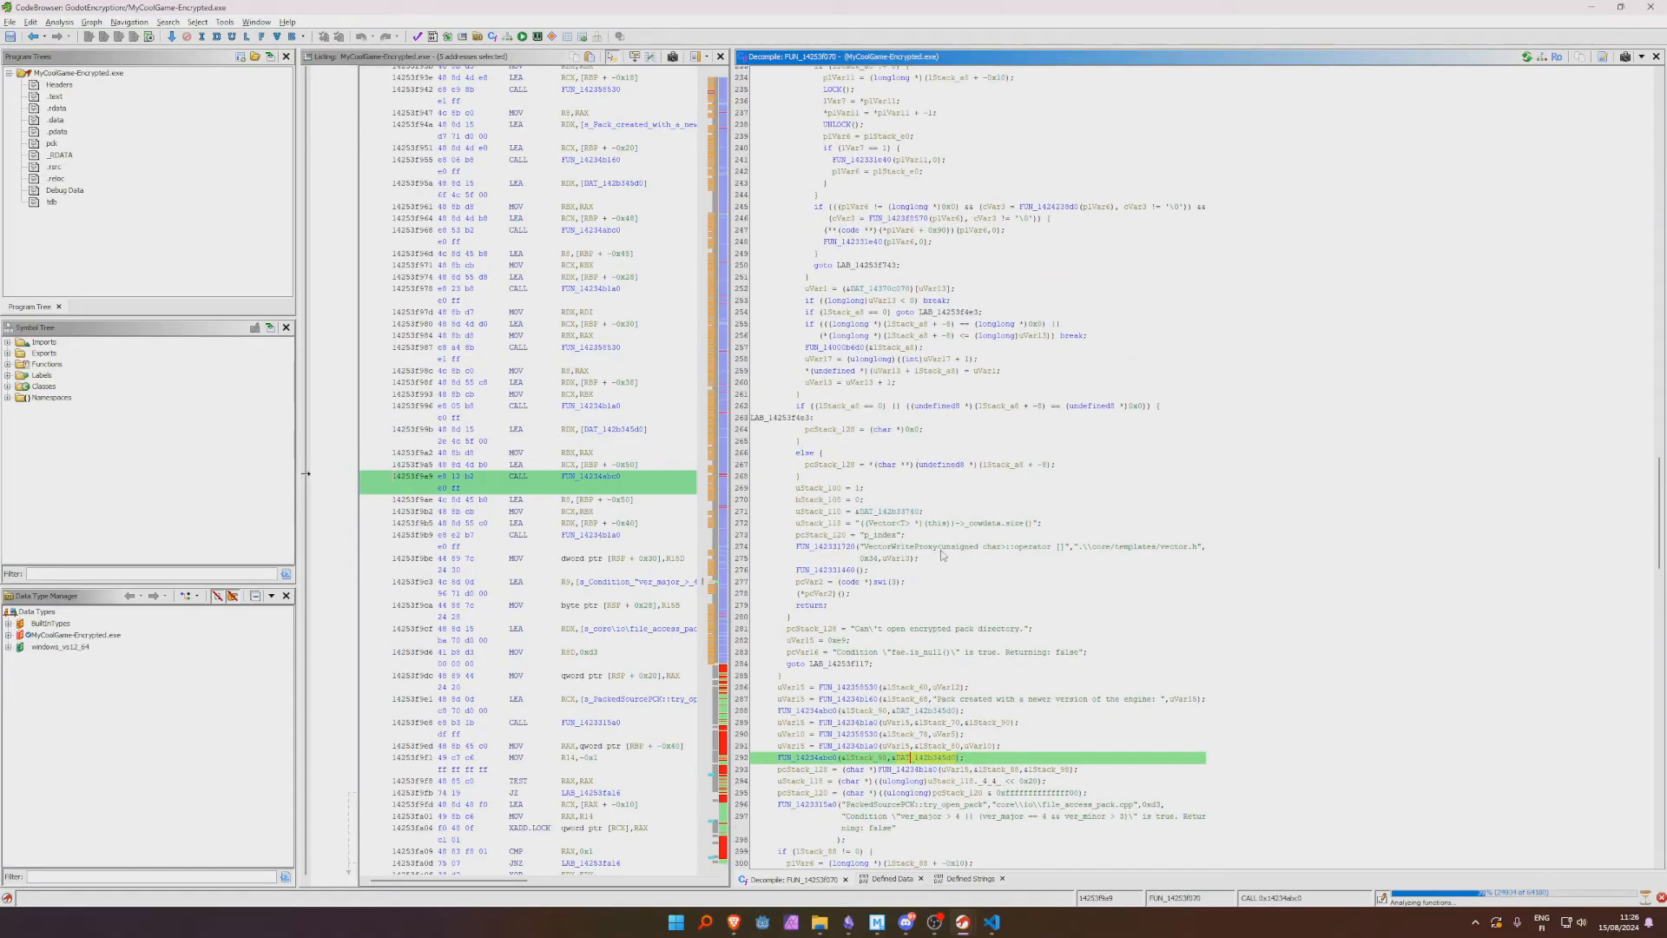
{"action": "scroll", "scroll_direction": "down", "scroll_amount": 3}
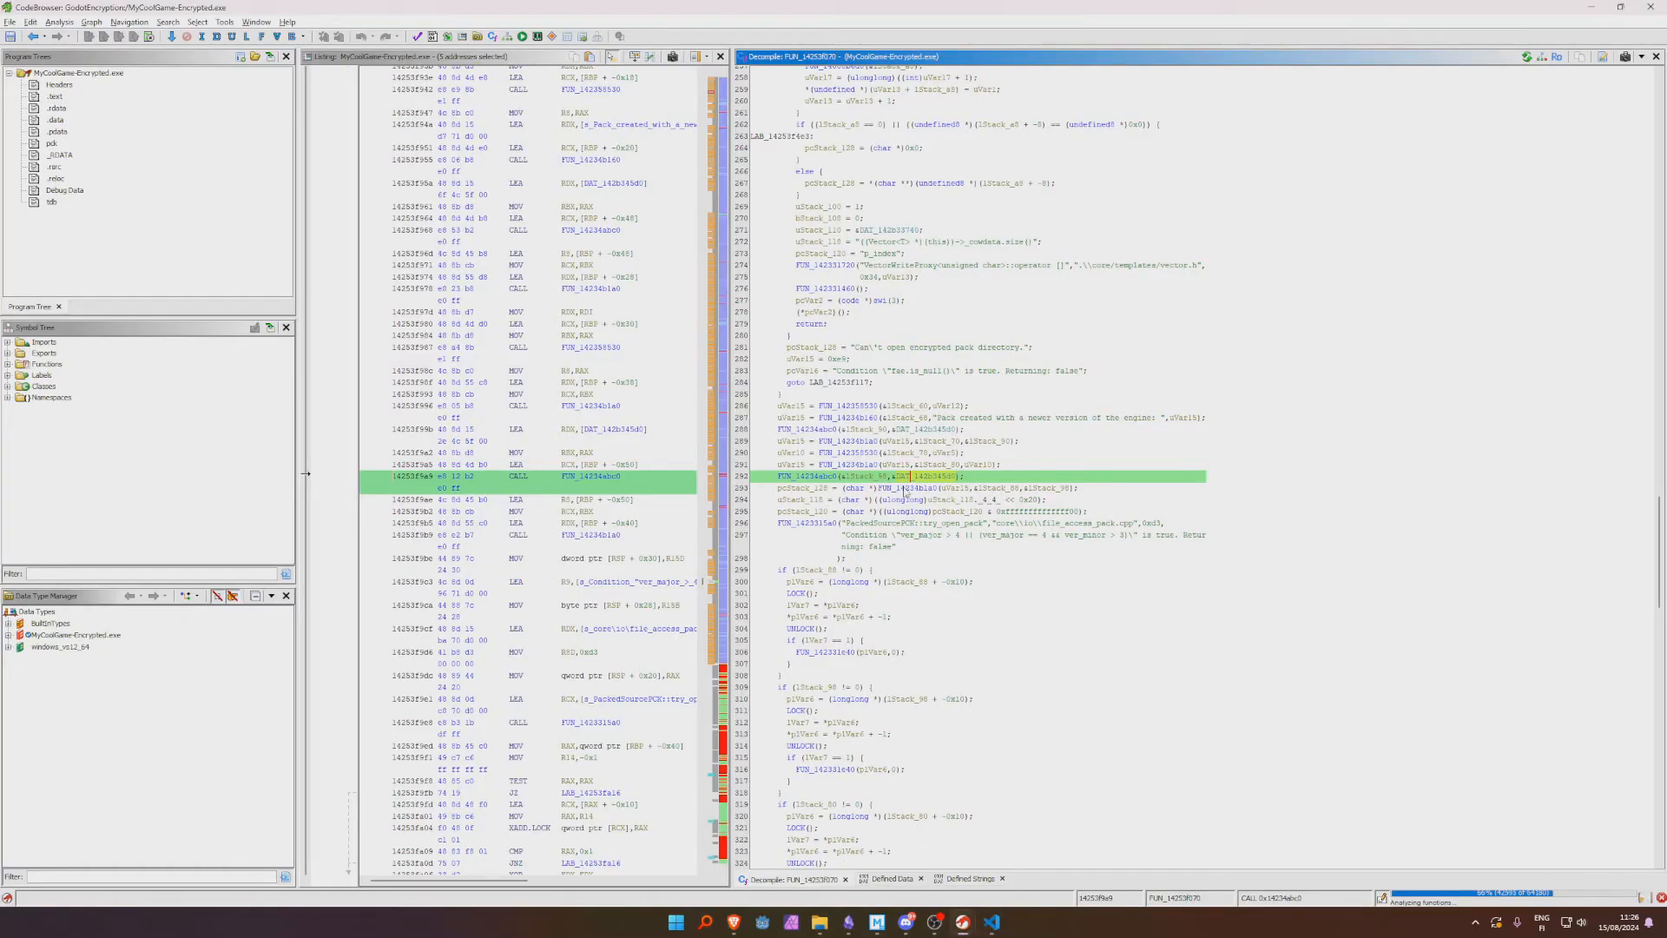
{"action": "scroll", "scroll_direction": "down", "scroll_amount": 3}
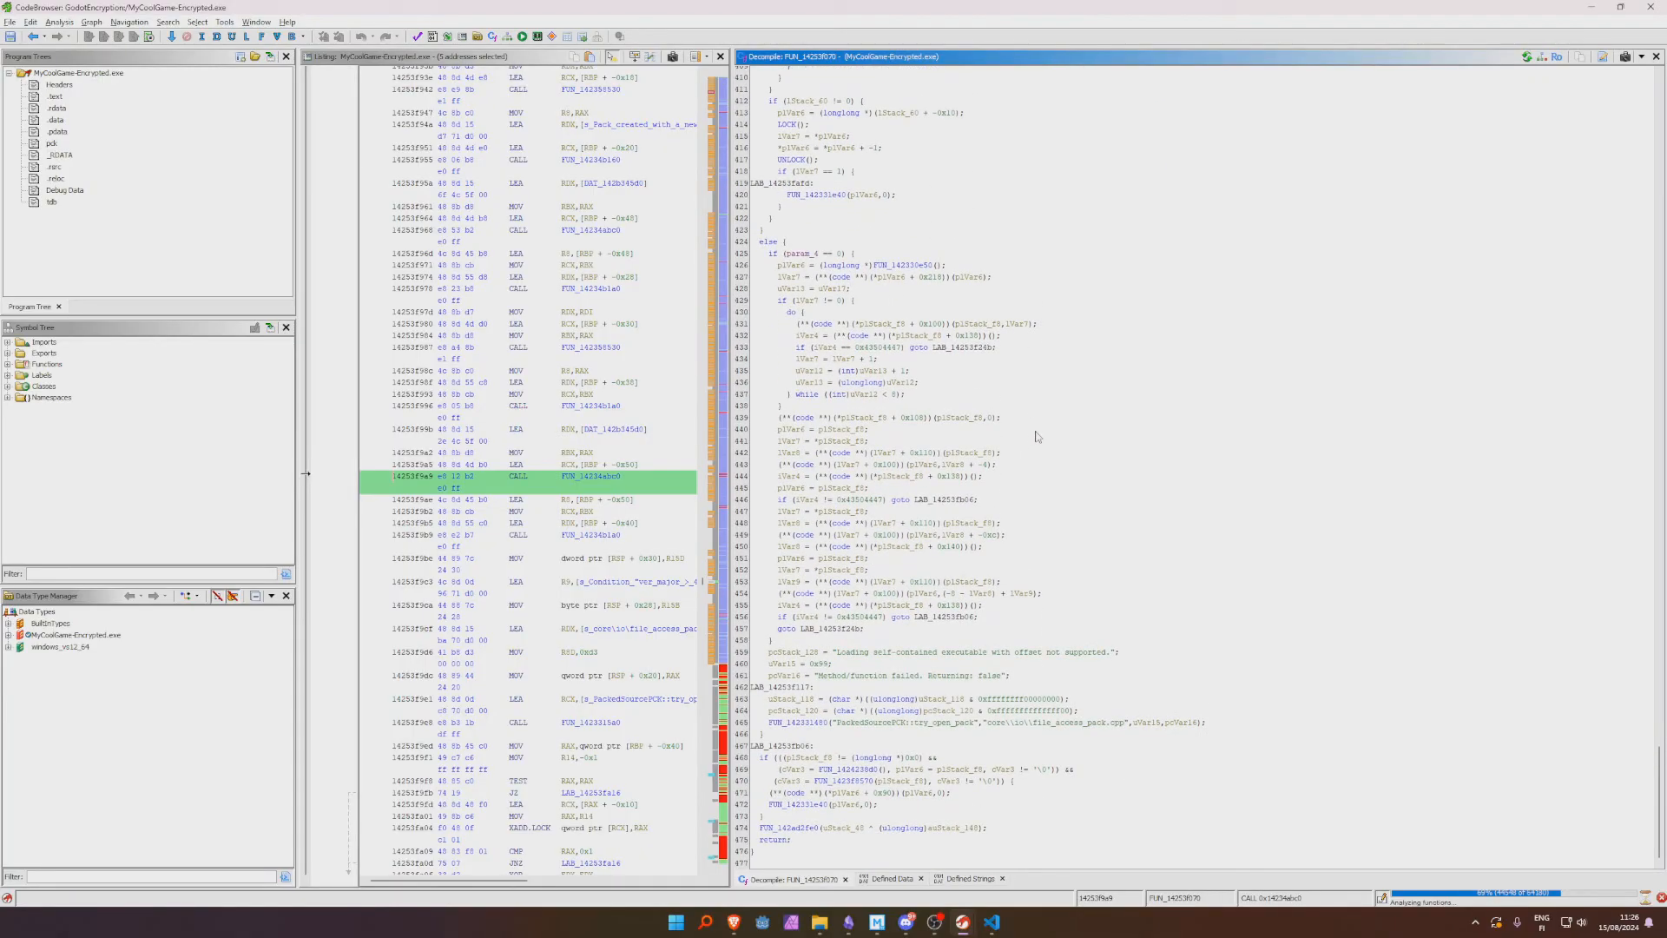
{"action": "scroll", "scroll_direction": "up", "scroll_amount": 3}
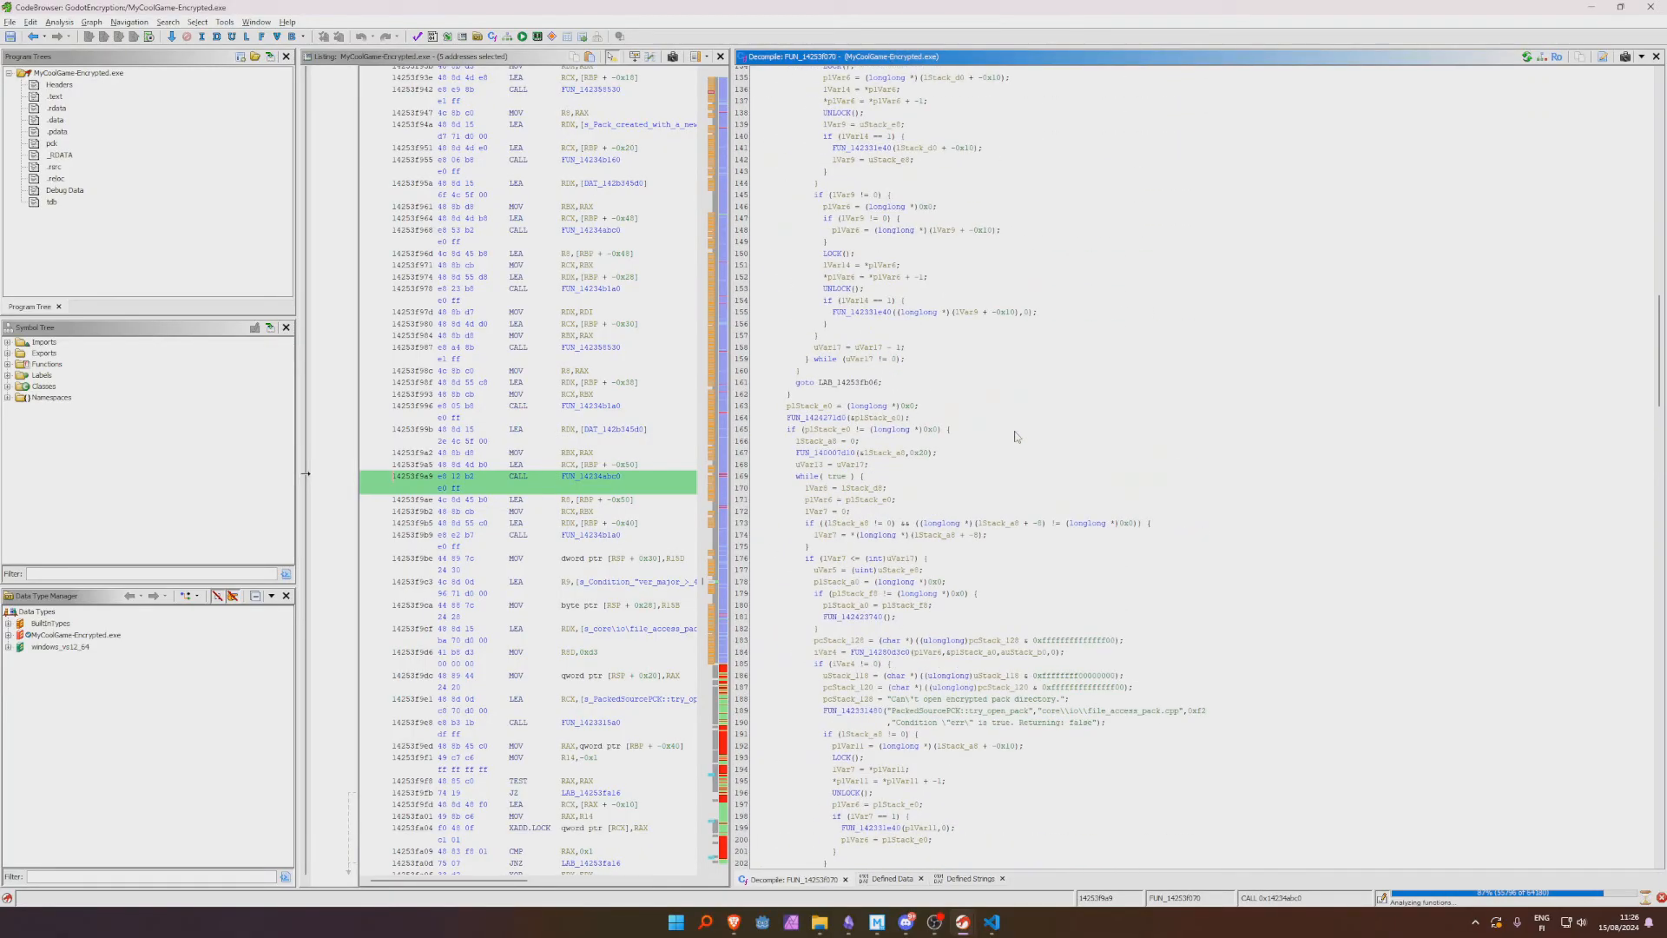
{"action": "scroll", "scroll_direction": "up", "scroll_amount": 3}
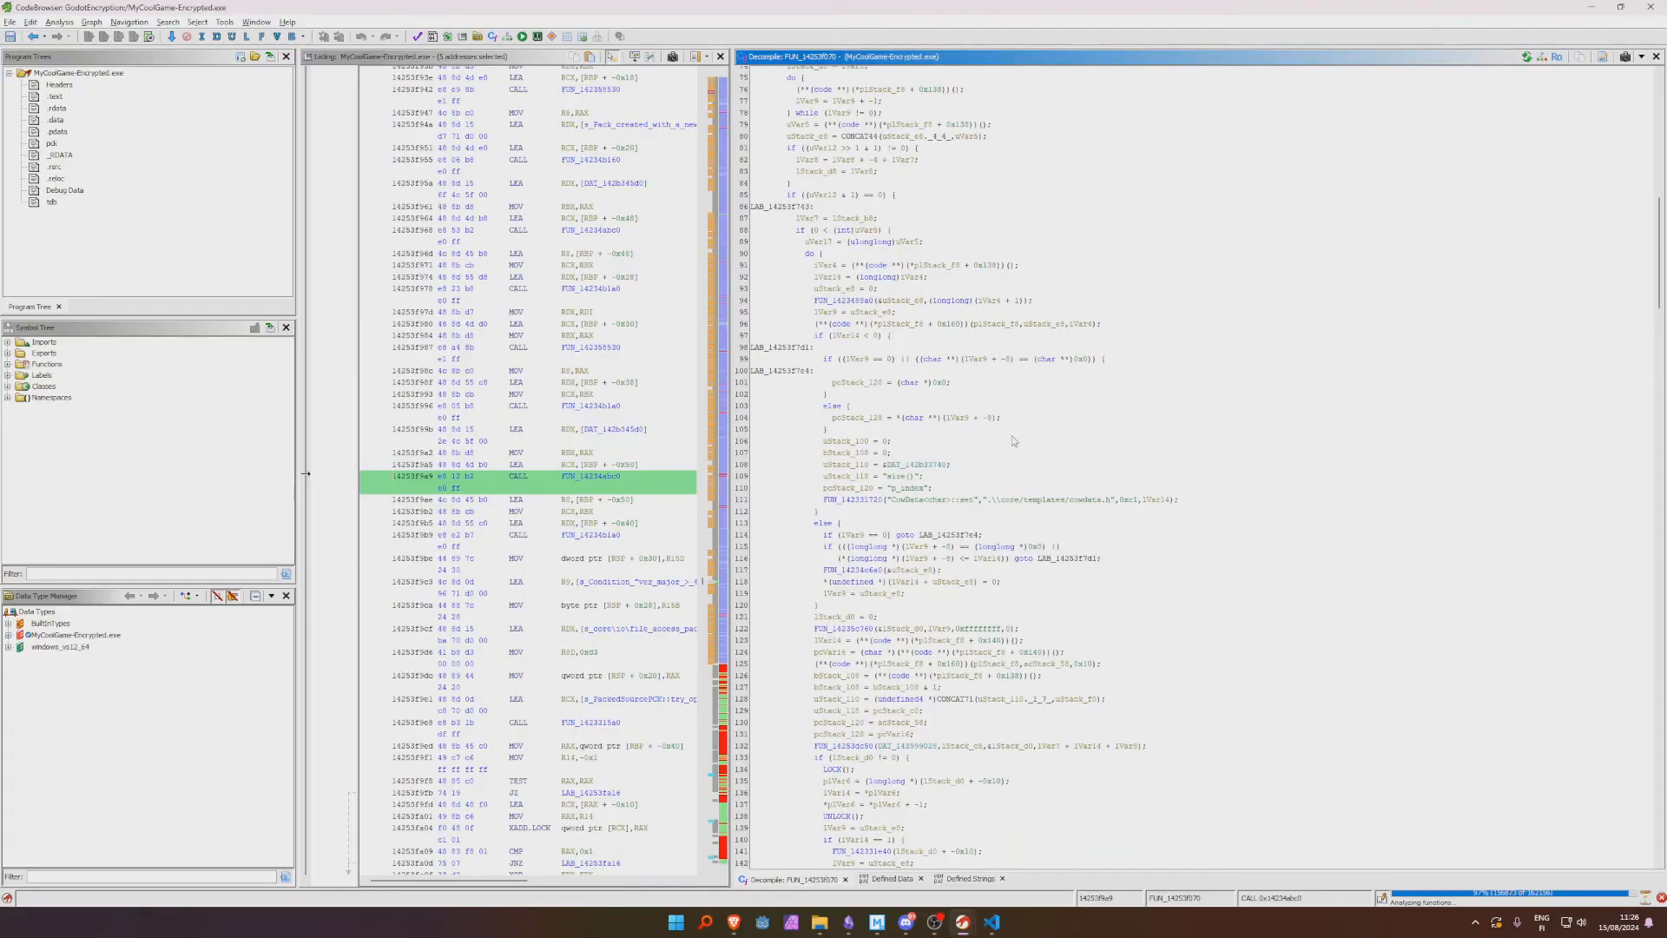
{"action": "scroll", "scroll_direction": "down", "scroll_amount": 3}
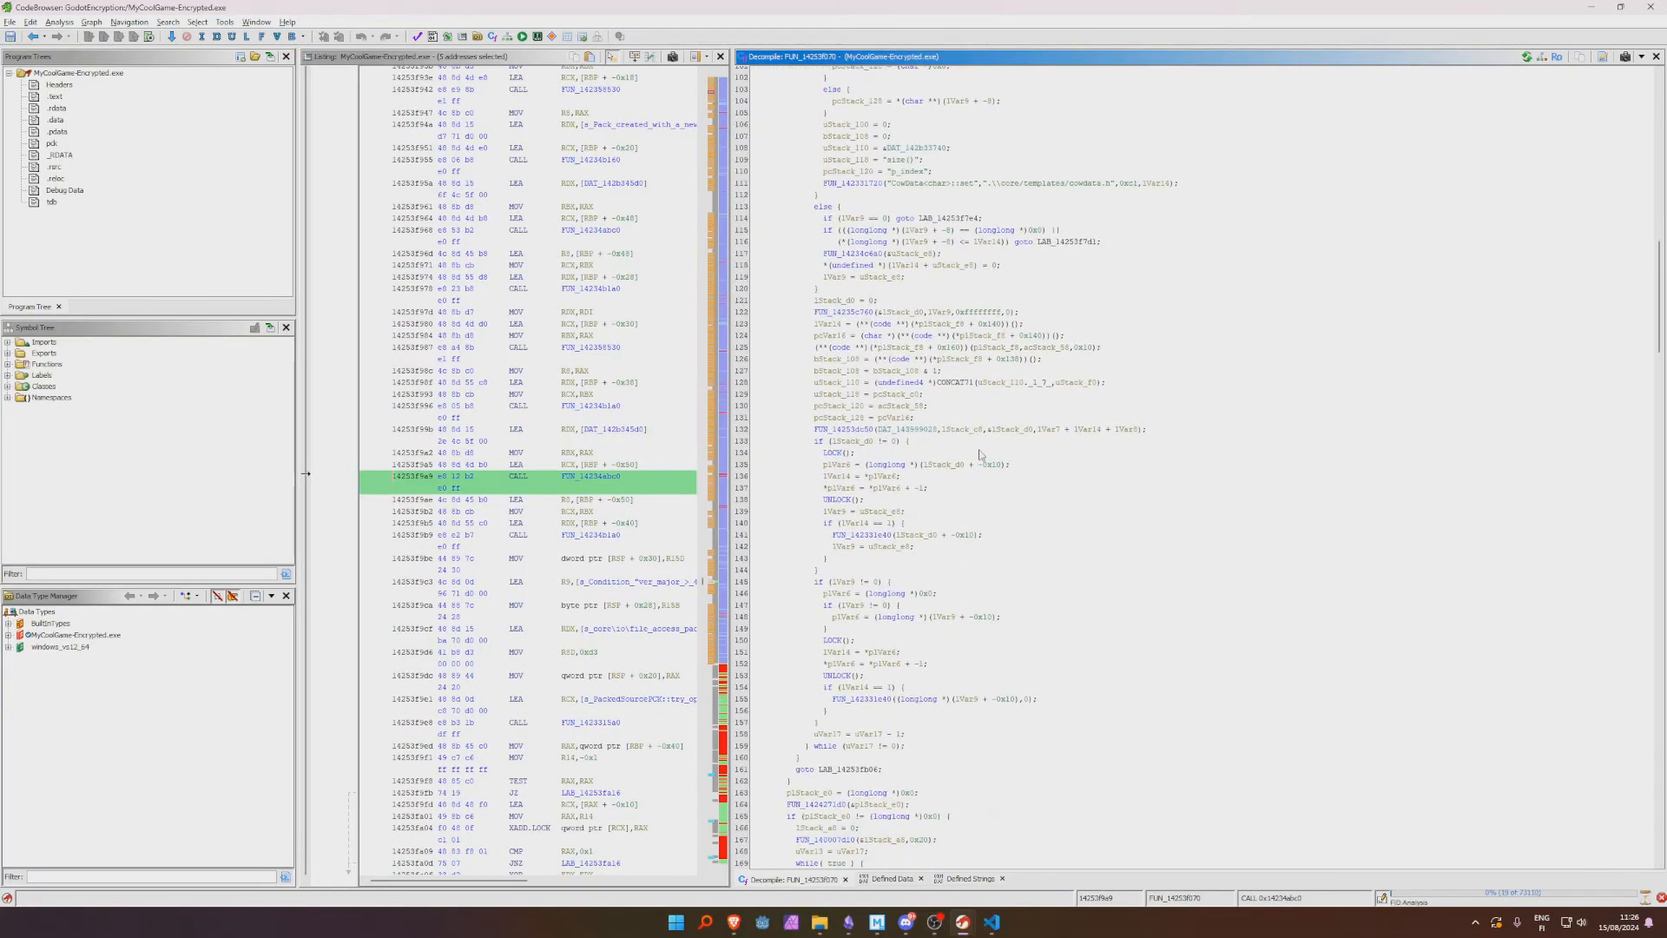
{"action": "scroll", "scroll_direction": "down", "scroll_amount": 3}
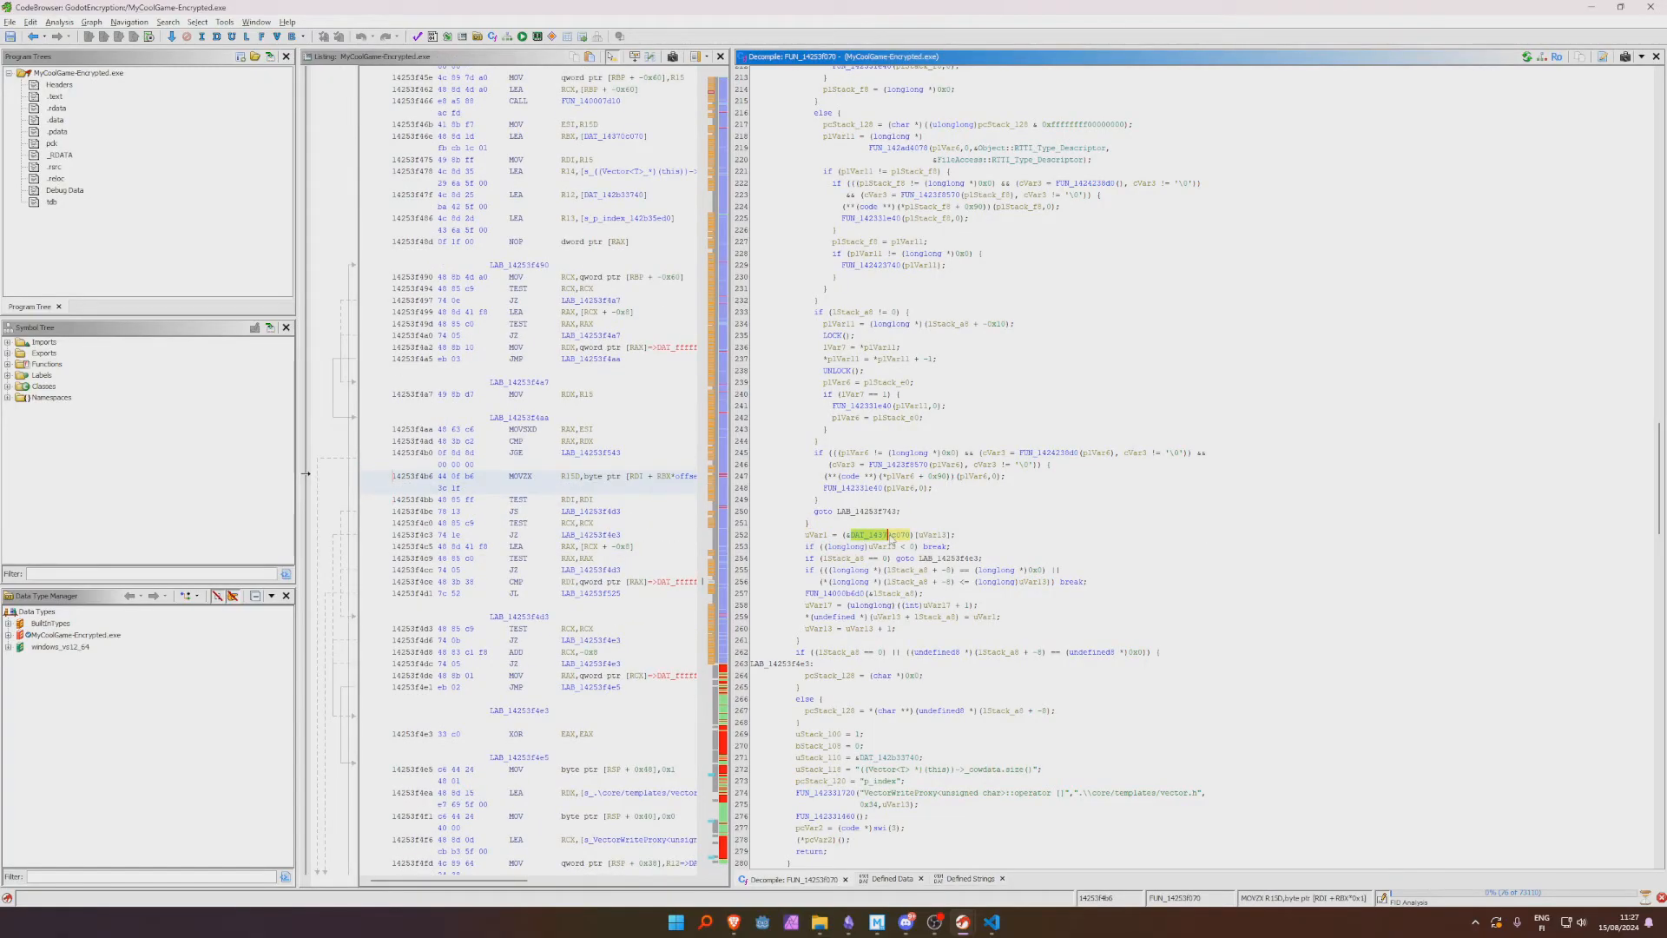
Jump the Listing to the global byte array DAT_14370c070 referenced by the decompiled read
{"action": "left_click", "coordinate": [532, 475]}
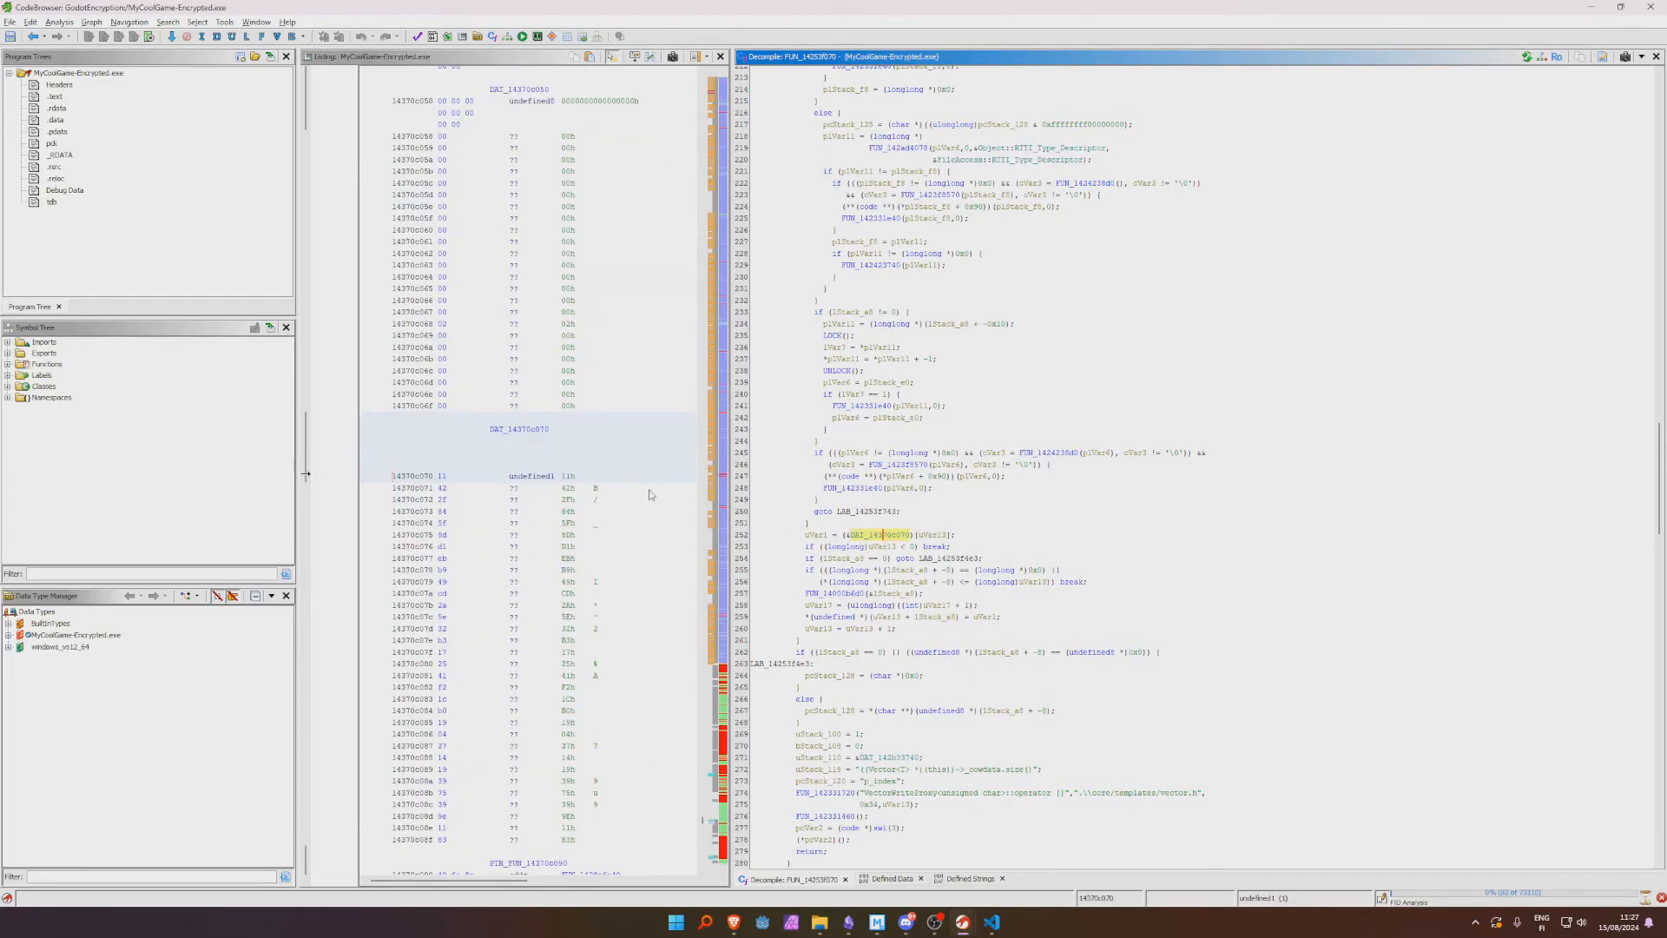
{"action": "scroll", "scroll_direction": "down", "scroll_amount": 3}
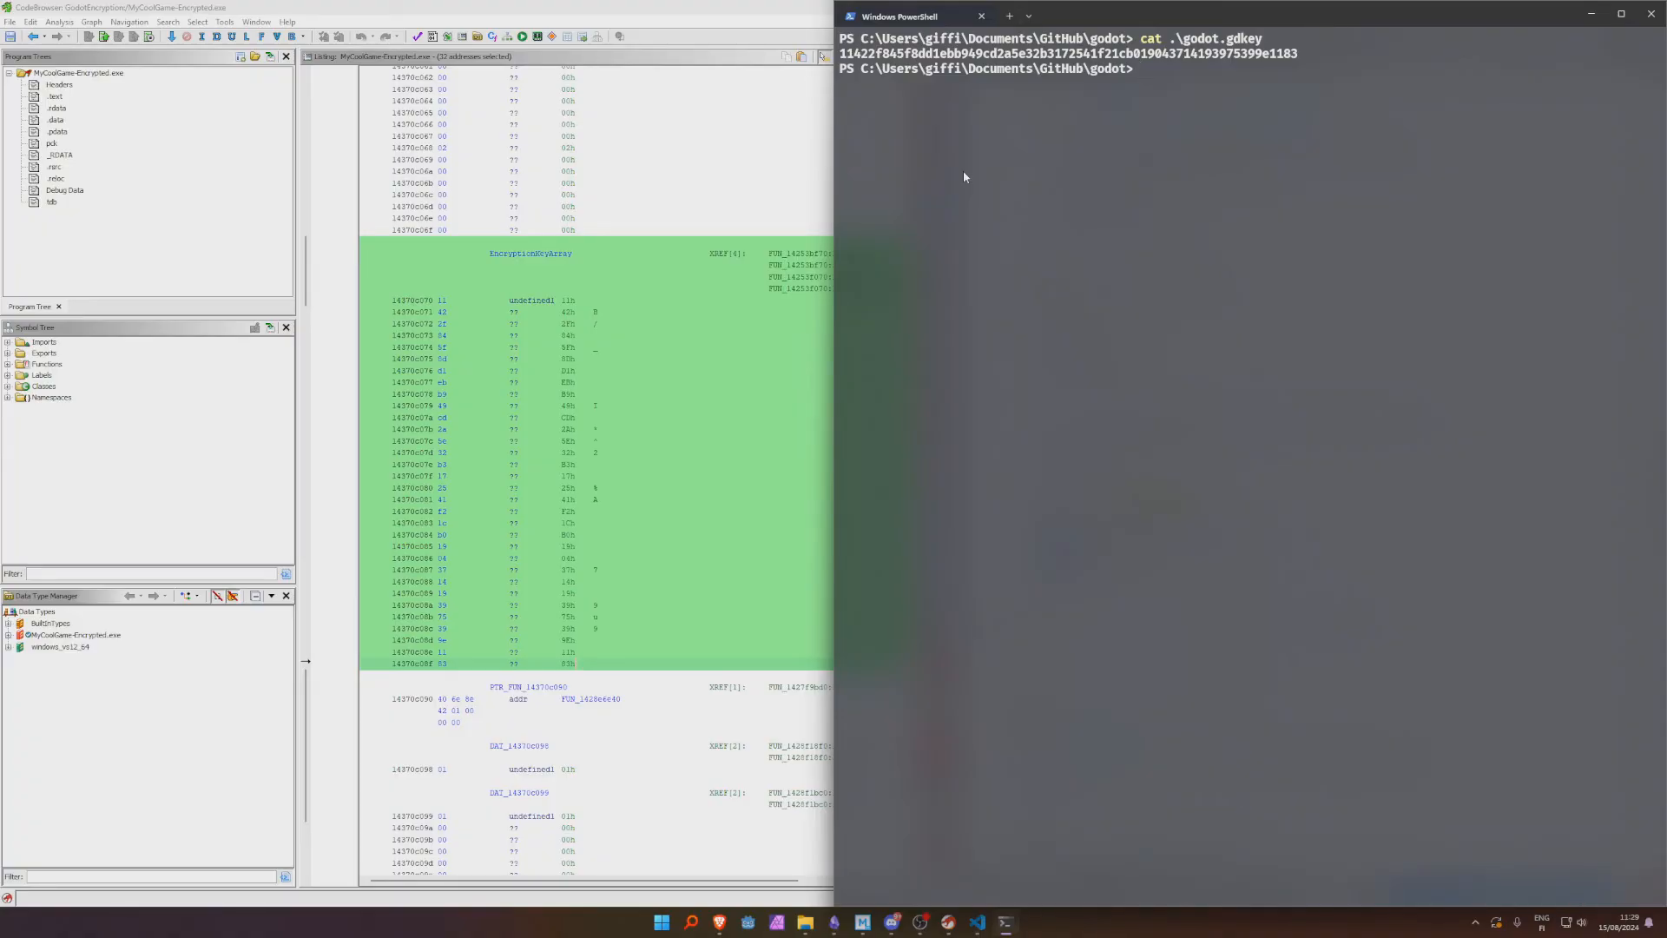
{"action": "mouse_move", "coordinate": [694, 311]}
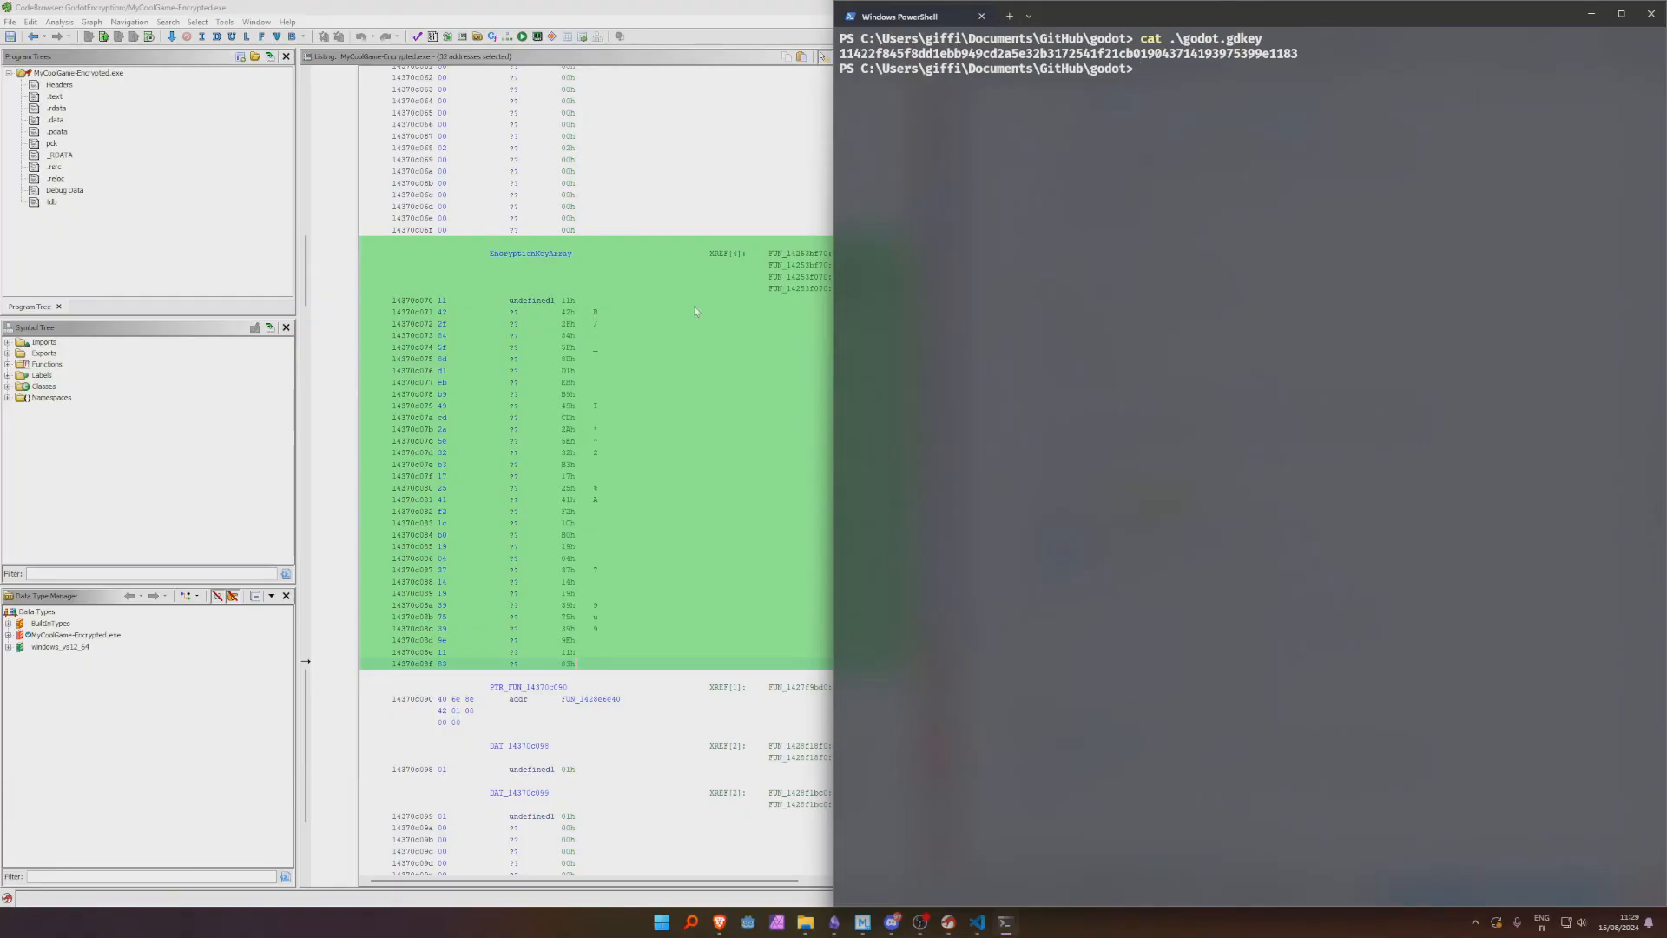
{"action": "mouse_move", "coordinate": [606, 327]}
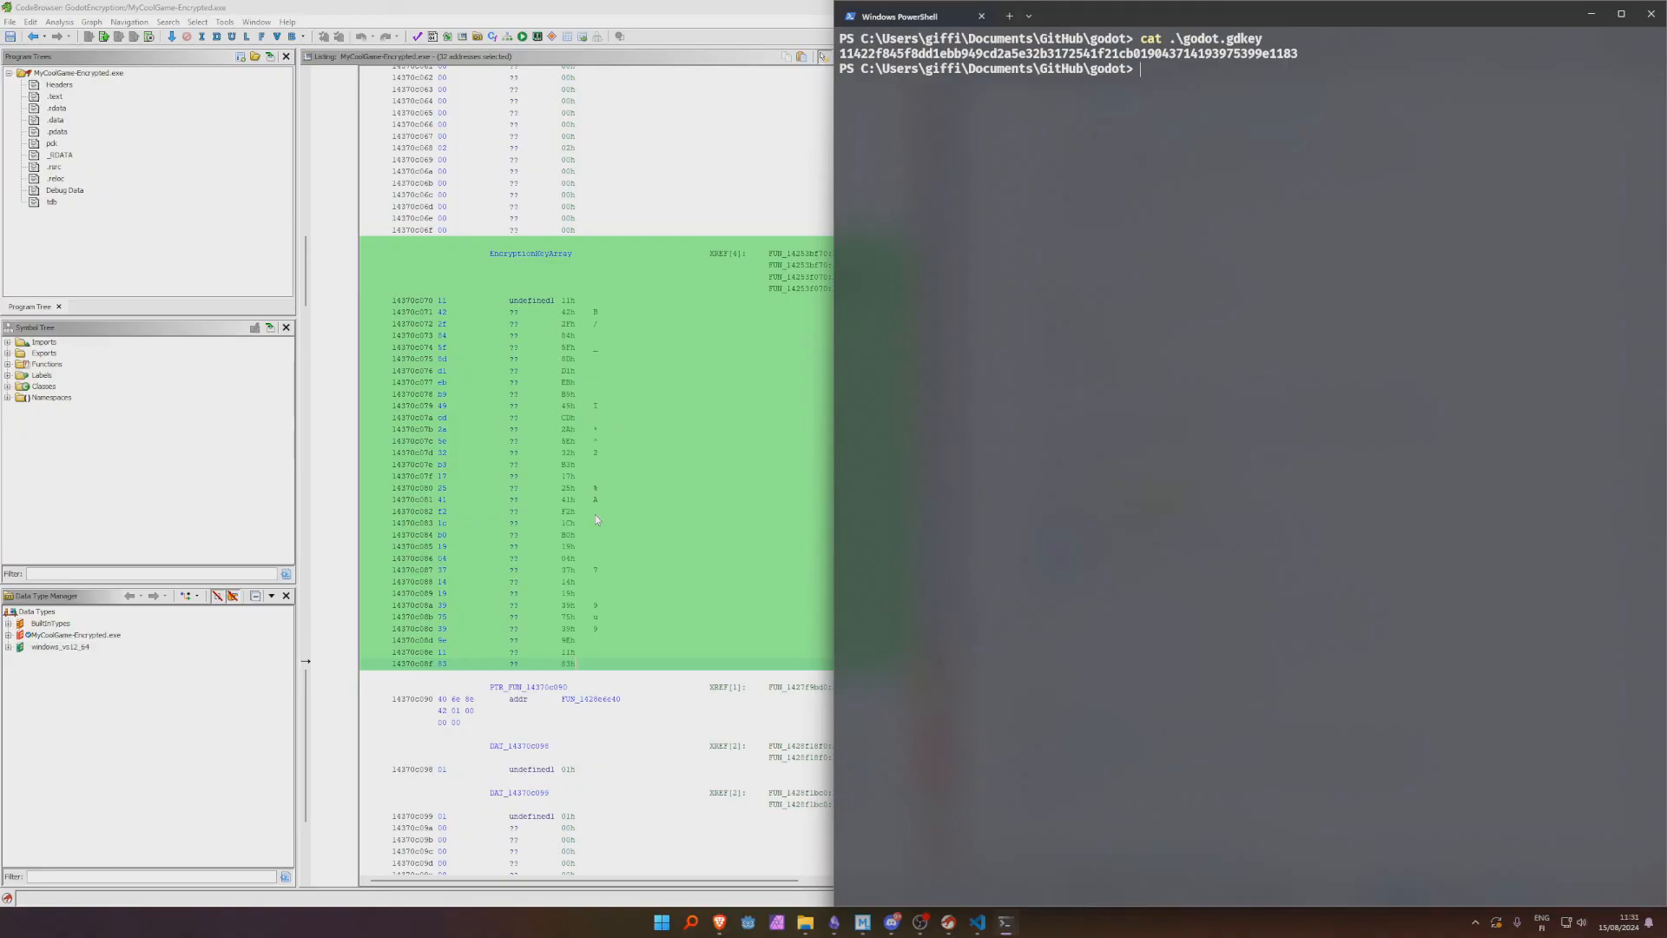
{"action": "mouse_move", "coordinate": [618, 519]}
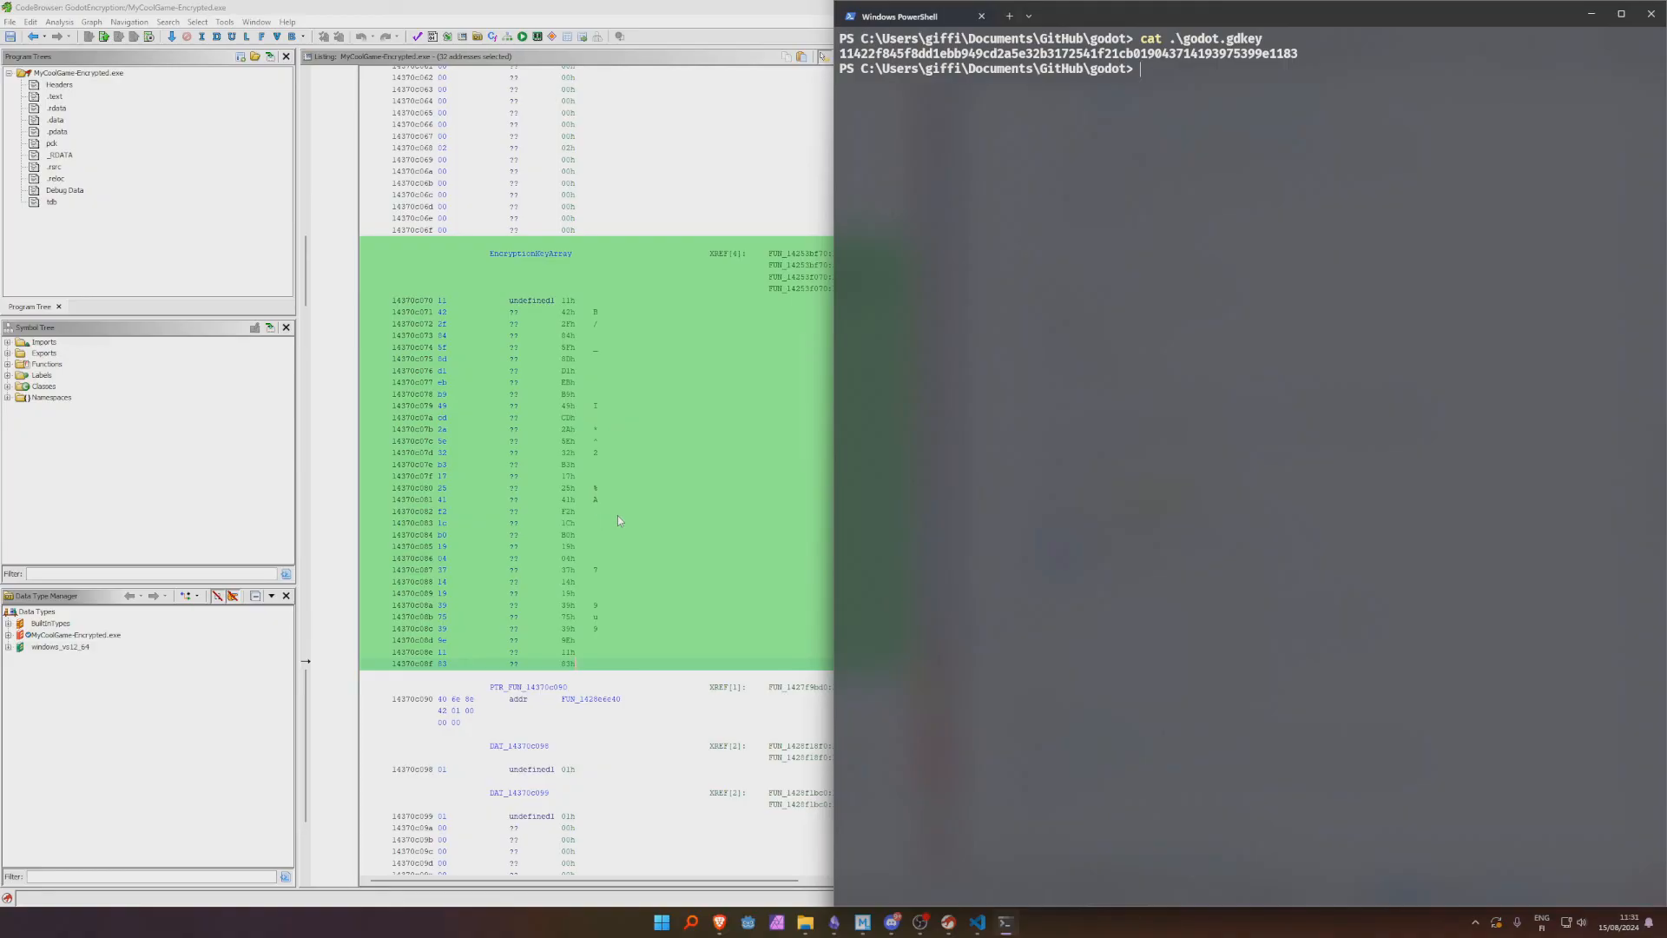
{"action": "mouse_move", "coordinate": [757, 536]}
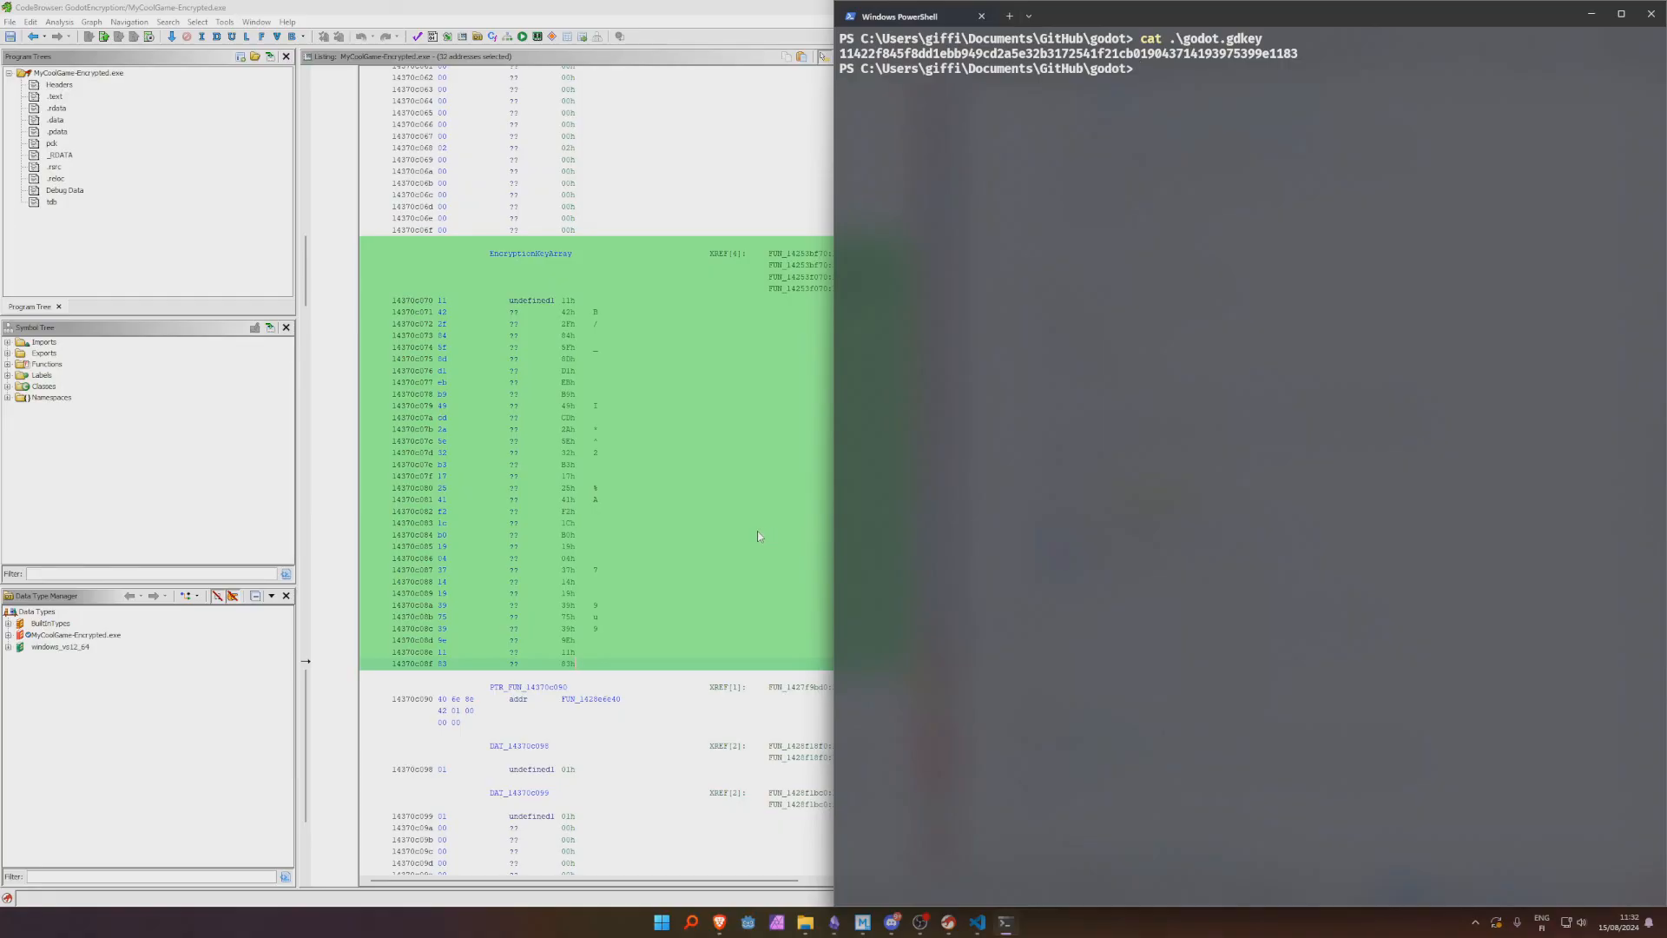
{"action": "mouse_move", "coordinate": [819, 514]}
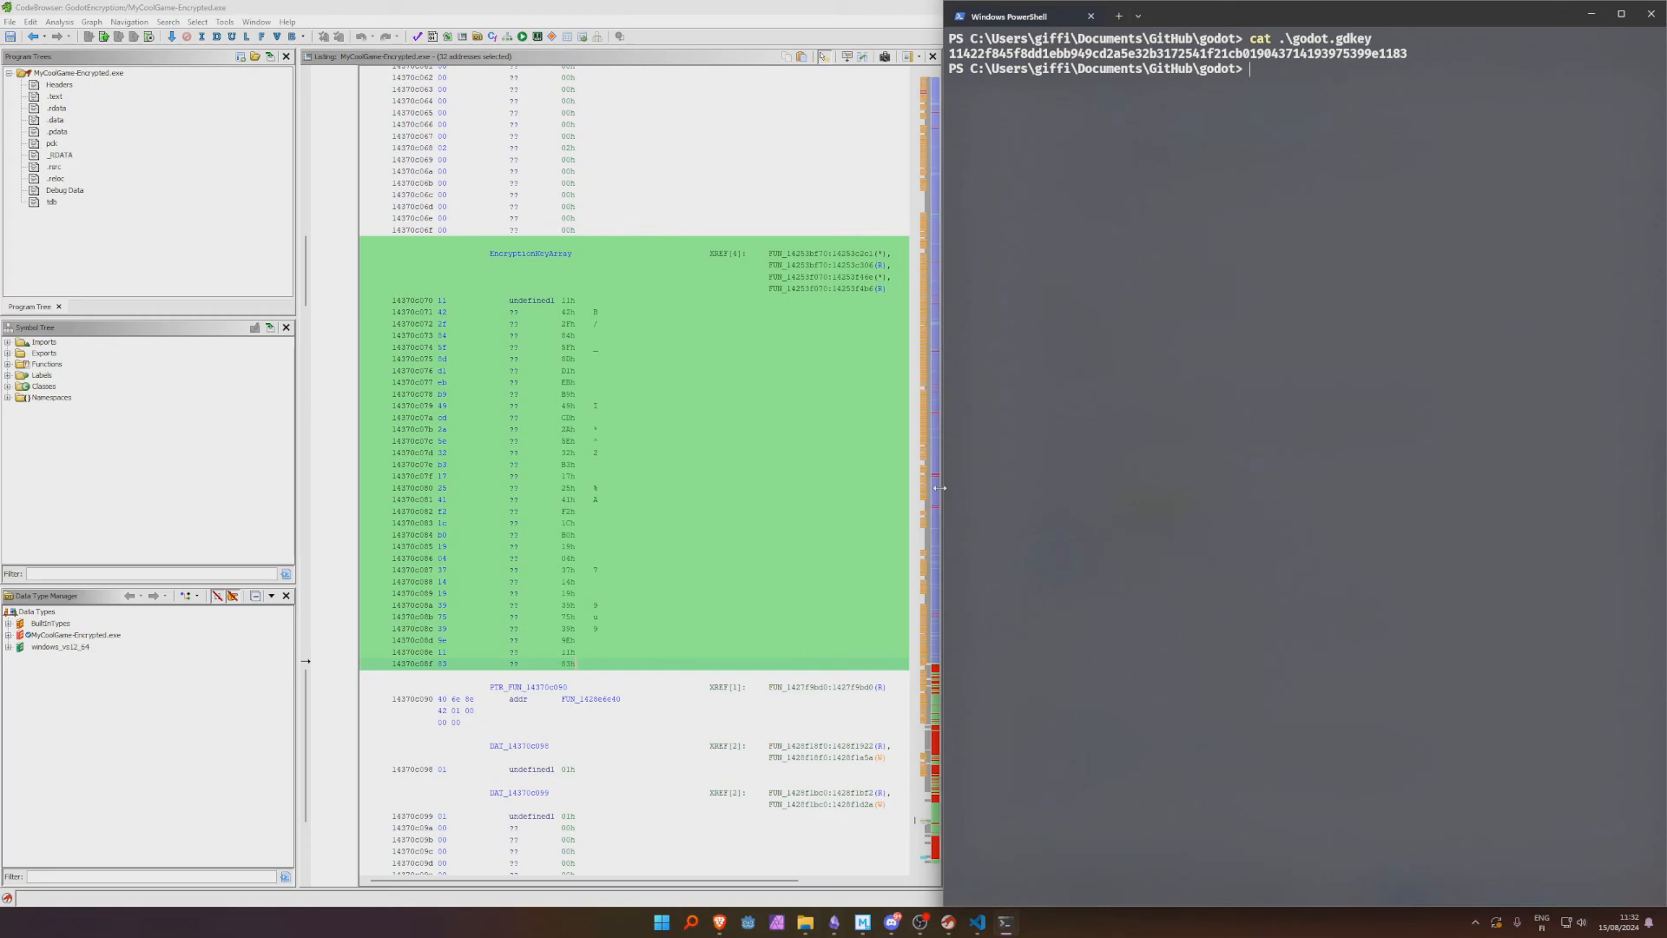
{"action": "mouse_move", "coordinate": [518, 500]}
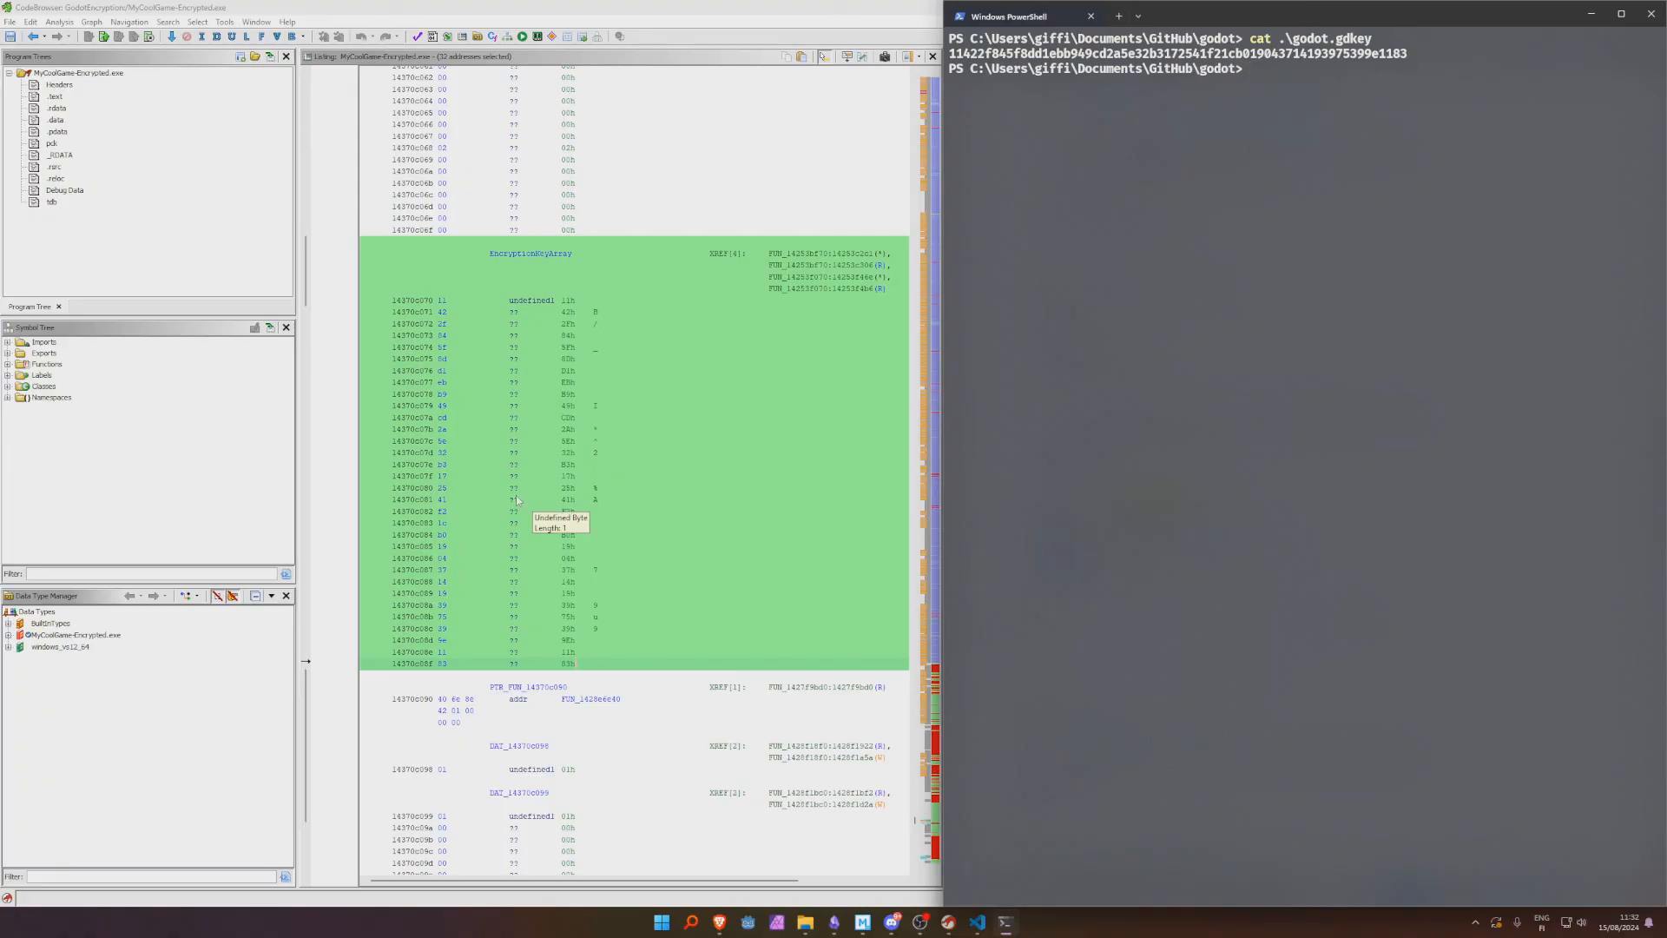